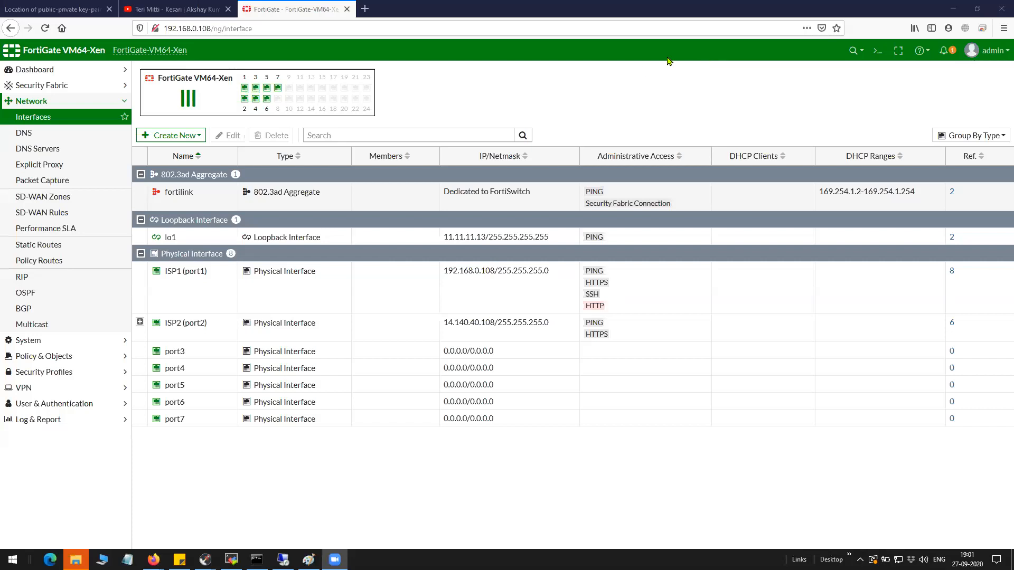
{"action": "mouse_move", "coordinate": [640, 69]}
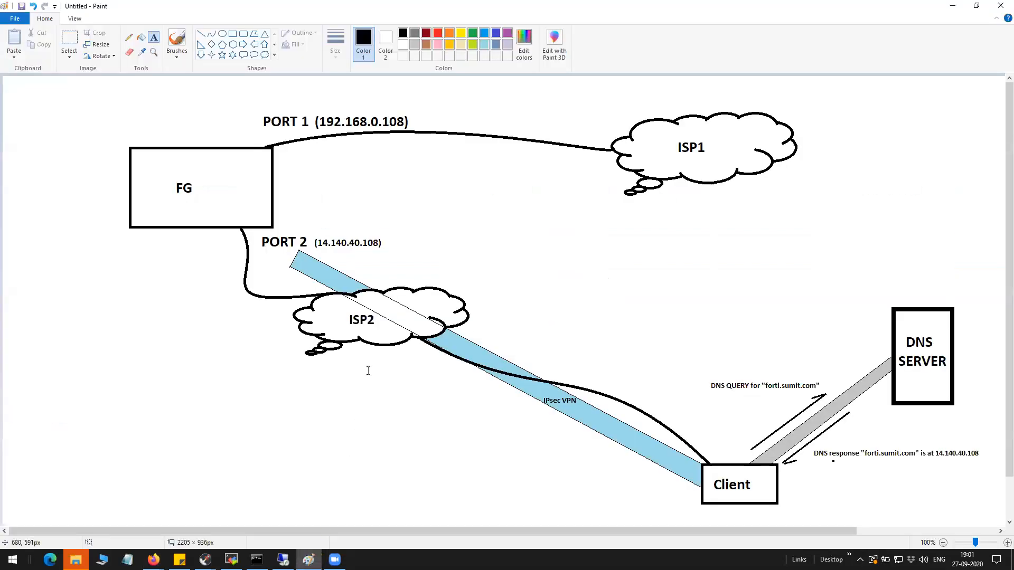
{"action": "mouse_move", "coordinate": [405, 226]}
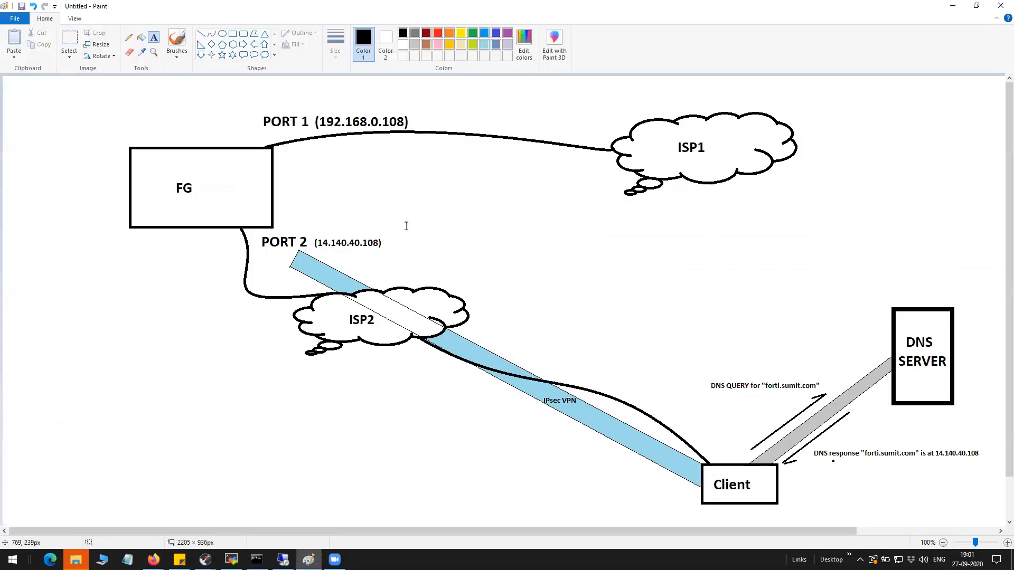
{"action": "mouse_move", "coordinate": [763, 485]}
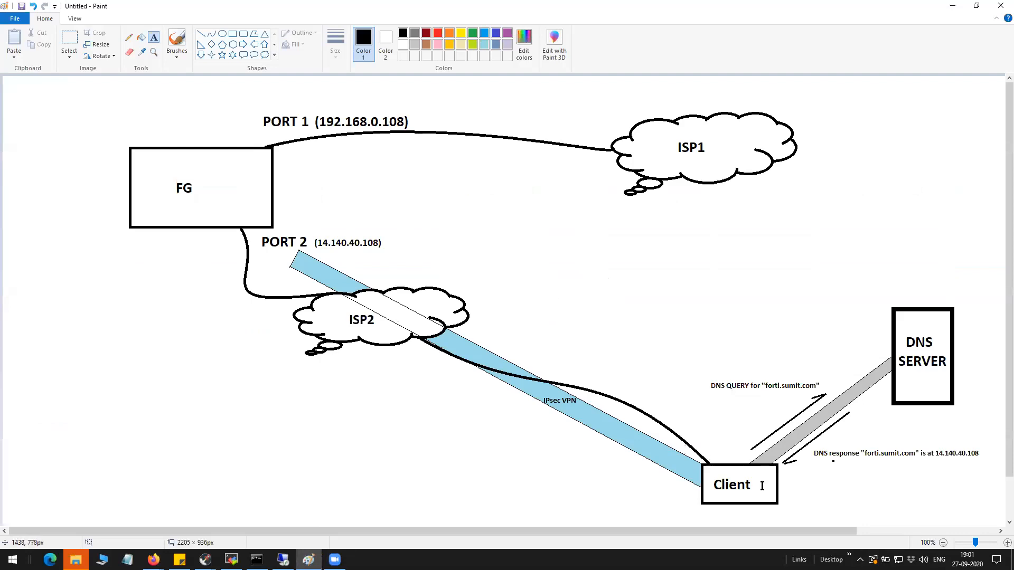
- Review the ISP1 (port1) and ISP2 (port2) interfaces in the Network interfaces list
{"action": "left_click", "coordinate": [829, 485]}
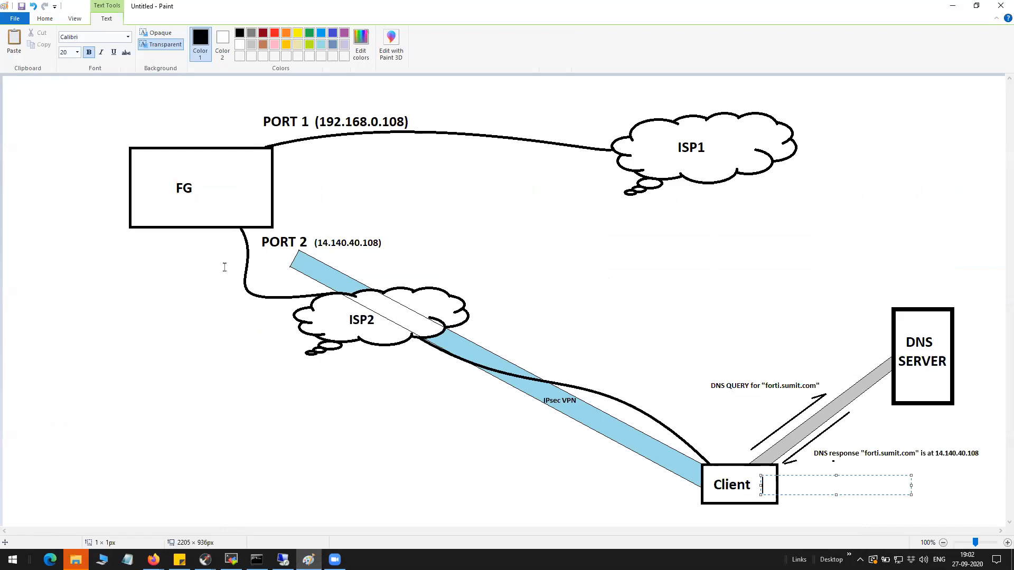
{"action": "mouse_move", "coordinate": [241, 232]}
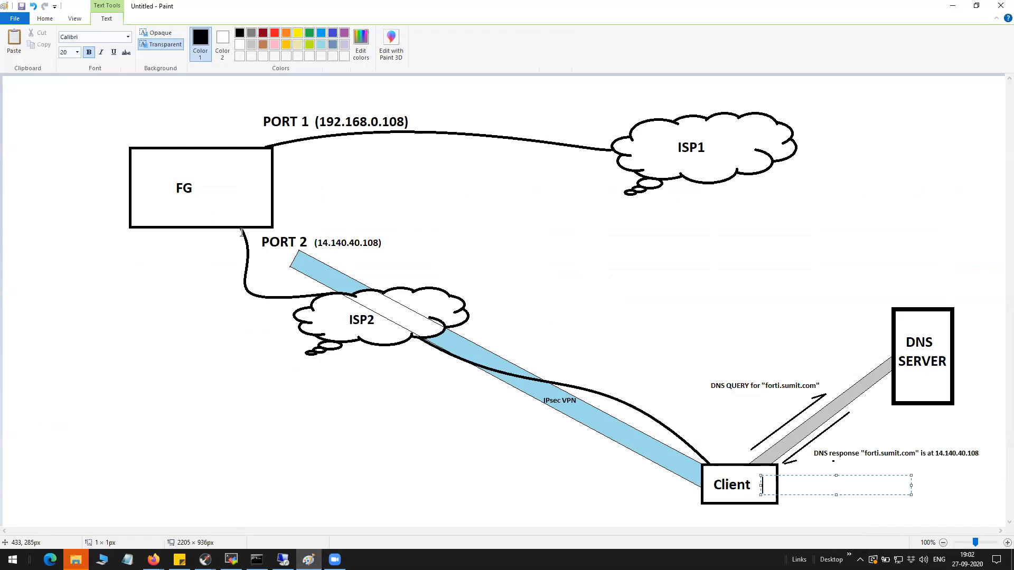
{"action": "mouse_move", "coordinate": [313, 247]}
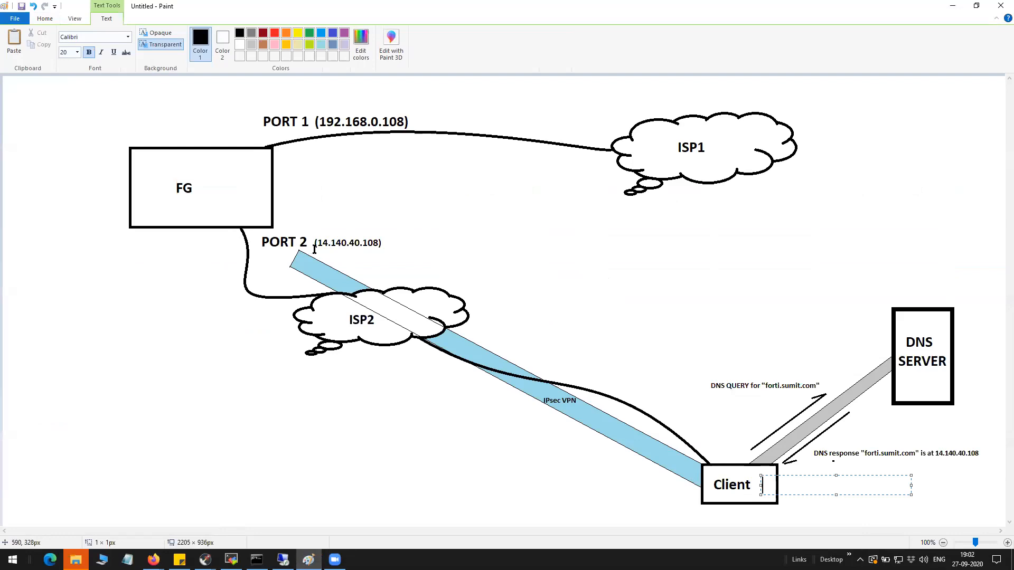
{"action": "mouse_move", "coordinate": [345, 248]}
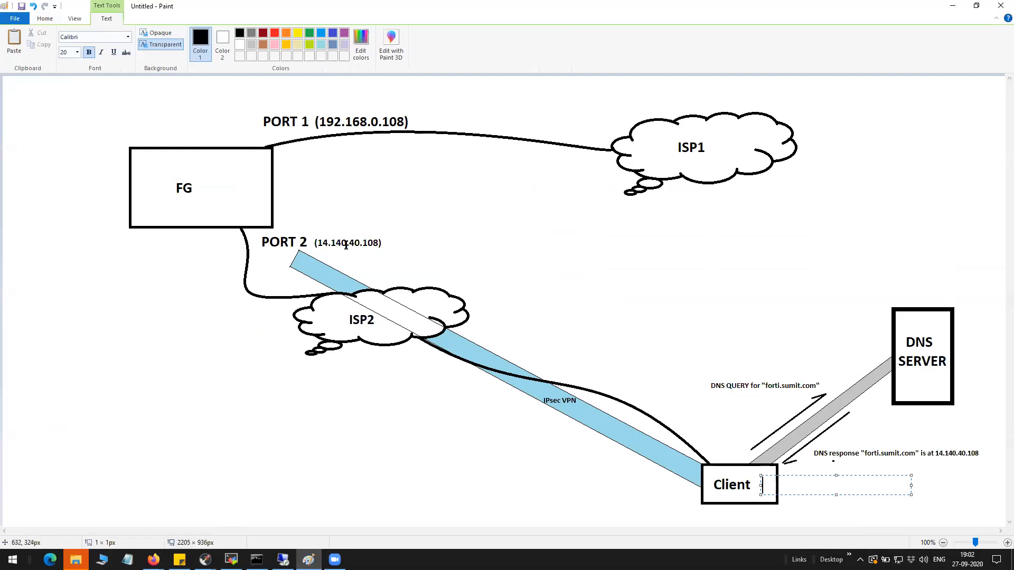
{"action": "mouse_move", "coordinate": [240, 197]}
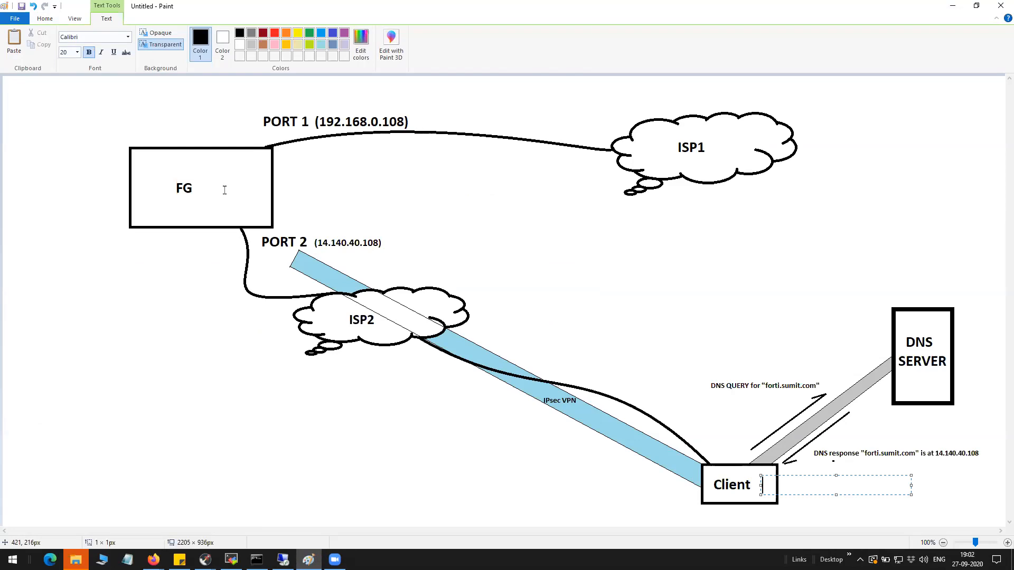
{"action": "mouse_move", "coordinate": [582, 152]}
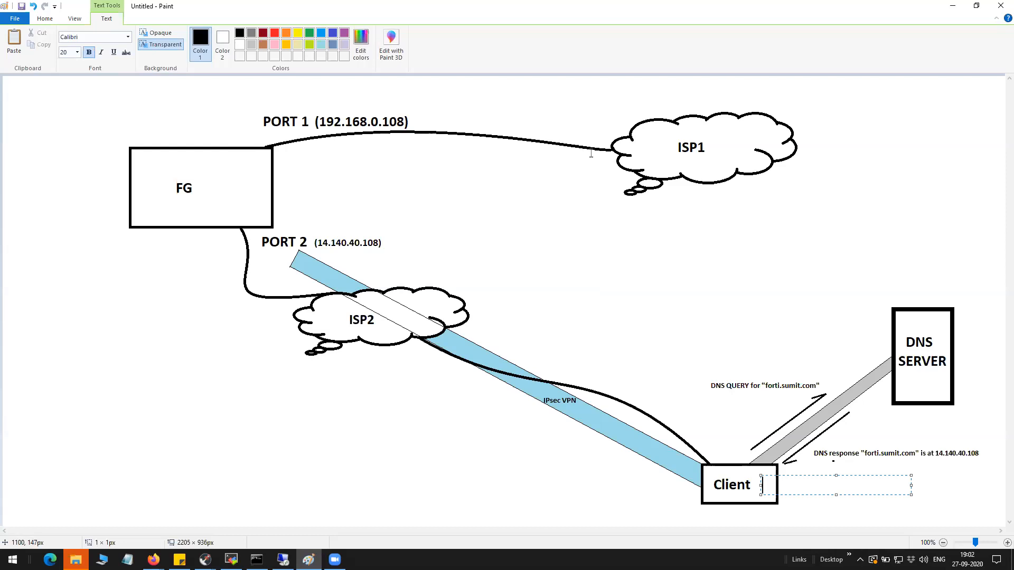
{"action": "mouse_move", "coordinate": [378, 267]}
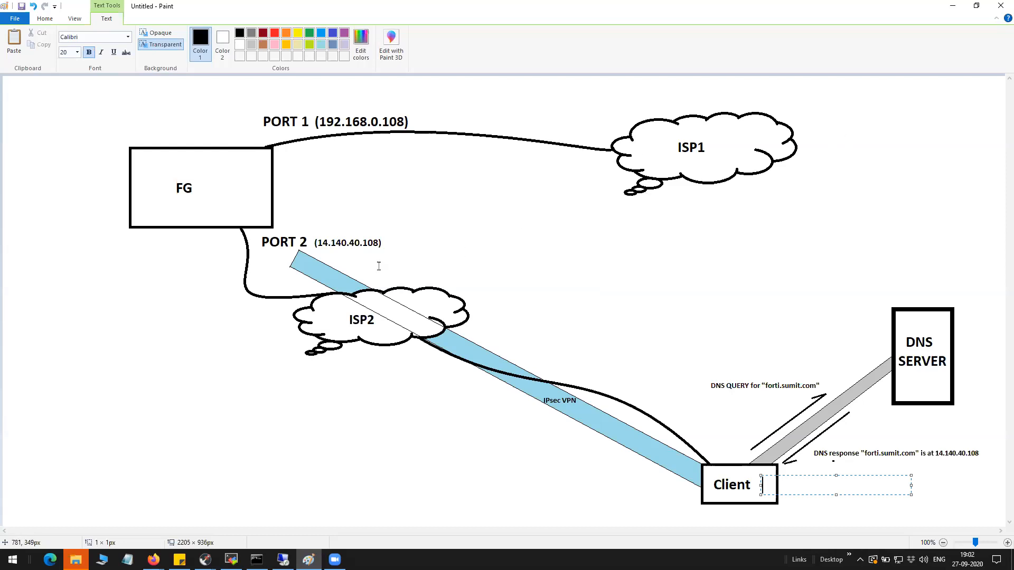
{"action": "mouse_move", "coordinate": [323, 170]}
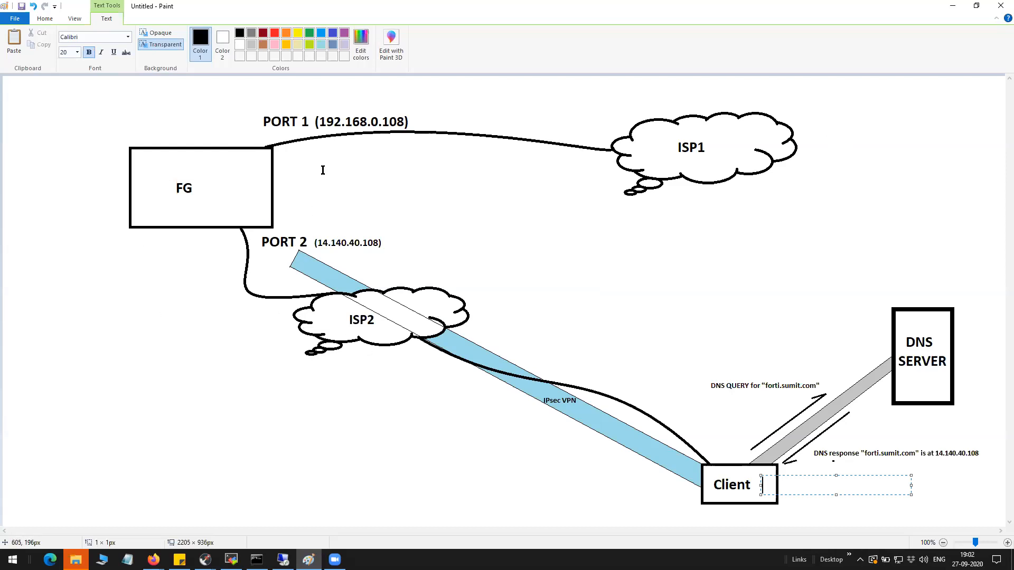
{"action": "mouse_move", "coordinate": [224, 197]}
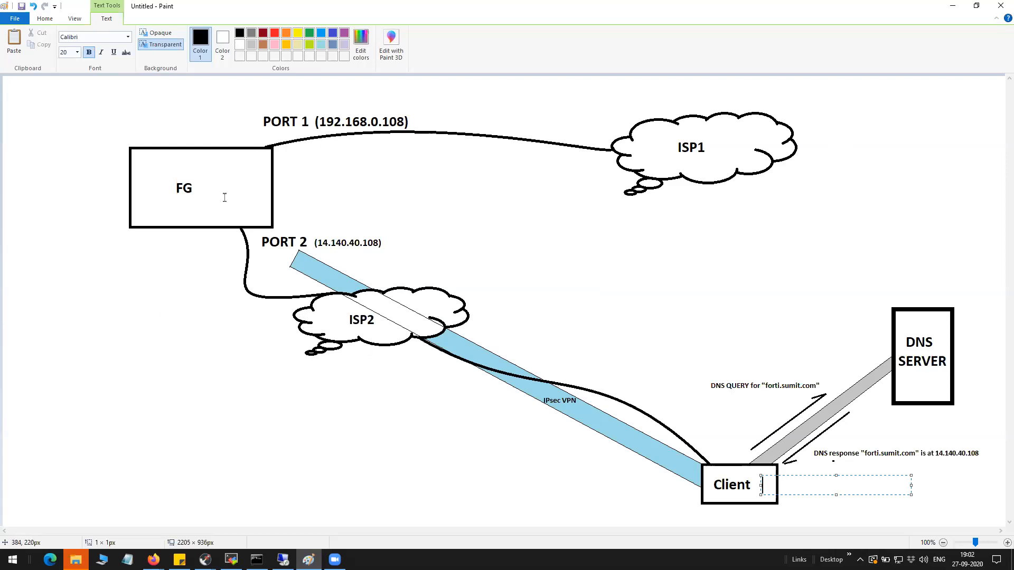
{"action": "mouse_move", "coordinate": [395, 318]}
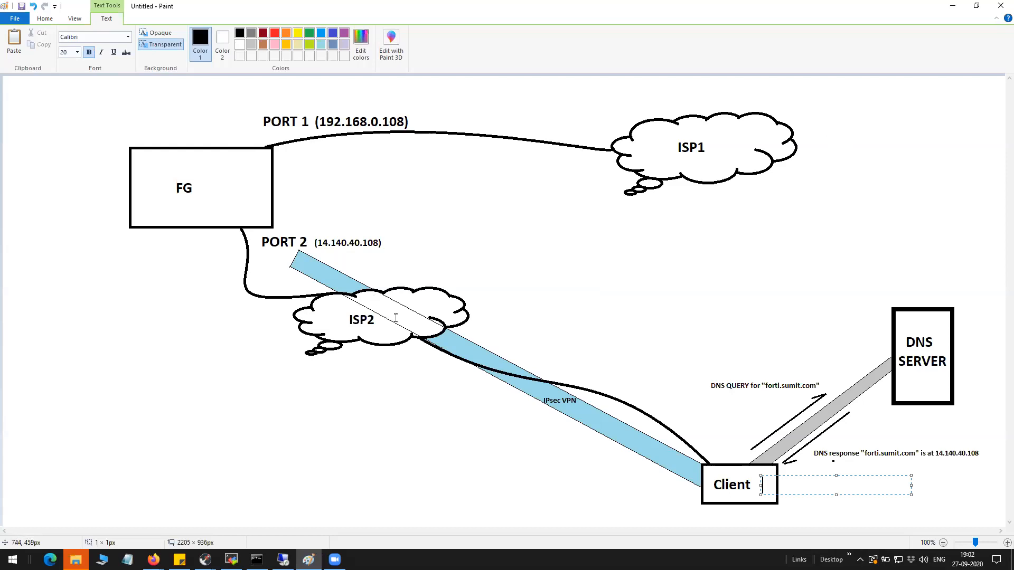
{"action": "mouse_move", "coordinate": [319, 230]}
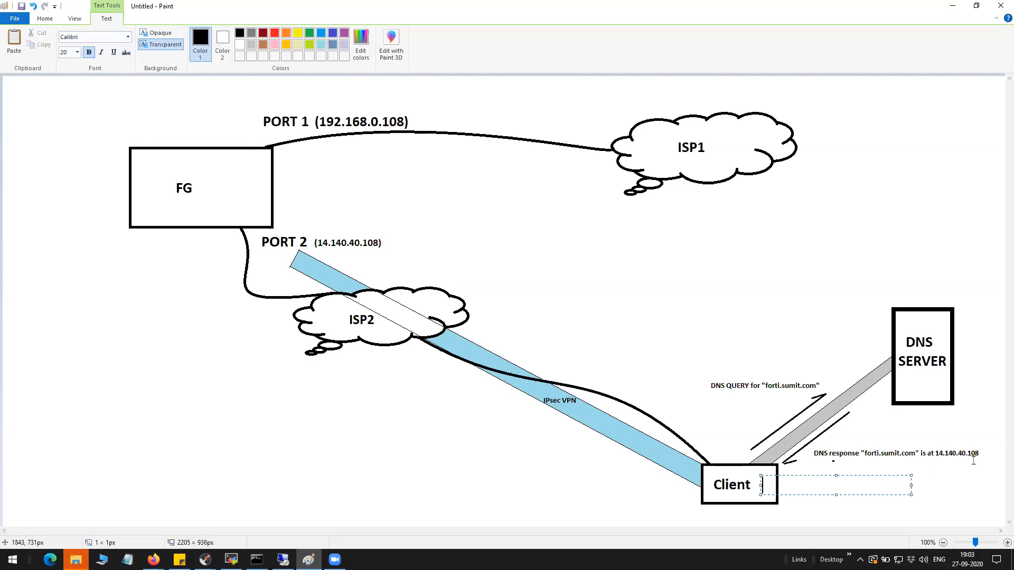
{"action": "mouse_move", "coordinate": [376, 256]}
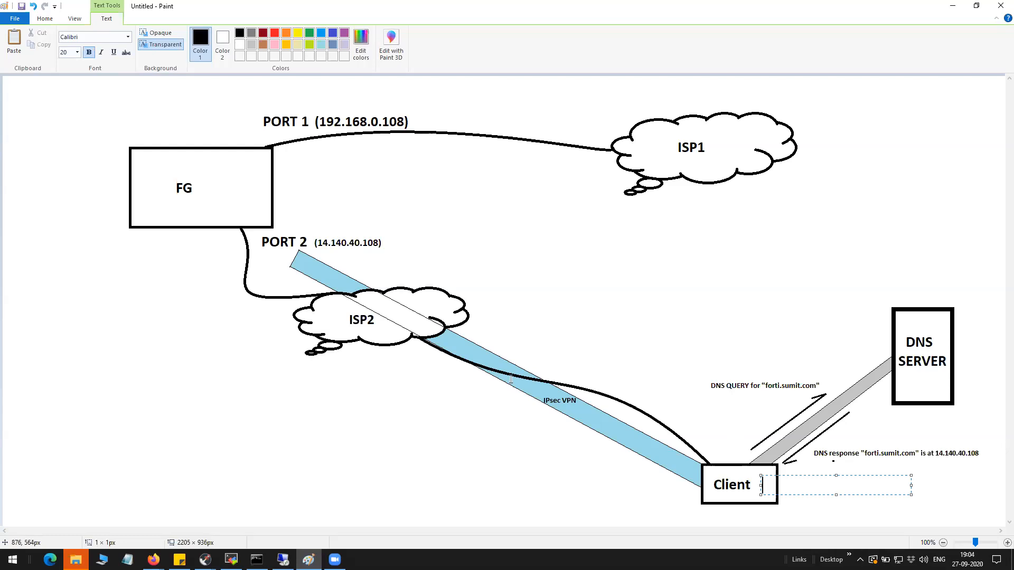
{"action": "mouse_move", "coordinate": [606, 351]}
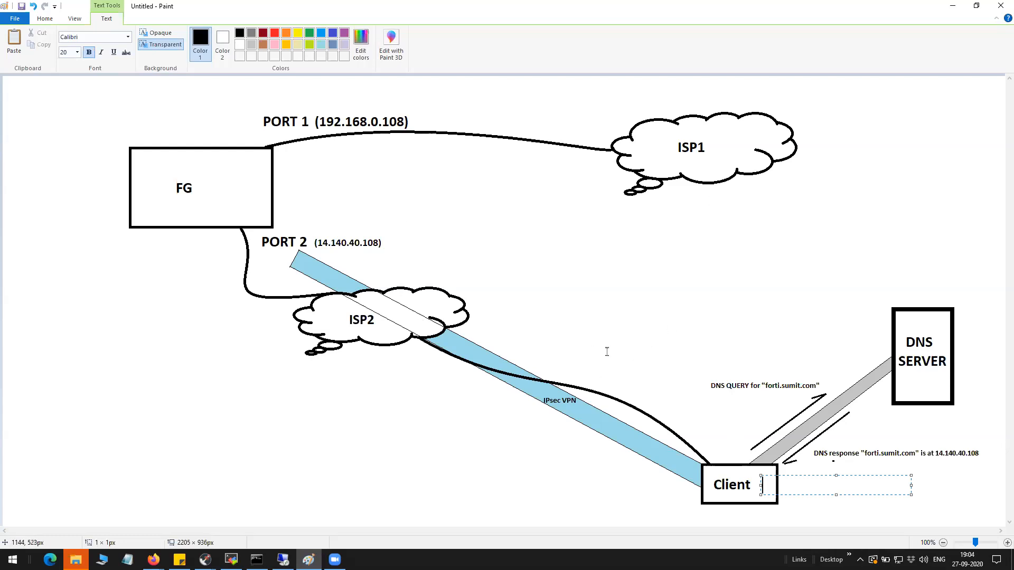
{"action": "mouse_move", "coordinate": [744, 303]}
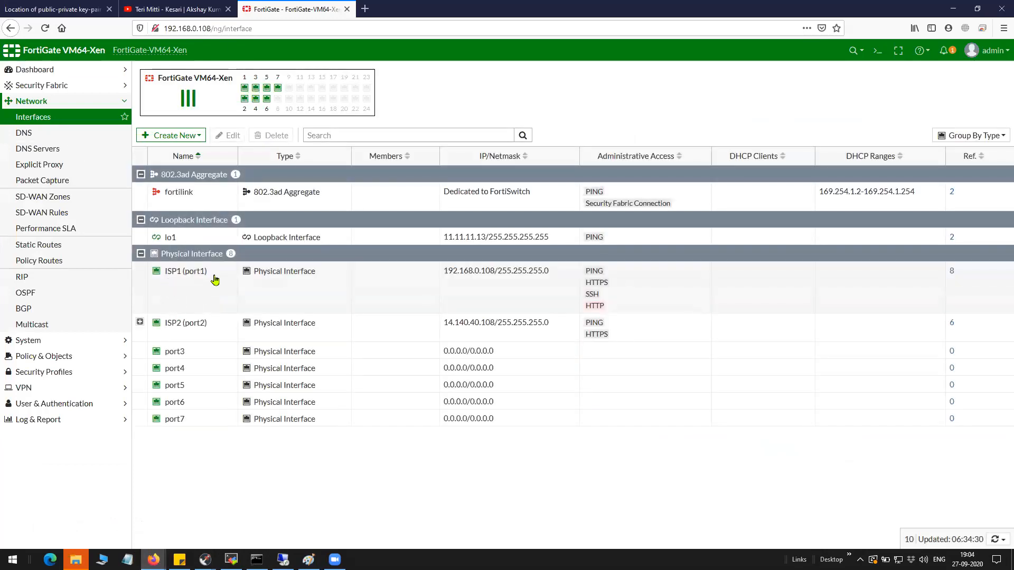
{"action": "left_click", "coordinate": [186, 271]}
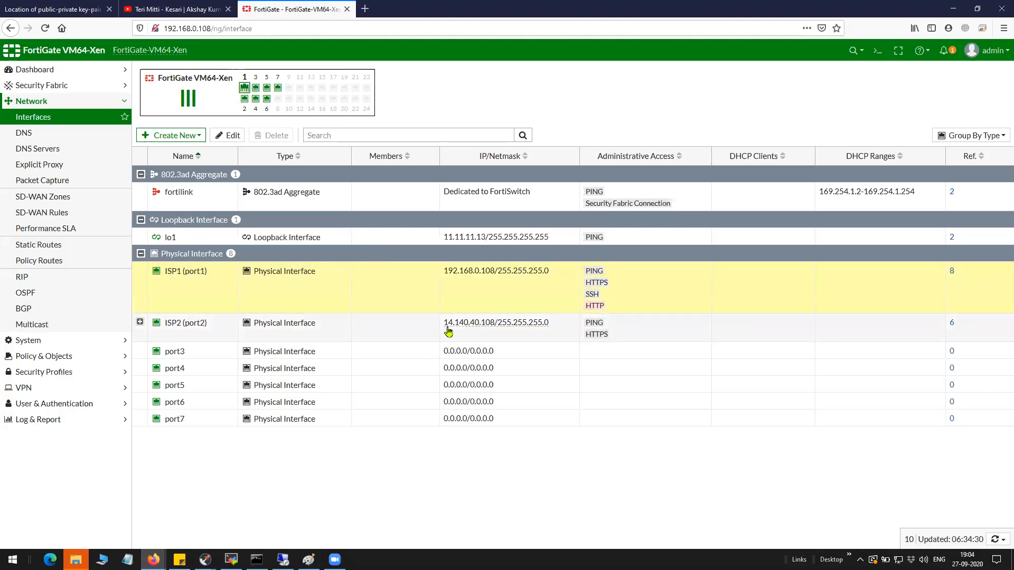
{"action": "double_click", "coordinate": [467, 322]}
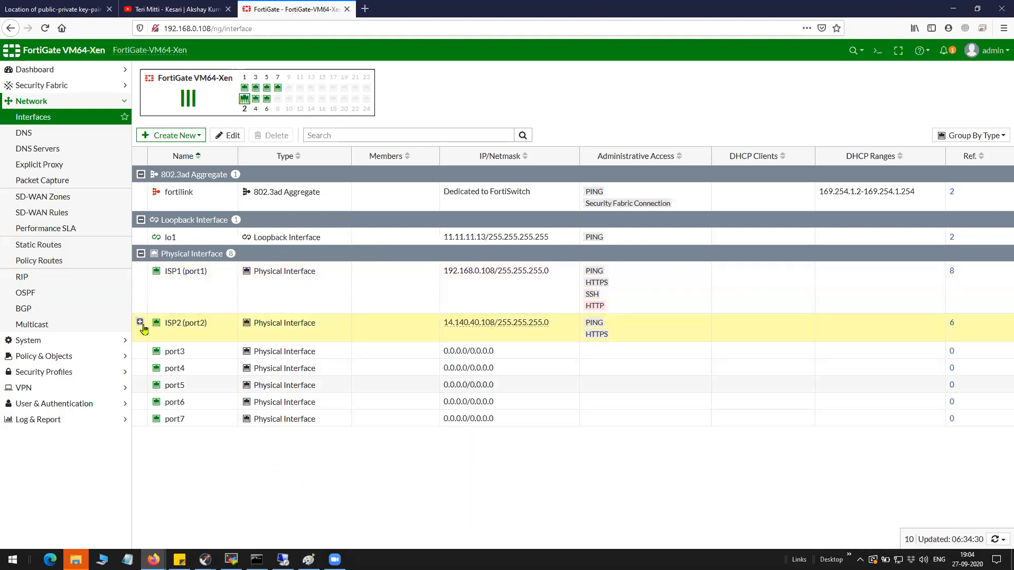
- Collapse the Network section and go to VPN > IPsec Tunnels, listing the inactive FQDN-VPN tunnel
{"action": "left_click", "coordinate": [31, 102]}
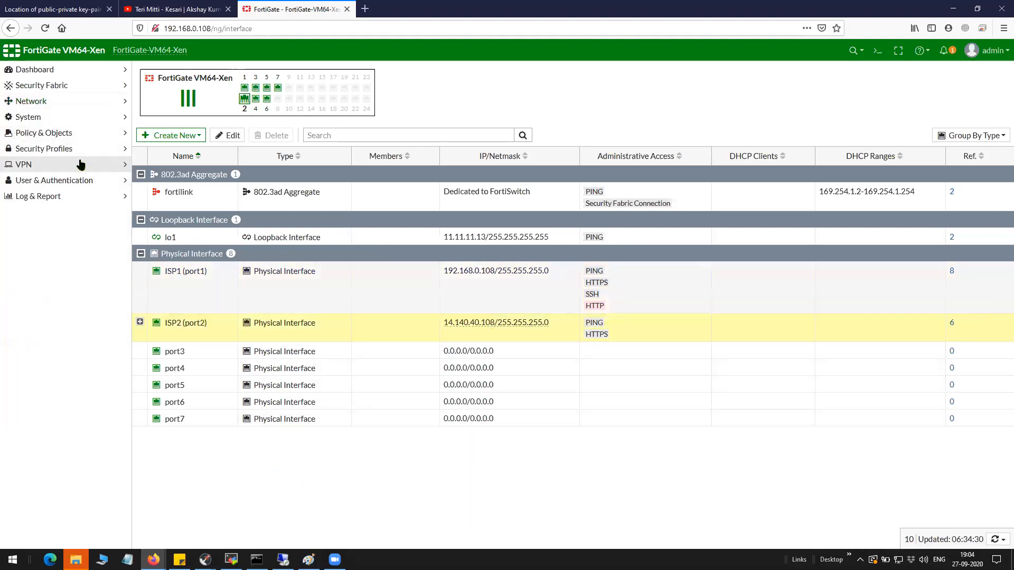
{"action": "left_click", "coordinate": [22, 164]}
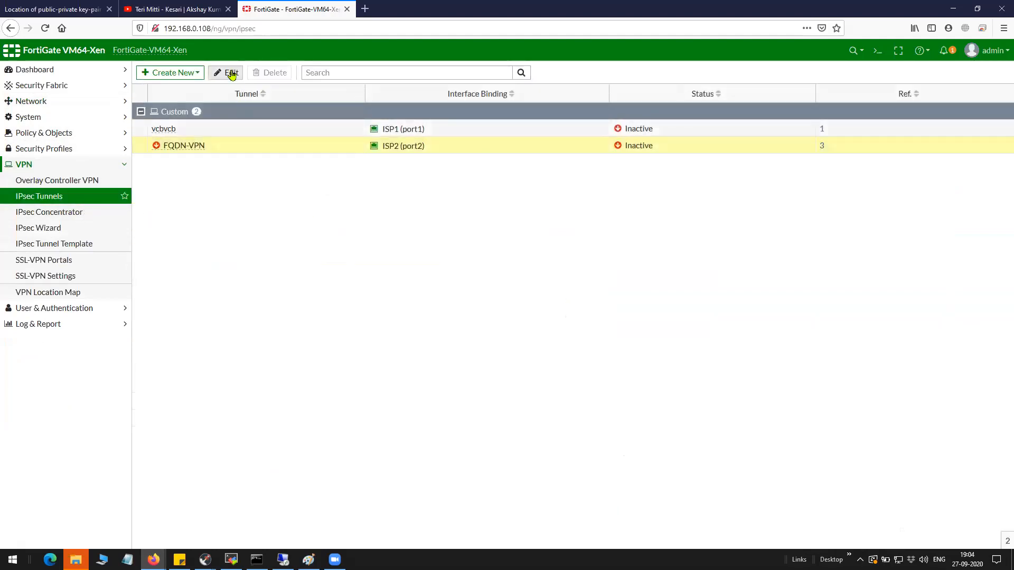
- Edit the FQDN-VPN tunnel, showing dial-up on ISP2 with Mode Config range 192.168.0.2–192.168.0.10
{"action": "left_click", "coordinate": [231, 73]}
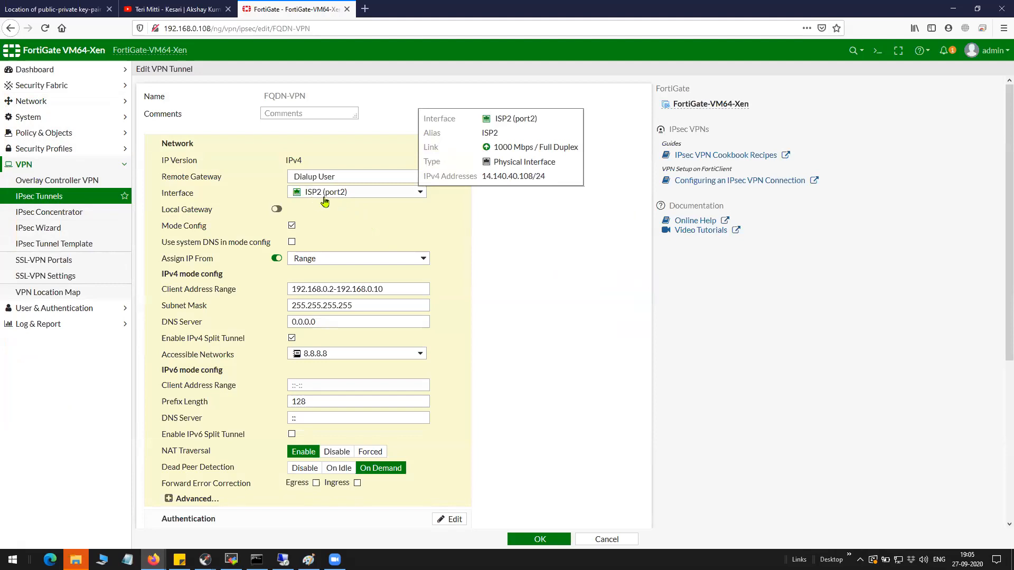
{"action": "mouse_move", "coordinate": [355, 198]}
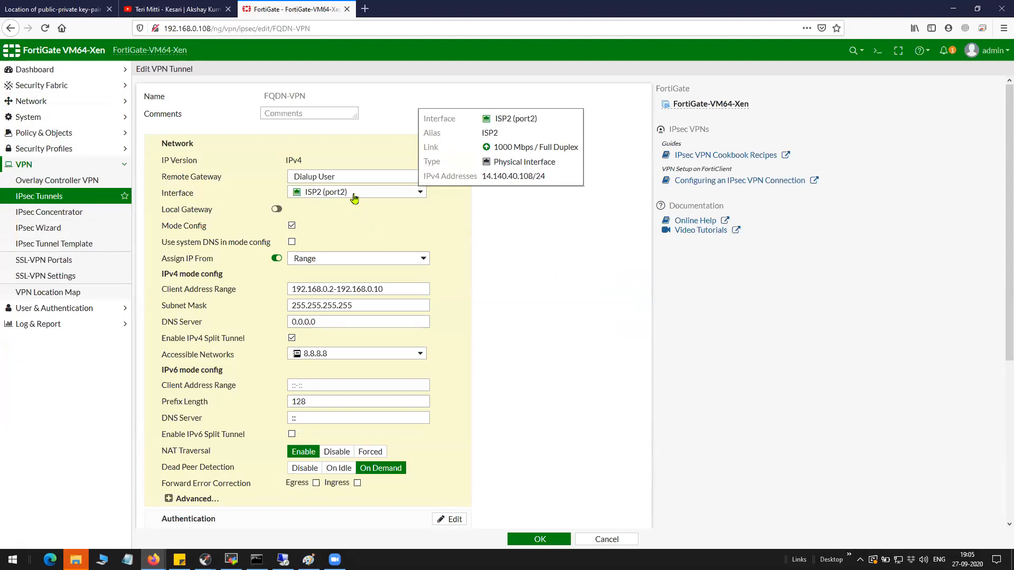
{"action": "mouse_move", "coordinate": [360, 203]}
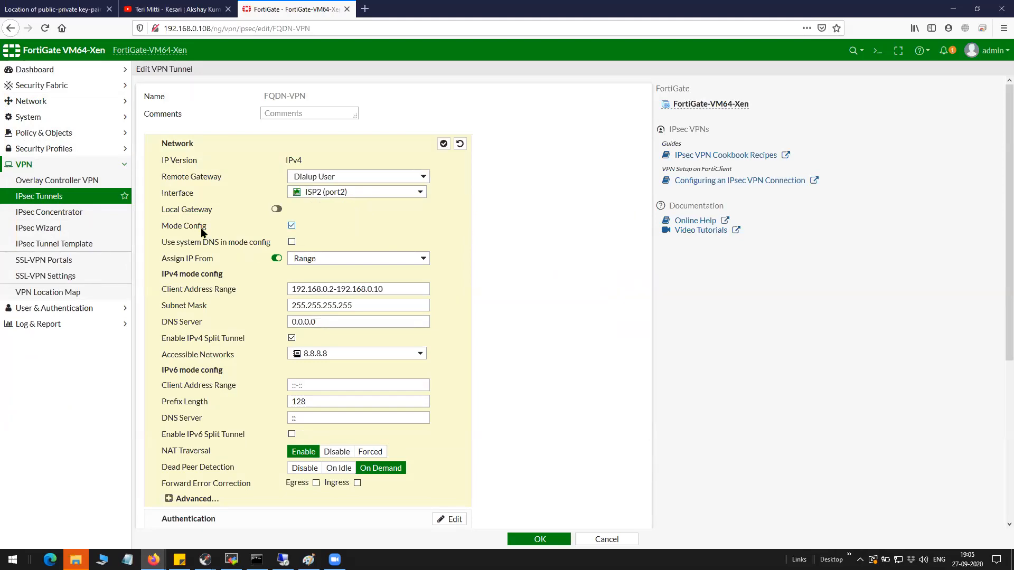
{"action": "double_click", "coordinate": [184, 226]}
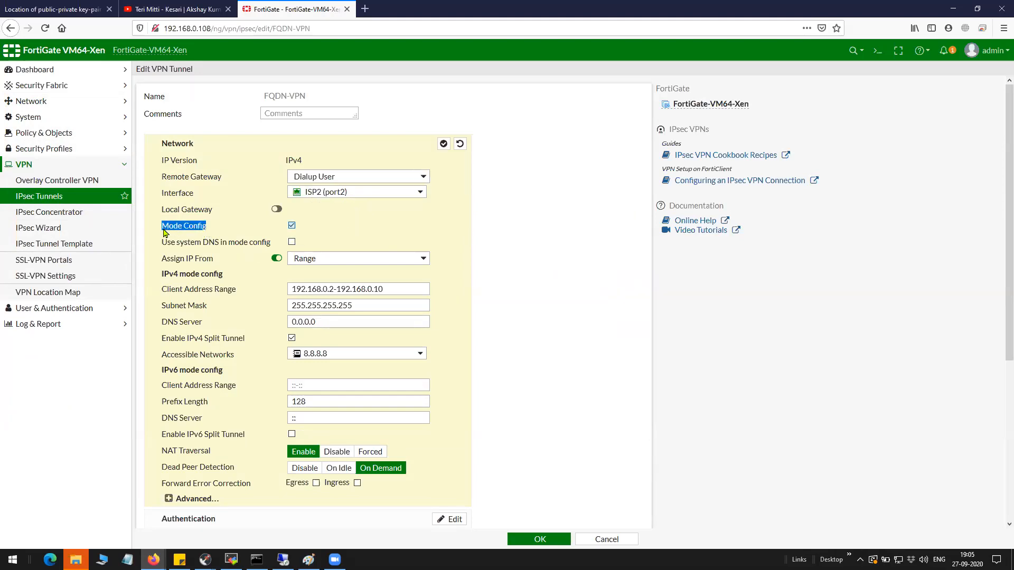
{"action": "mouse_move", "coordinate": [342, 251]}
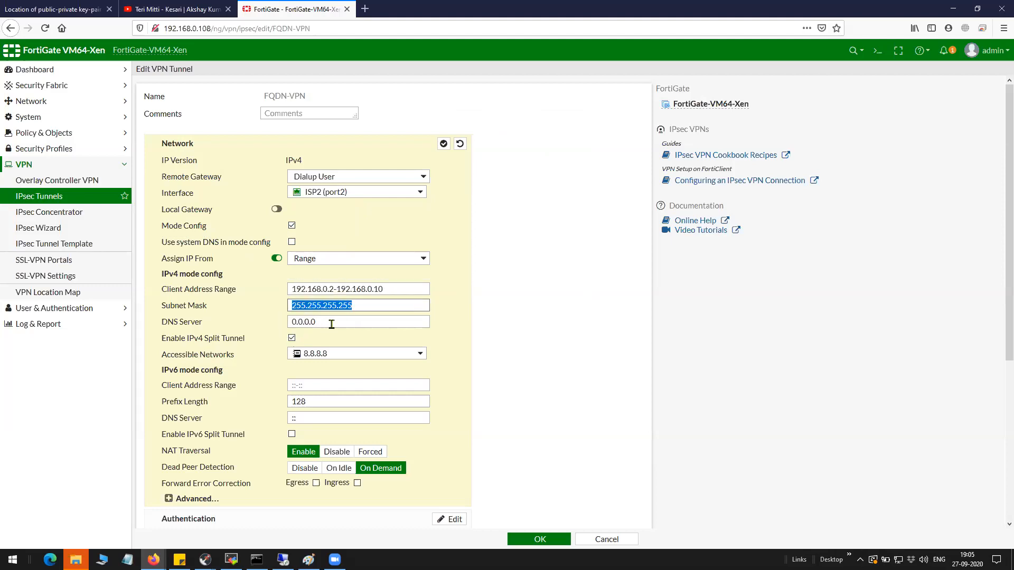
- Replace the tunnel's DNS server address with 192.168.0.102 and move down toward Authentication
{"action": "left_click", "coordinate": [358, 321]}
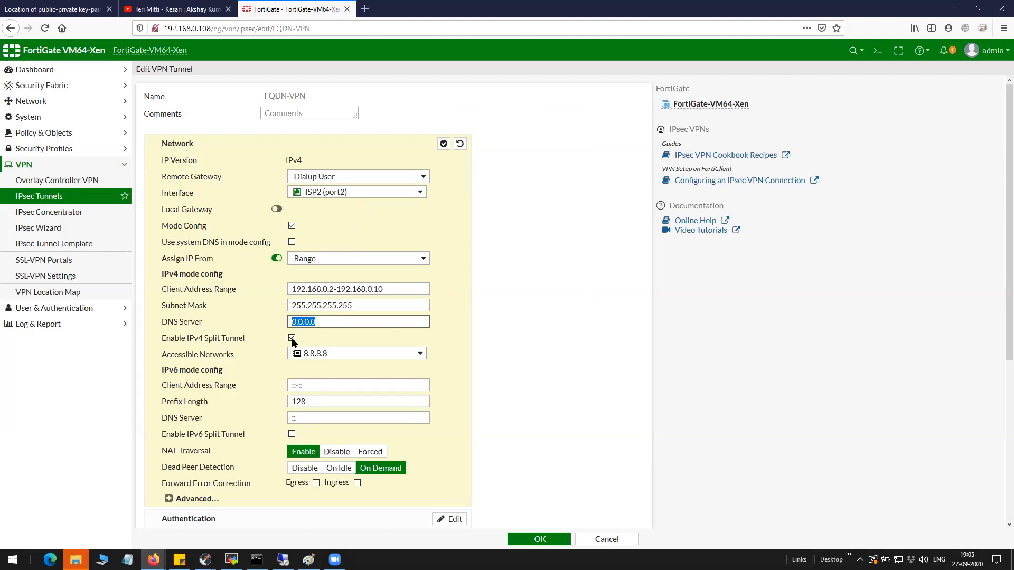
{"action": "mouse_move", "coordinate": [474, 336]}
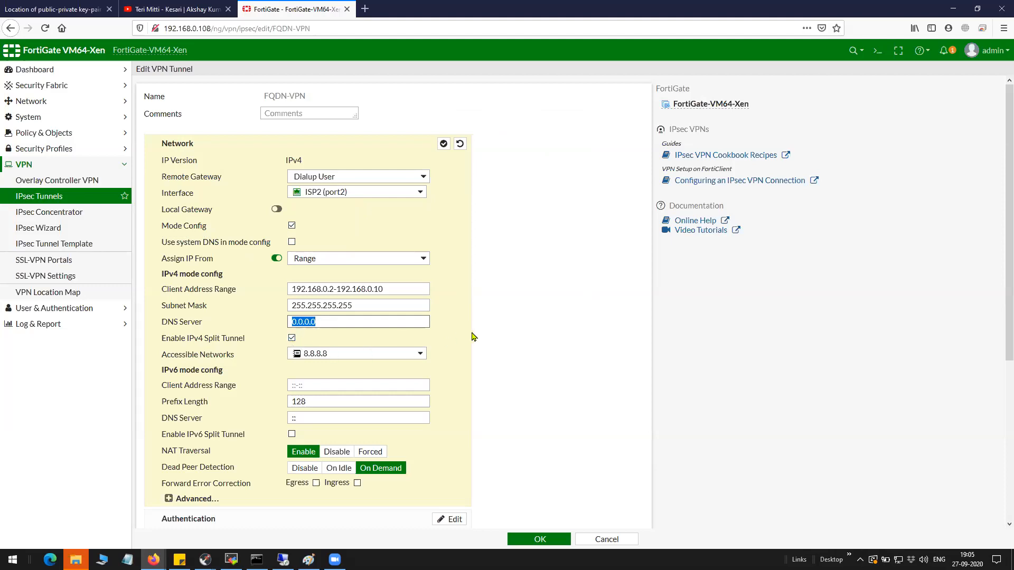
{"action": "mouse_move", "coordinate": [321, 318]}
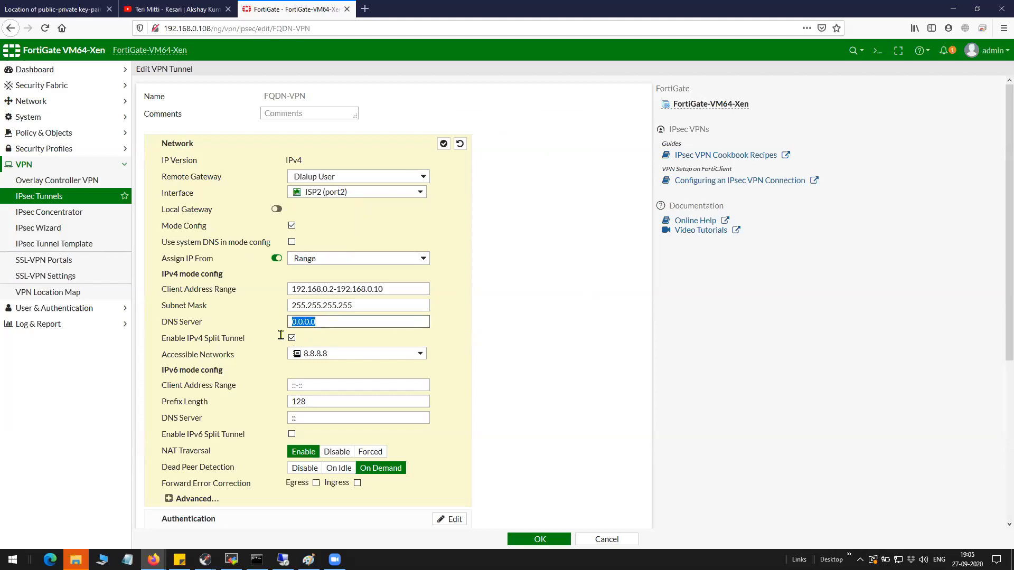
{"action": "type", "text": "192.168"}
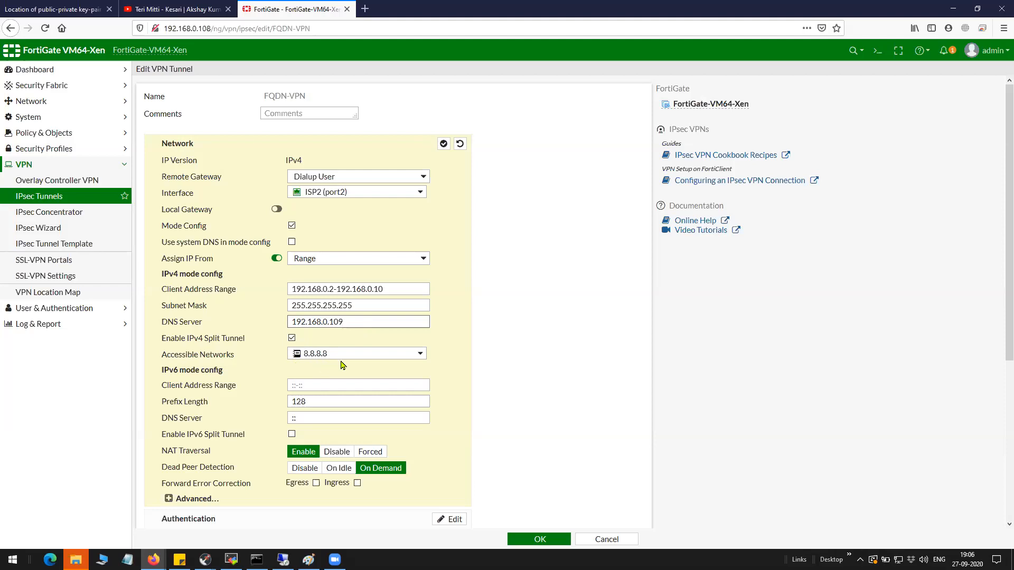
{"action": "scroll", "scroll_direction": "down", "scroll_amount": 3}
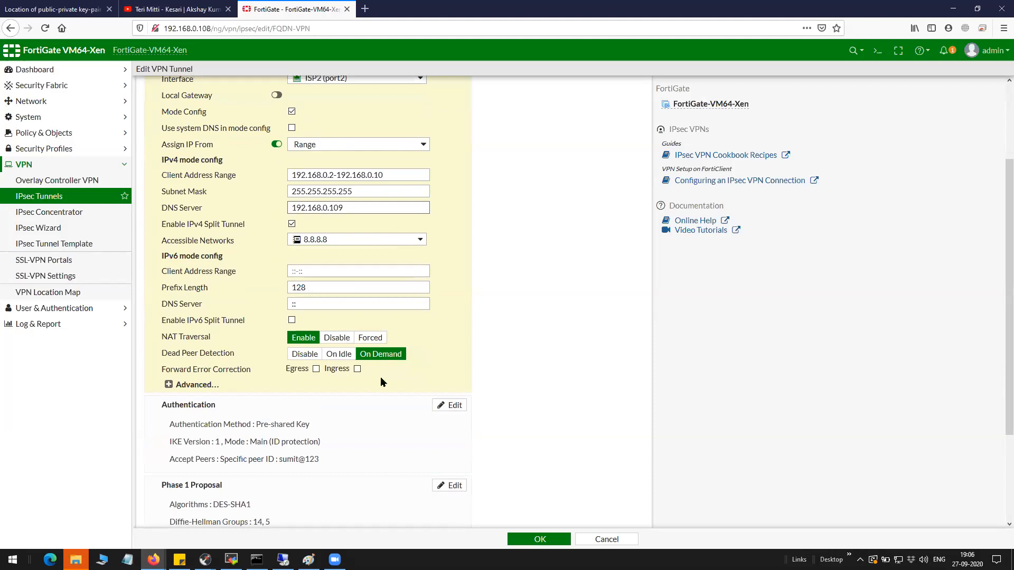
- Edit the Authentication section and re-enter the FQDN-VPN pre-shared key
{"action": "left_click", "coordinate": [197, 384]}
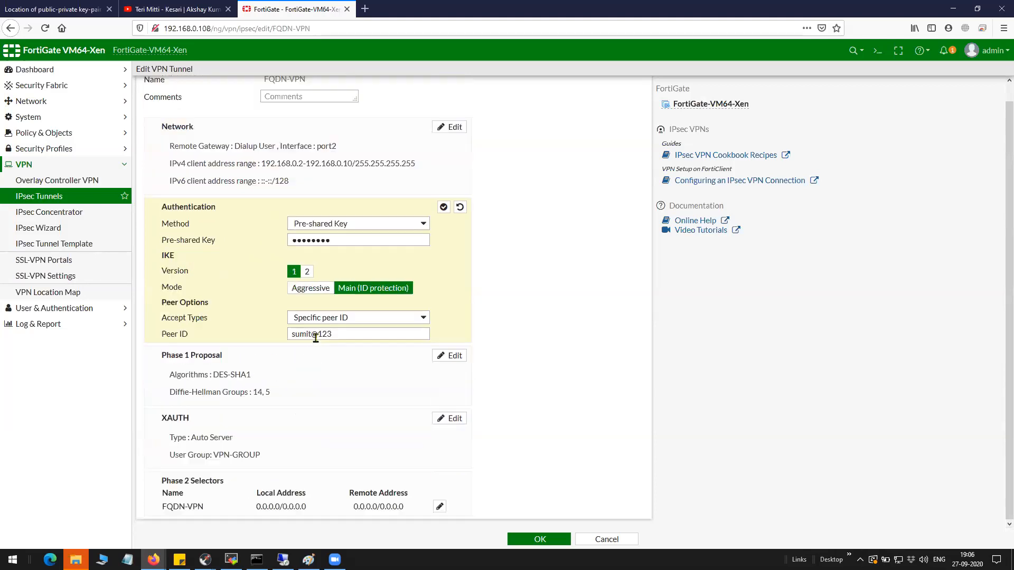
{"action": "left_click", "coordinate": [358, 240]}
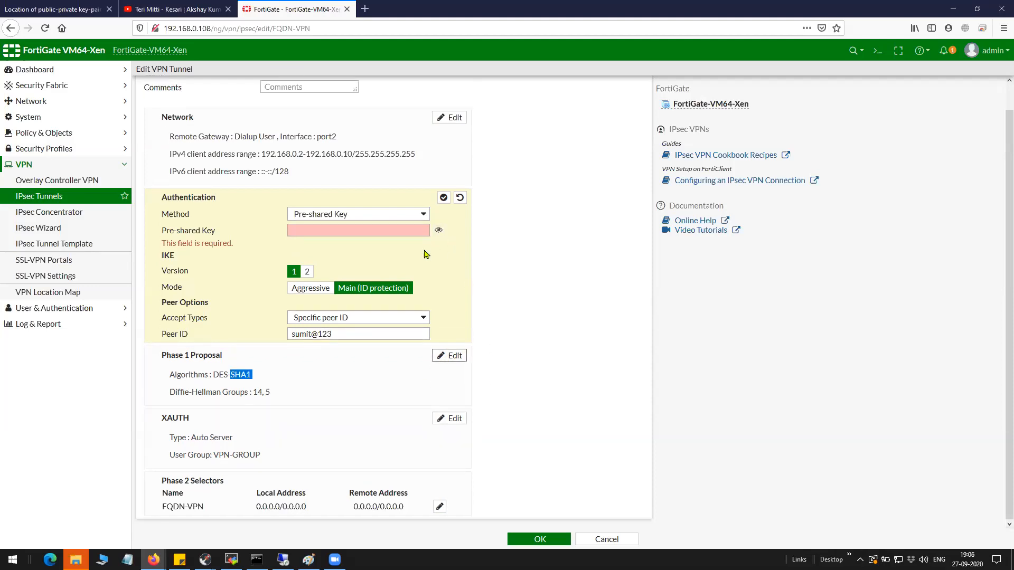
{"action": "left_click", "coordinate": [357, 231]}
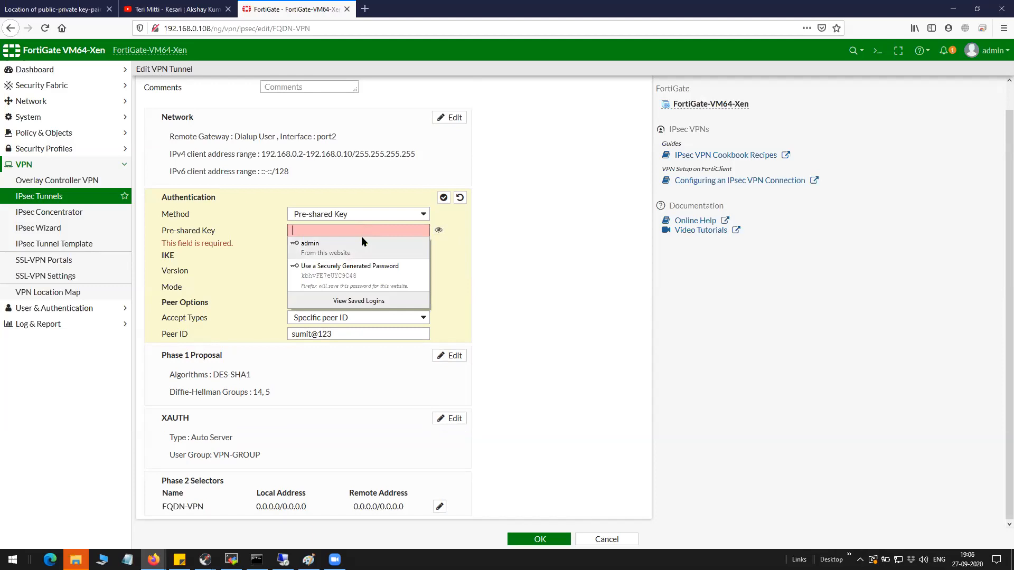
{"action": "type", "text": "••"}
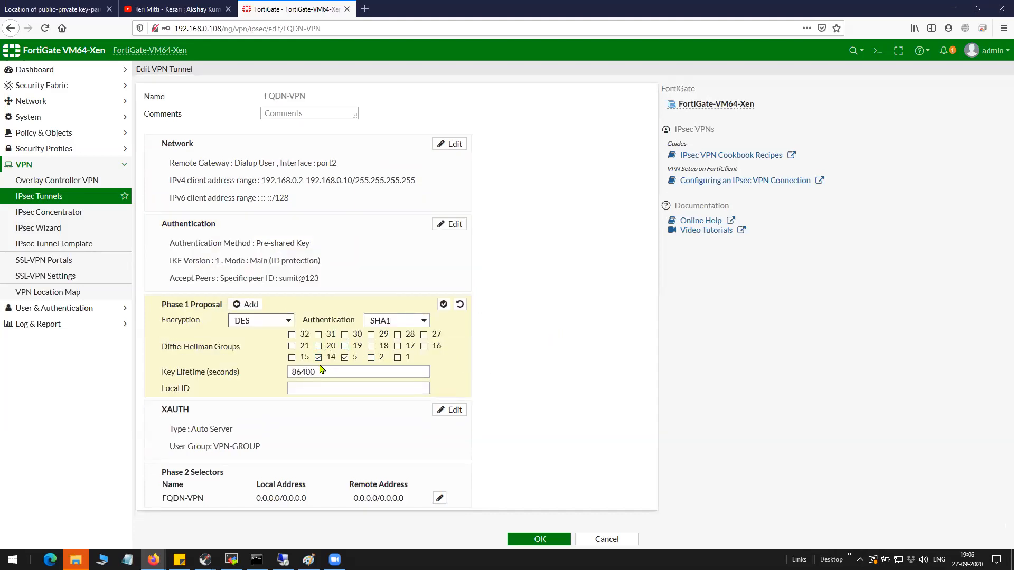
{"action": "mouse_move", "coordinate": [291, 345]}
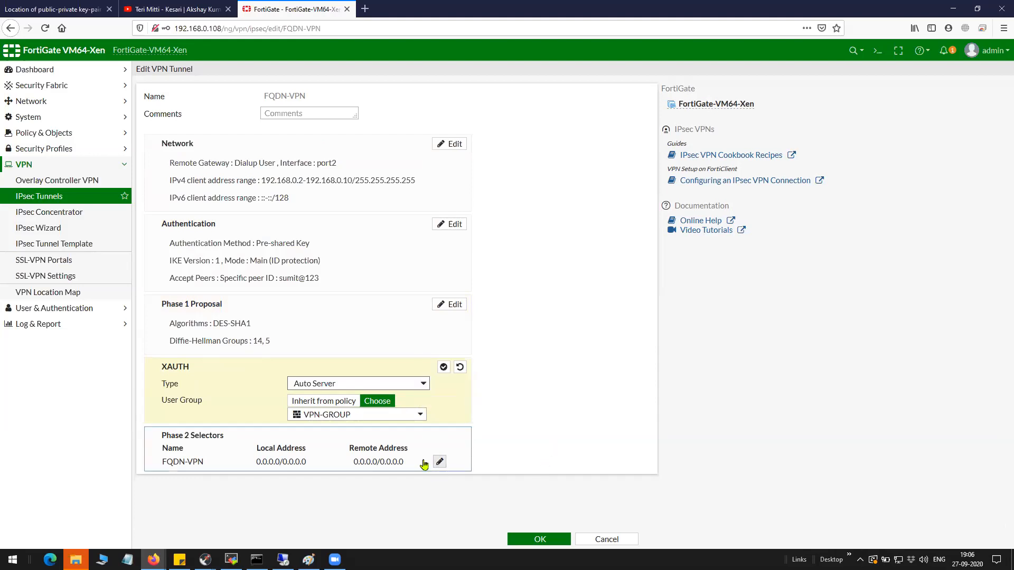
- Expand the FQDN-VPN Phase 2 selector showing DES/SHA1, PFS group 14 and 43200-second key lifetime
{"action": "left_click", "coordinate": [439, 461]}
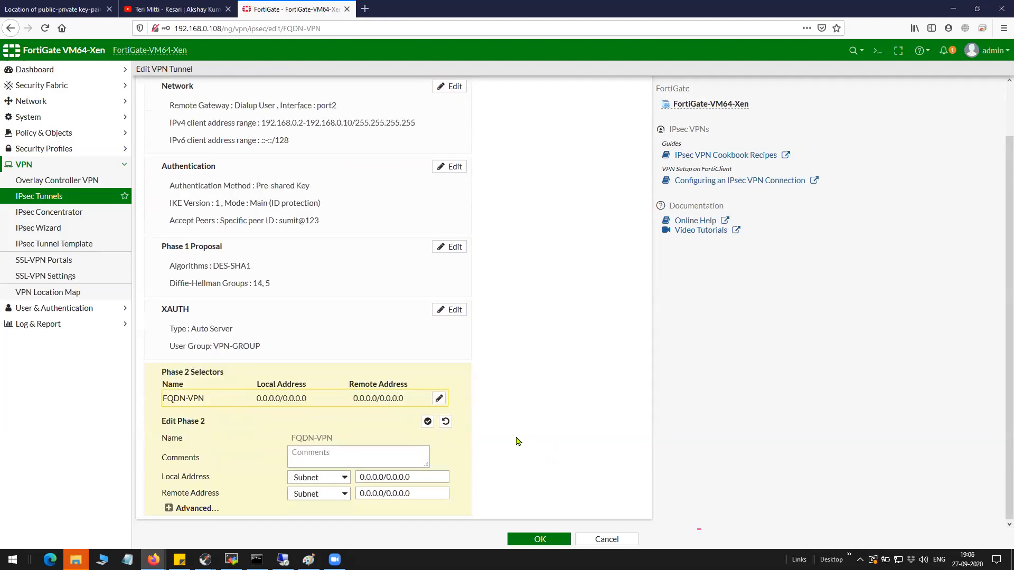
{"action": "mouse_move", "coordinate": [439, 488]}
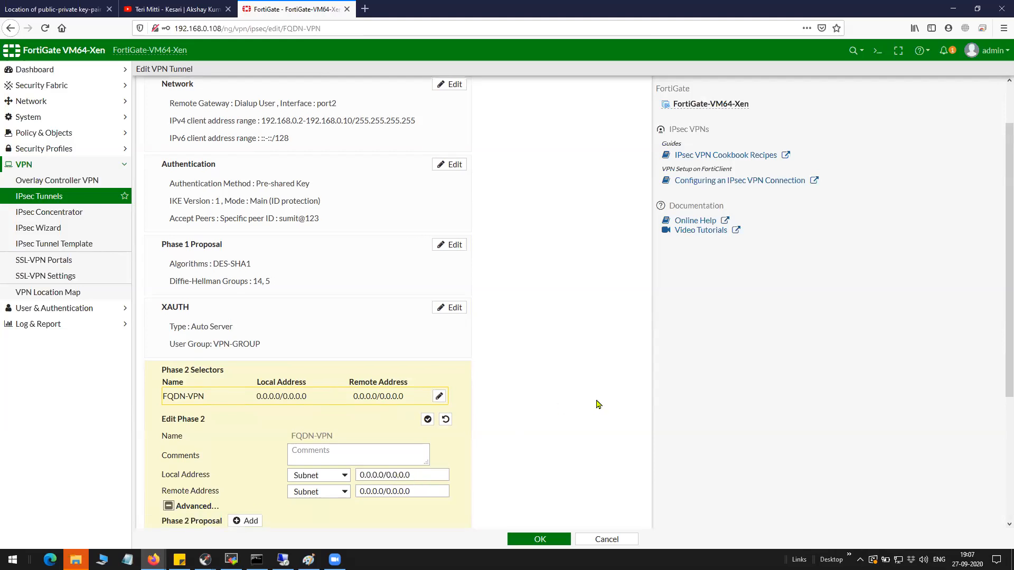
{"action": "scroll", "scroll_direction": "down", "scroll_amount": 3}
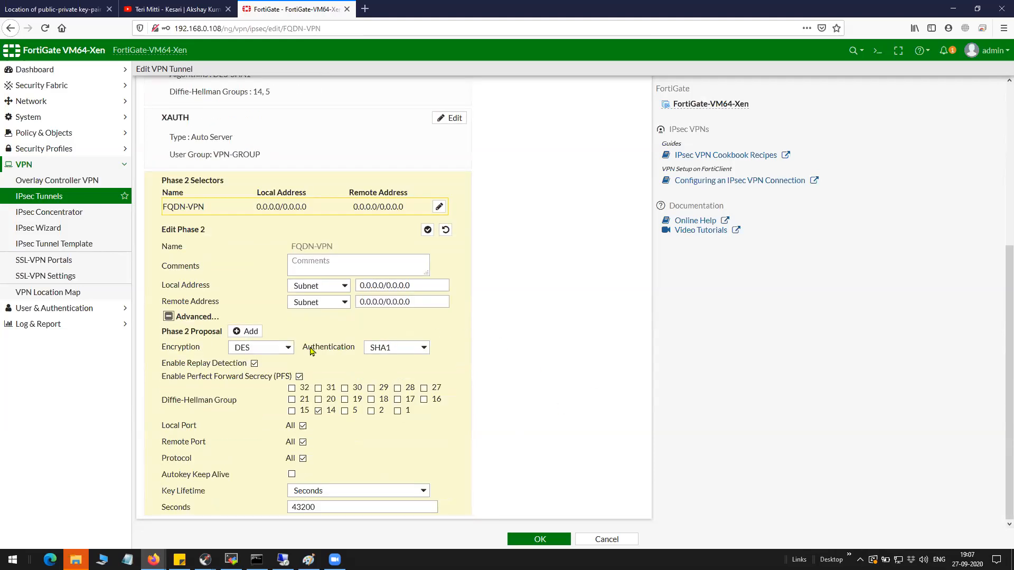
{"action": "mouse_move", "coordinate": [394, 354]}
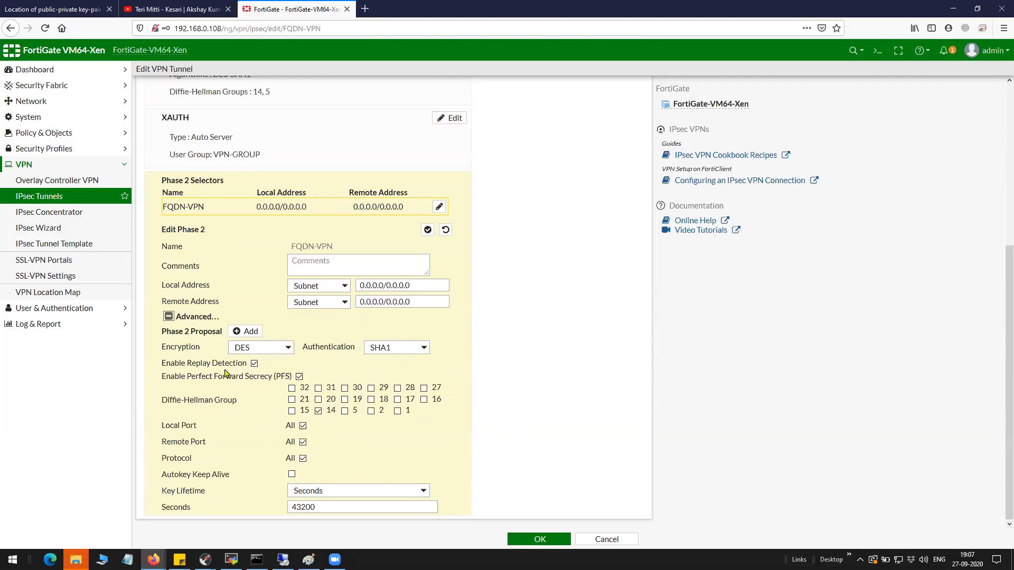
{"action": "left_click", "coordinate": [298, 376]}
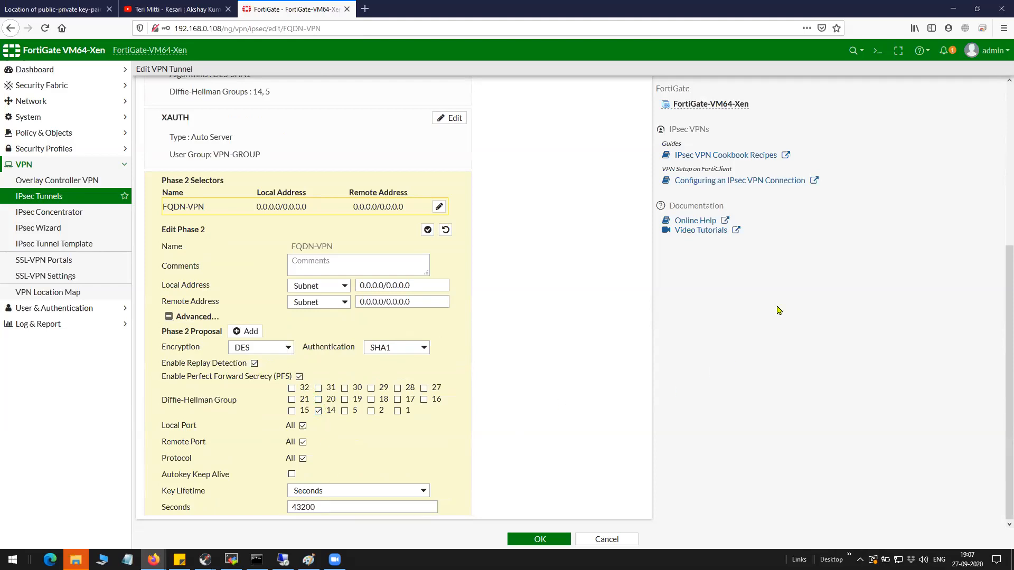
- Cancel the tunnel edit and discard unsaved changes, returning to the IPsec Tunnels list
{"action": "left_click", "coordinate": [606, 539]}
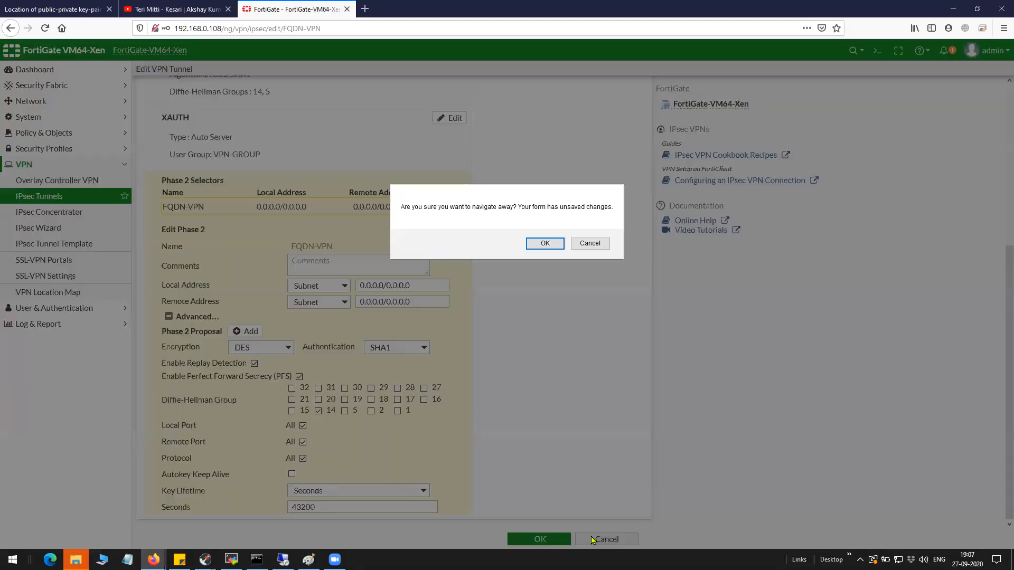
{"action": "left_click", "coordinate": [544, 243]}
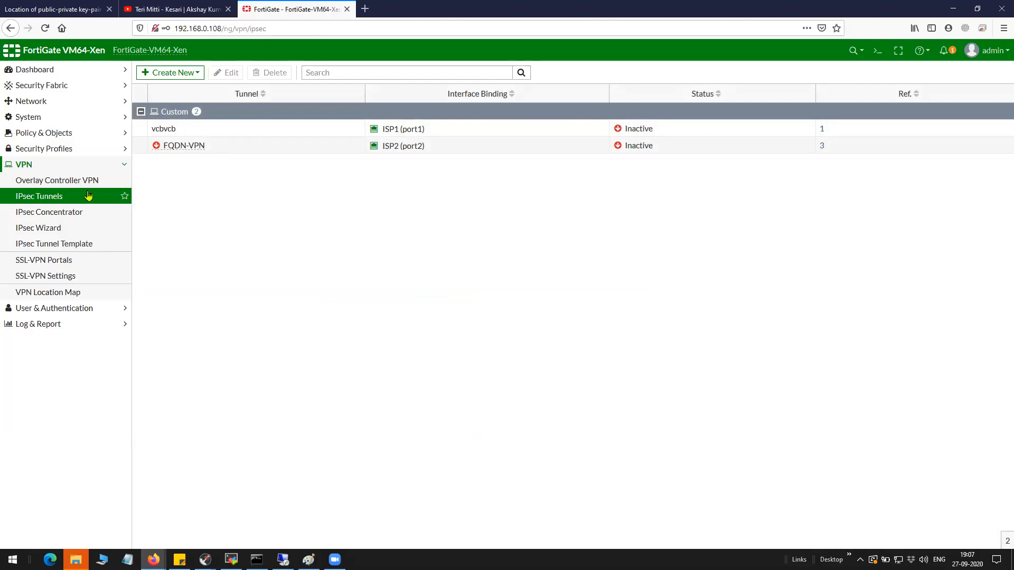
- Expand and collapse Policy & Objects in the sidebar
{"action": "left_click", "coordinate": [44, 134]}
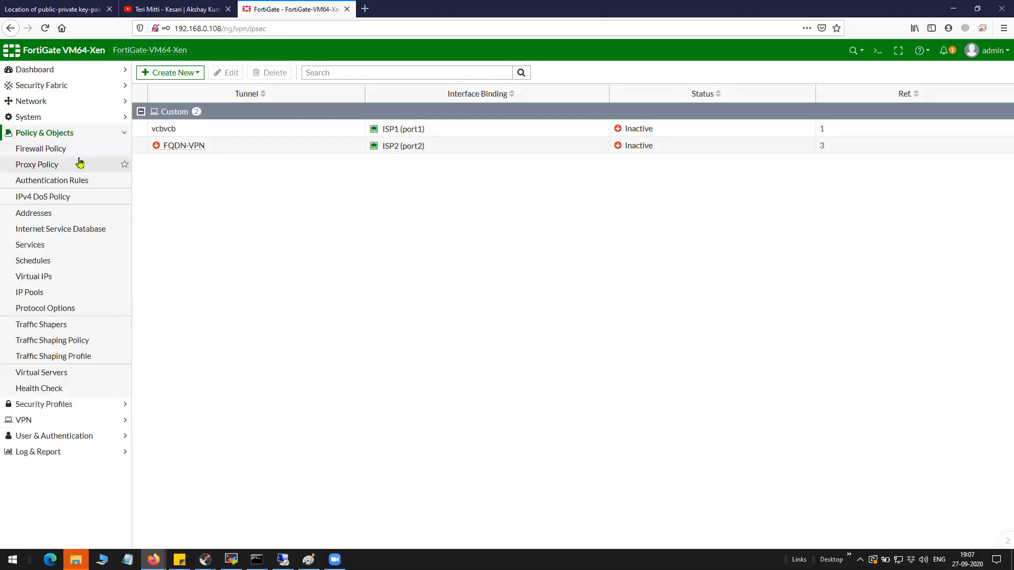
{"action": "left_click", "coordinate": [40, 149]}
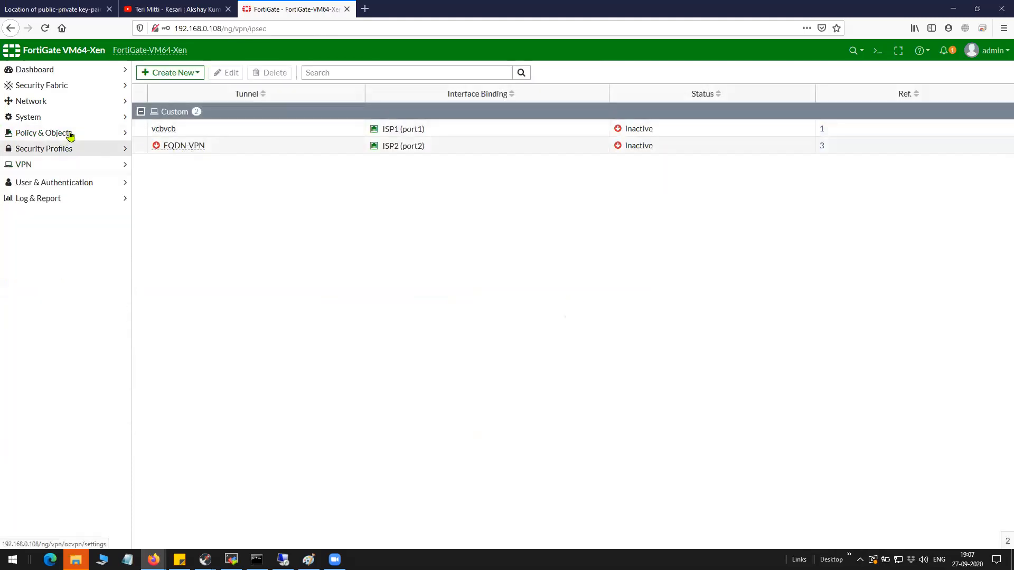
- Review the FQDN firewall policy from FQDN-VPN to ISP1 allowing traffic to 8.8.8.8 with NAT
{"action": "left_click", "coordinate": [44, 133]}
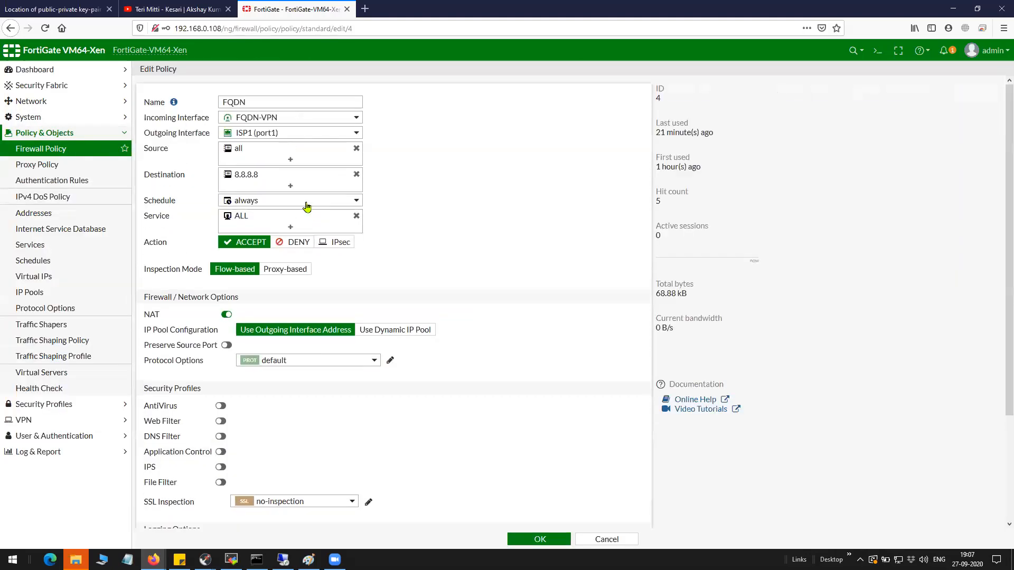
{"action": "mouse_move", "coordinate": [287, 120]}
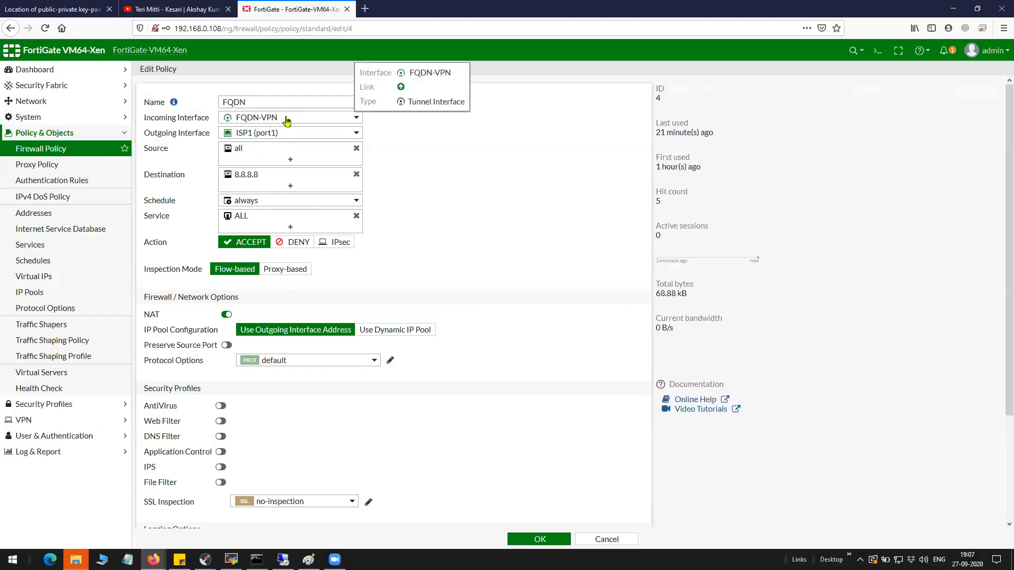
{"action": "mouse_move", "coordinate": [279, 157]}
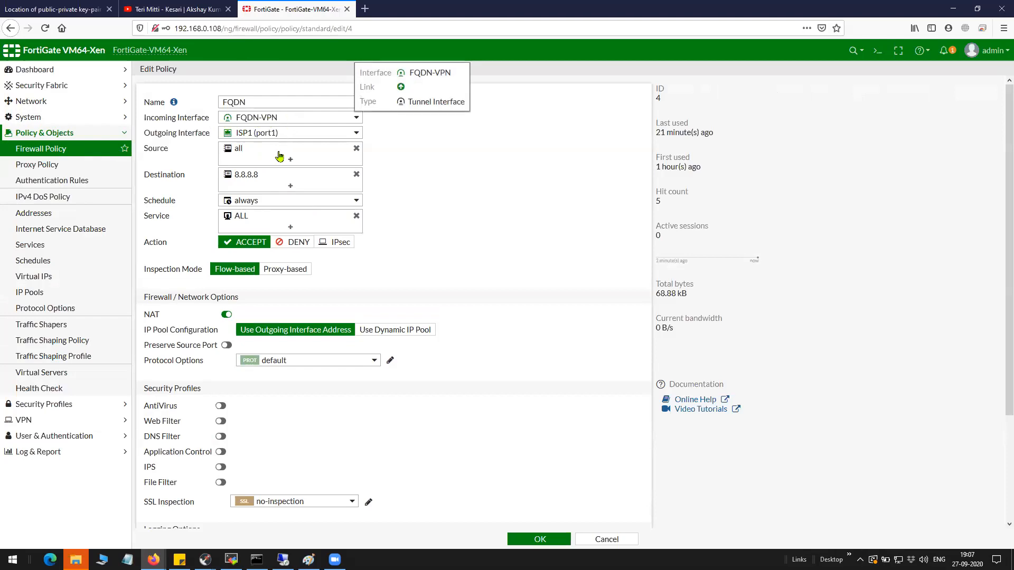
{"action": "mouse_move", "coordinate": [264, 137]}
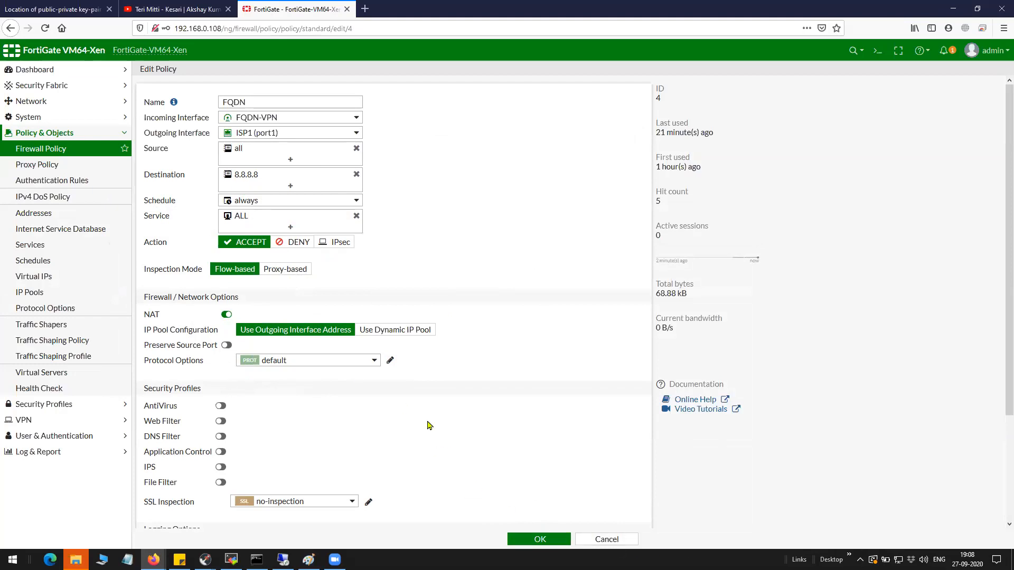
{"action": "scroll", "scroll_direction": "down", "scroll_amount": 3}
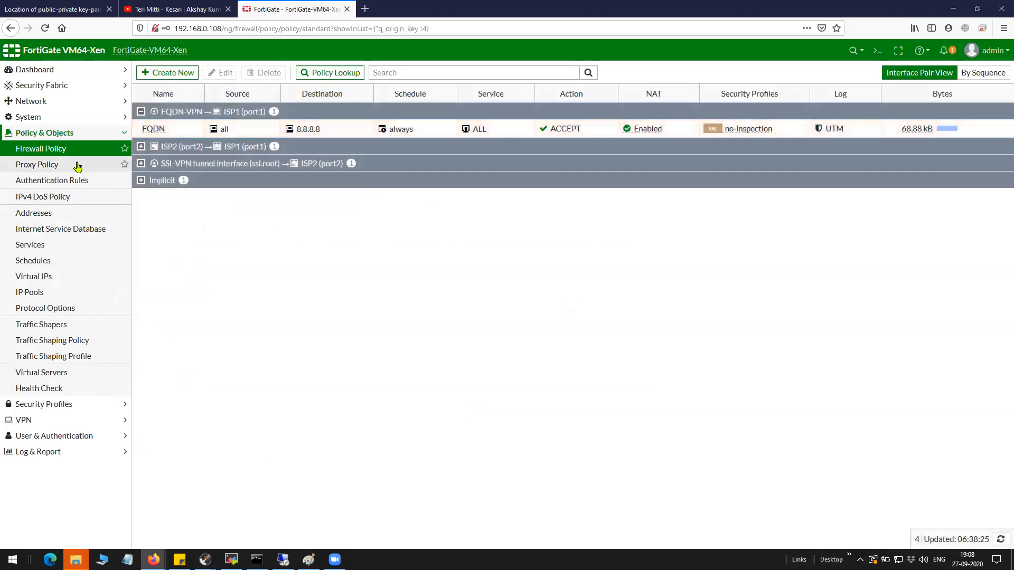
{"action": "left_click", "coordinate": [44, 133]}
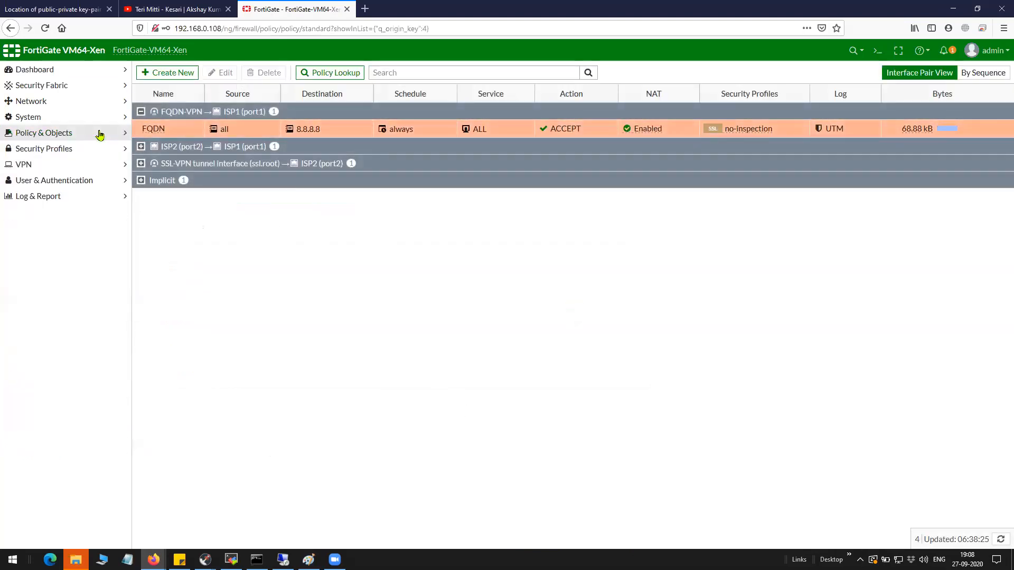
{"action": "left_click", "coordinate": [31, 102]}
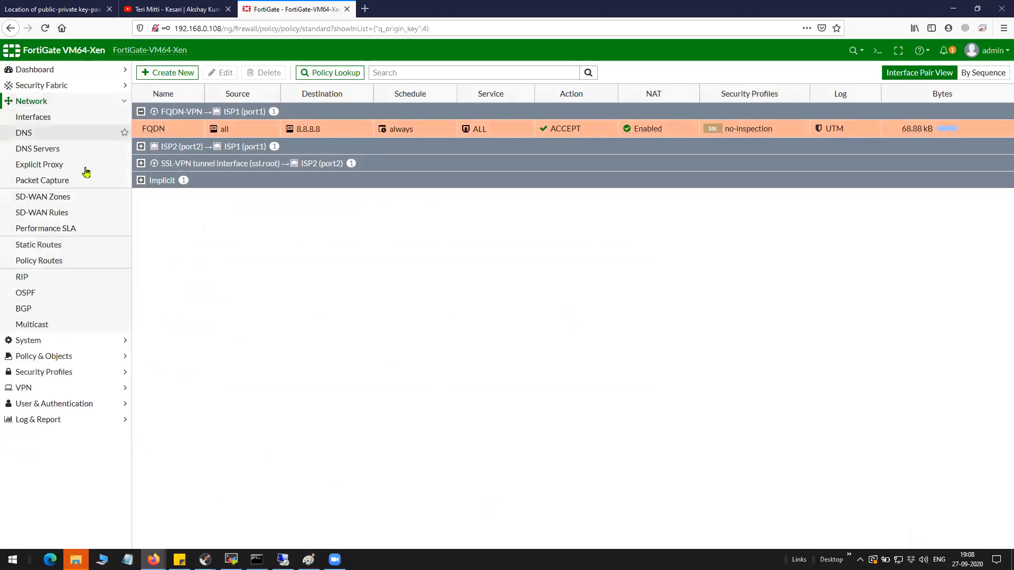
{"action": "left_click", "coordinate": [38, 244]}
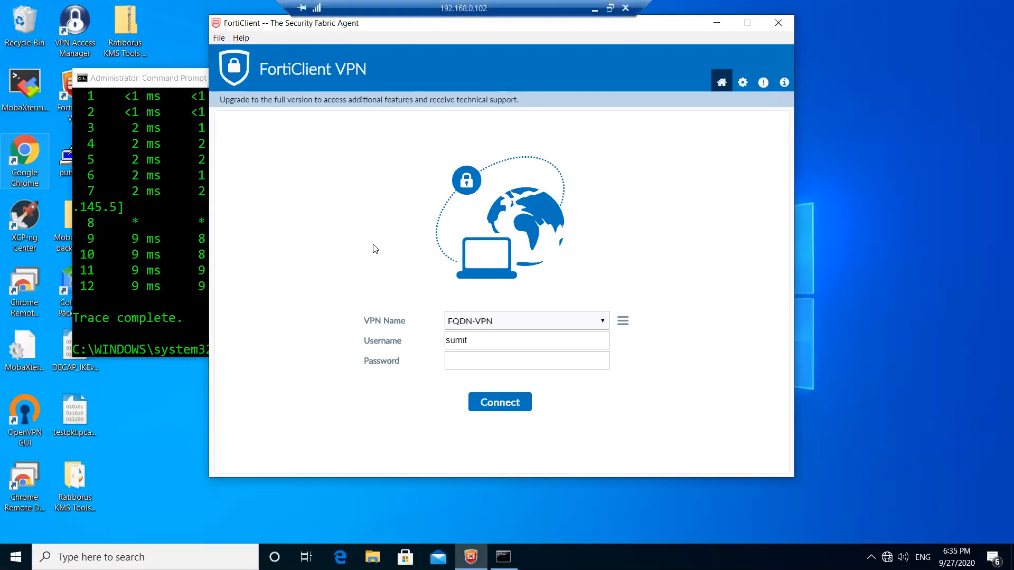
{"action": "mouse_move", "coordinate": [622, 322]}
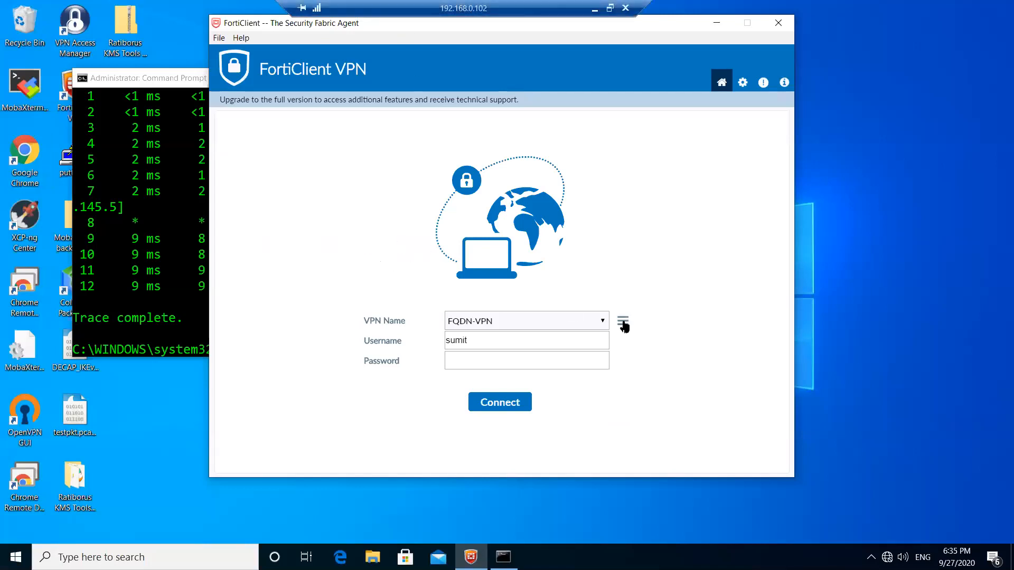
- Edit the FortiClient FQDN-VPN connection: IPsec gateway 14.140.40.108, pre-shared key, saved login, username sumit
{"action": "left_click", "coordinate": [623, 321]}
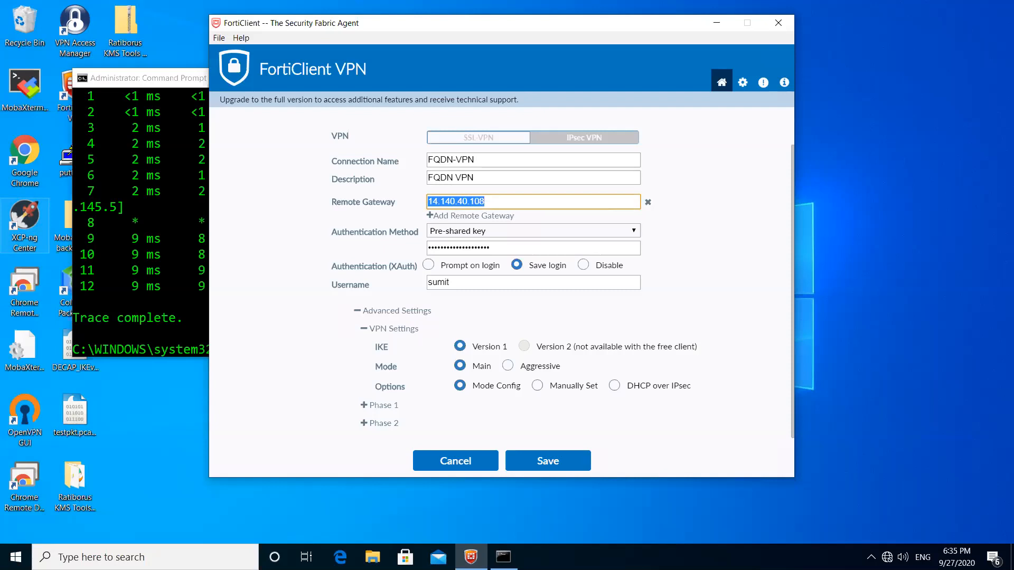
{"action": "mouse_move", "coordinate": [506, 299]}
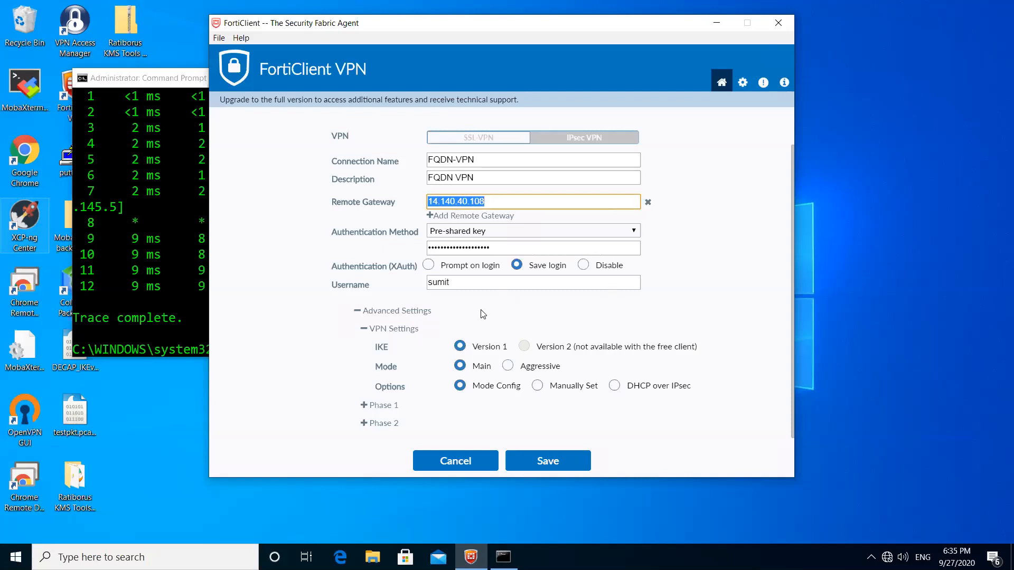
{"action": "mouse_move", "coordinate": [529, 316]}
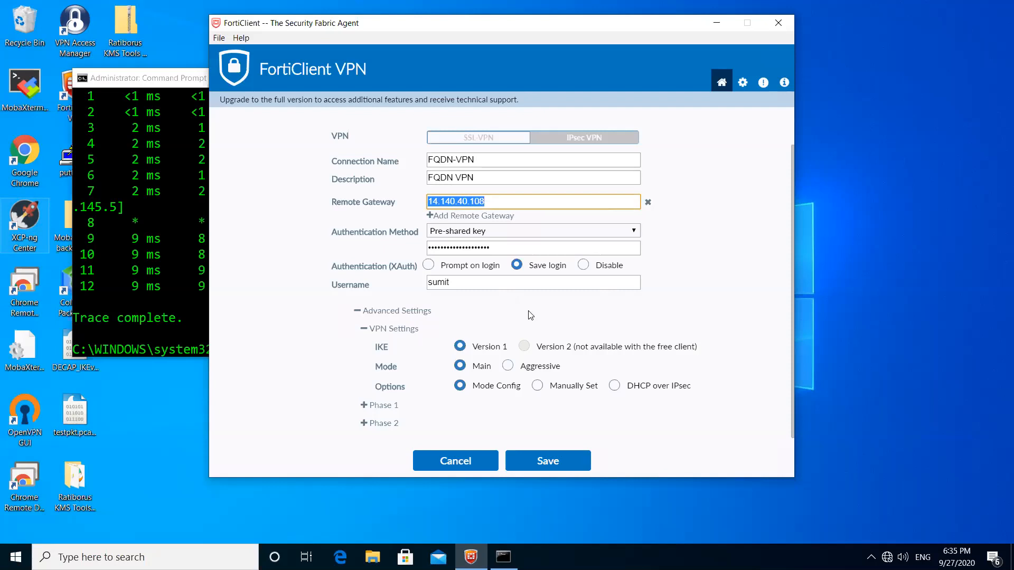
{"action": "mouse_move", "coordinate": [511, 304]}
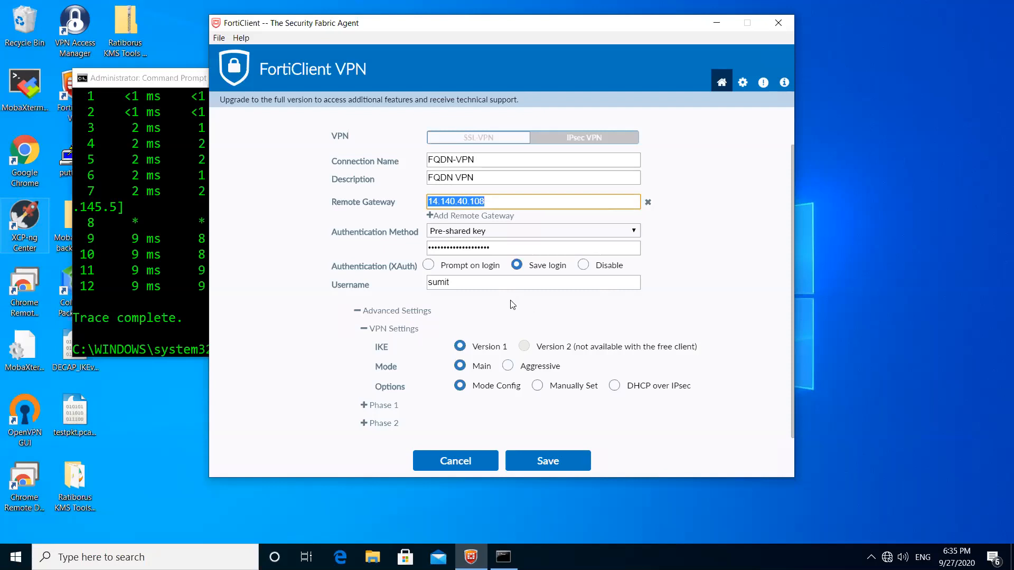
{"action": "mouse_move", "coordinate": [506, 457]}
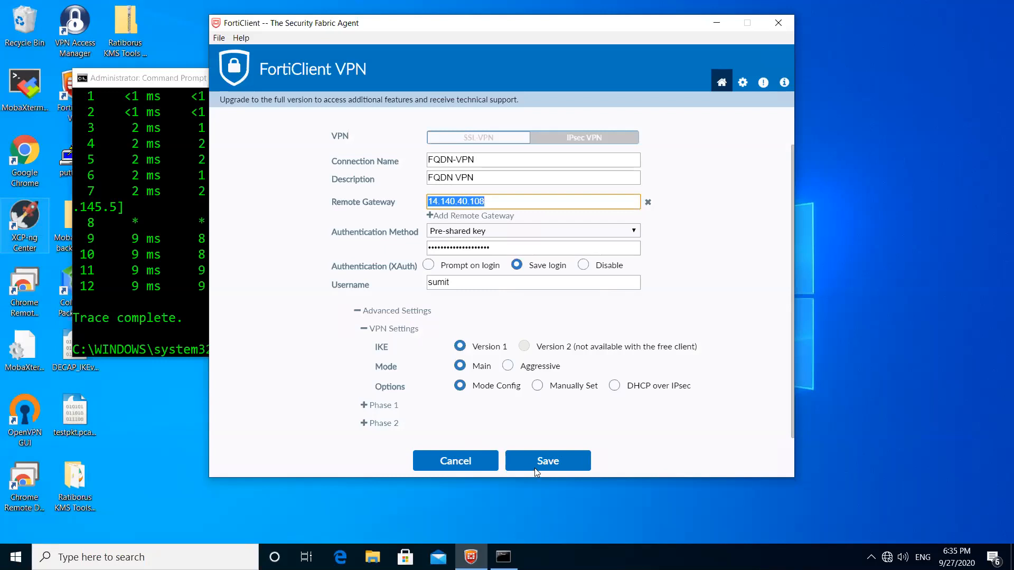
{"action": "mouse_move", "coordinate": [550, 463]}
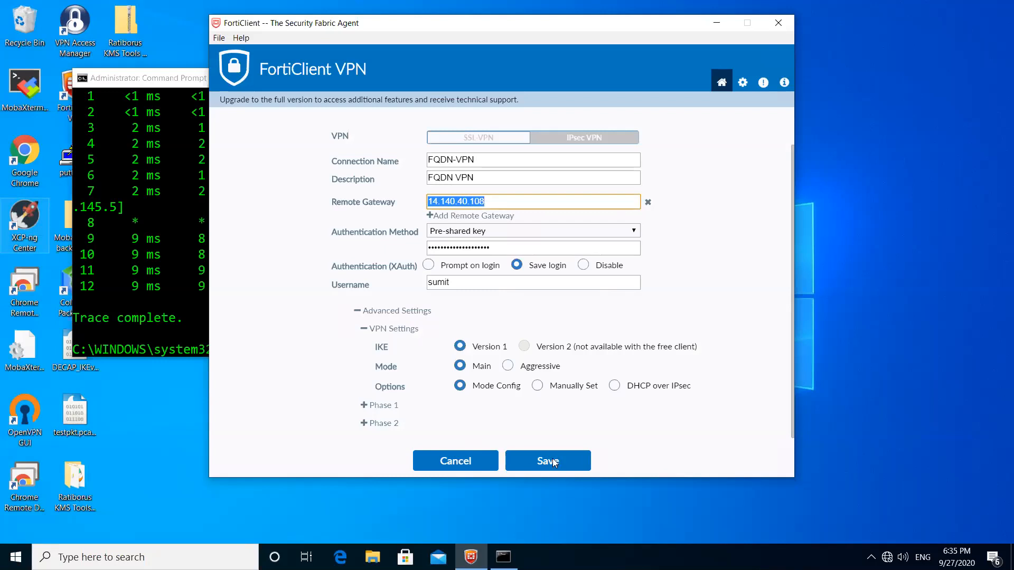
- Save the connection, enter the password and connect FQDN-VPN, getting IP 192.168.0.2
{"action": "left_click", "coordinate": [546, 460]}
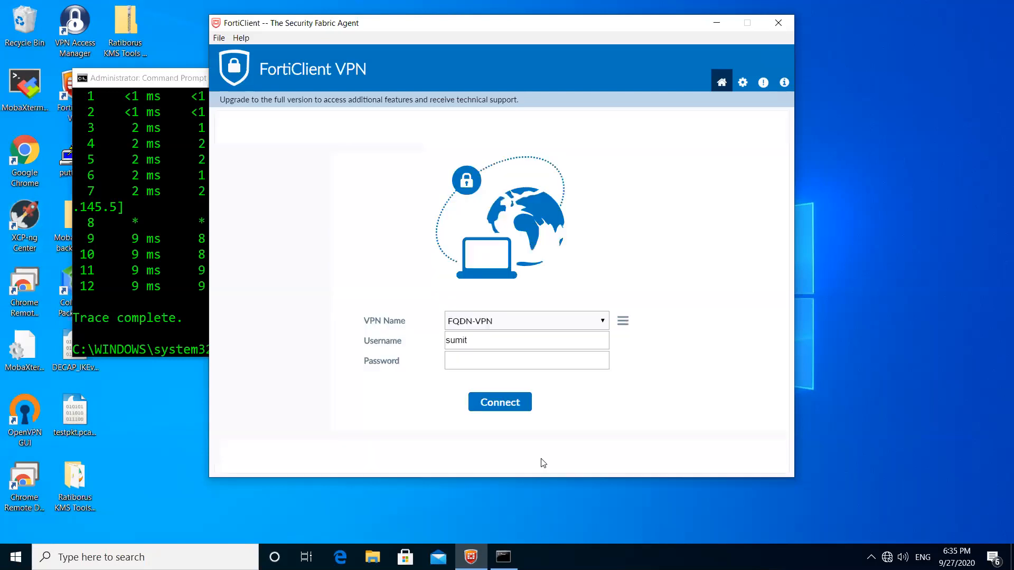
{"action": "left_click", "coordinate": [527, 360]}
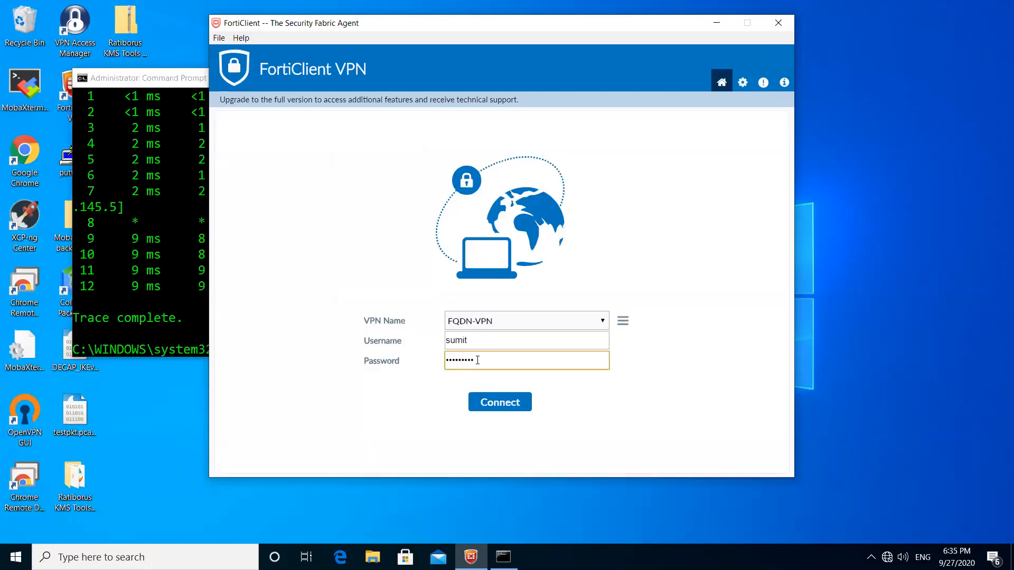
{"action": "type", "text": "•"}
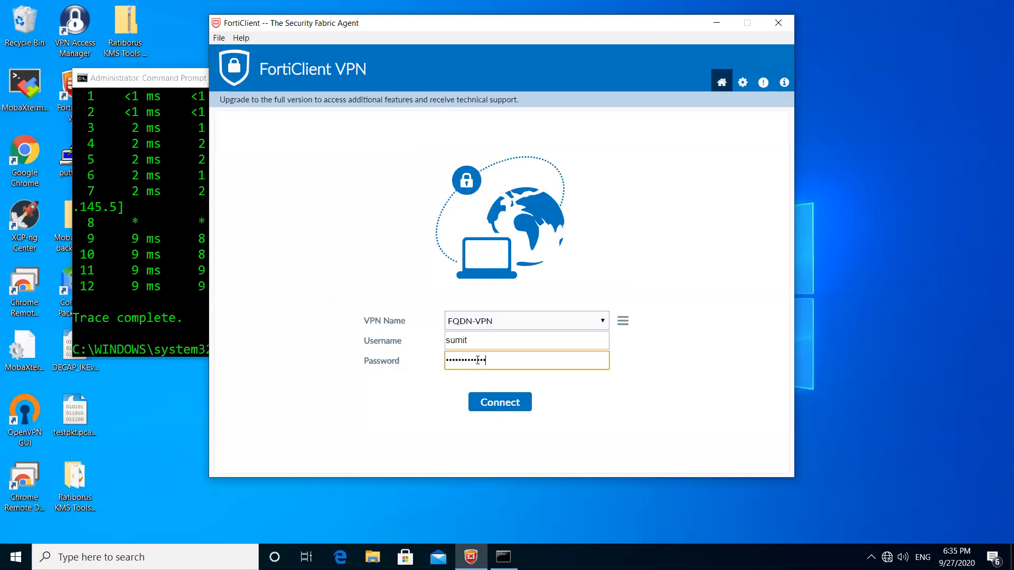
{"action": "left_click", "coordinate": [500, 402]}
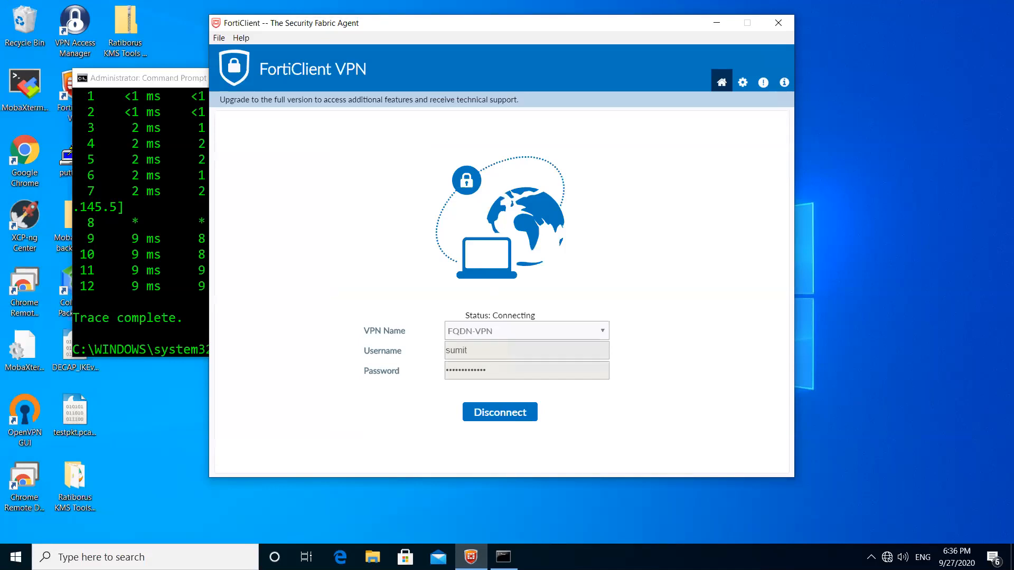
{"action": "mouse_move", "coordinate": [431, 349]}
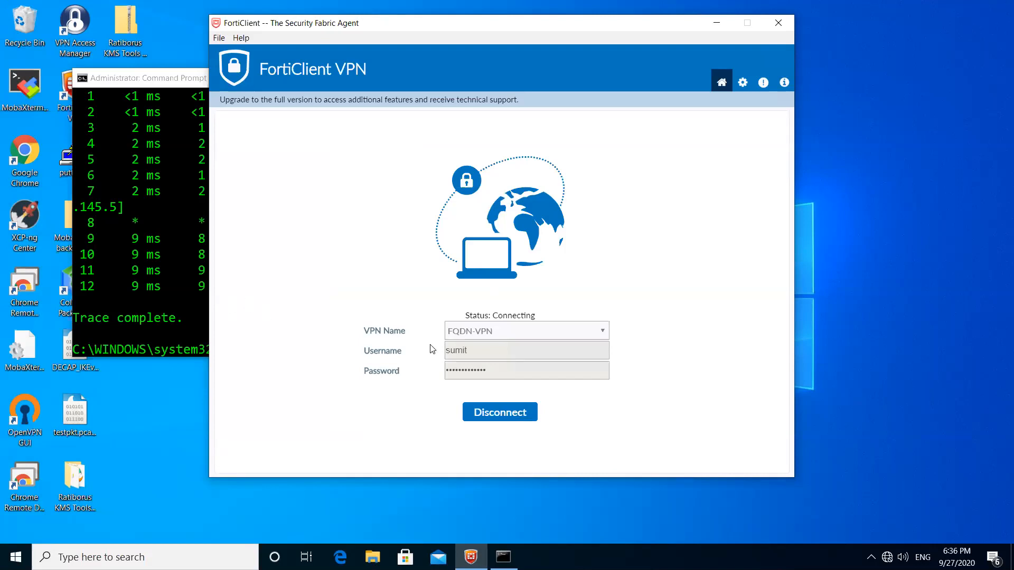
{"action": "mouse_move", "coordinate": [631, 257]}
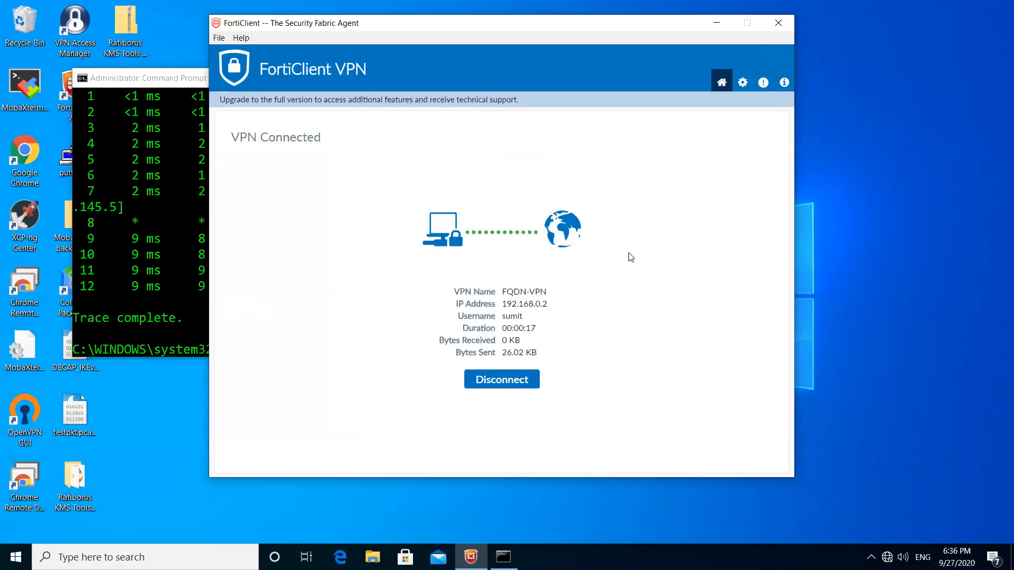
{"action": "mouse_move", "coordinate": [526, 308]}
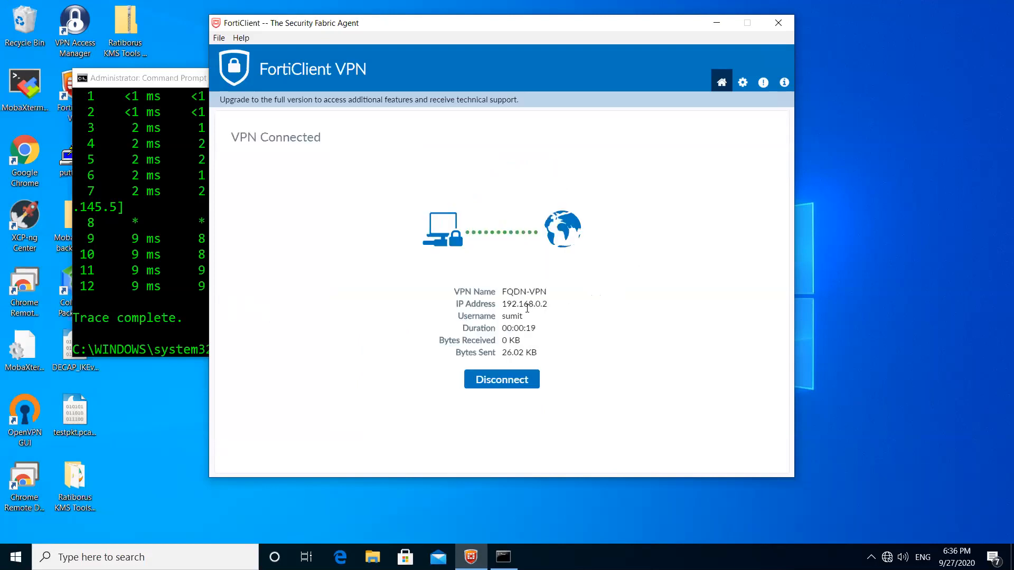
{"action": "double_click", "coordinate": [509, 304]}
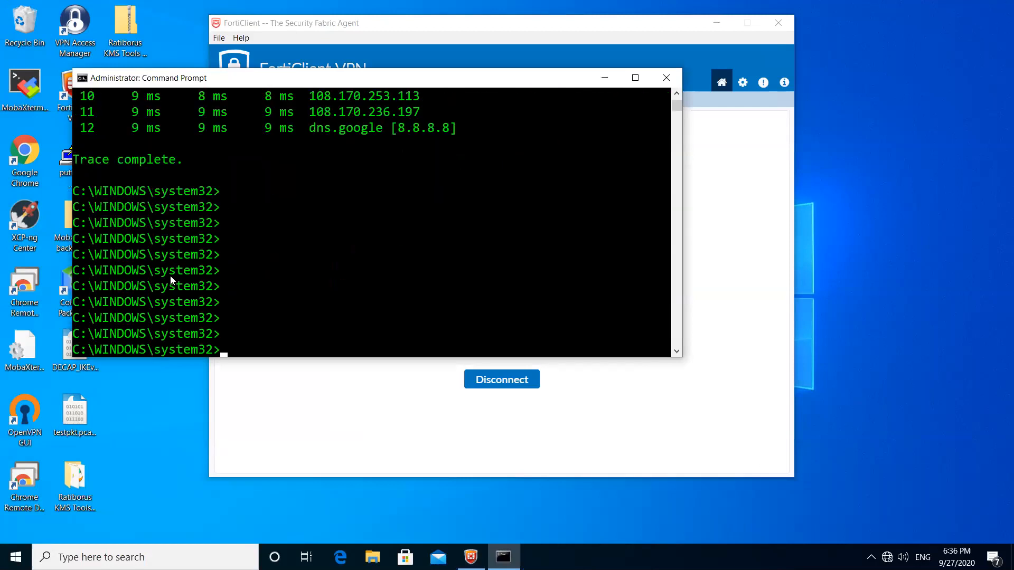
- Enter ping 8.8.8.8 and abandon it without running
{"action": "type", "text": "ping 8.8.8.8"}
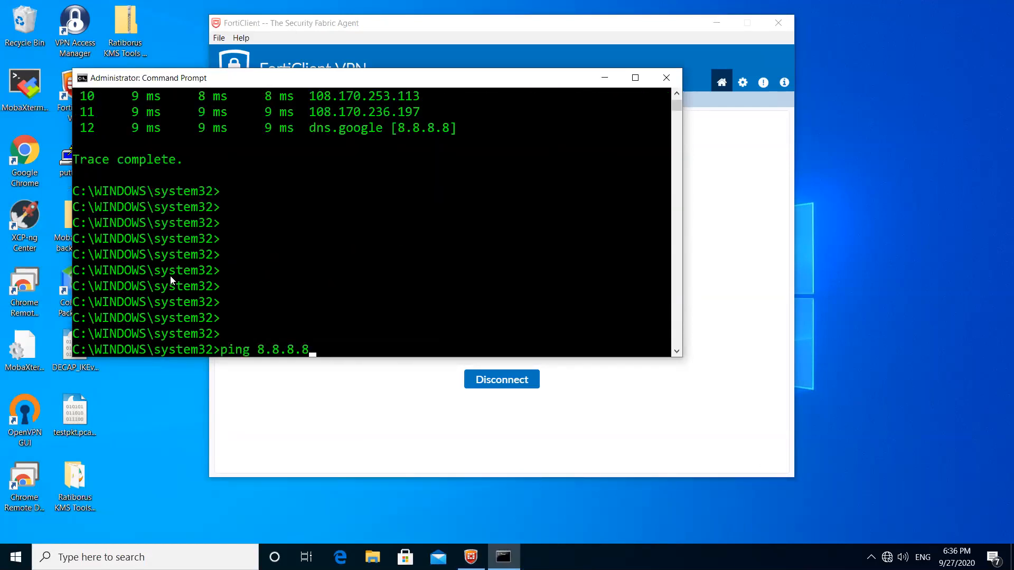
{"action": "key", "text": "Backspace"}
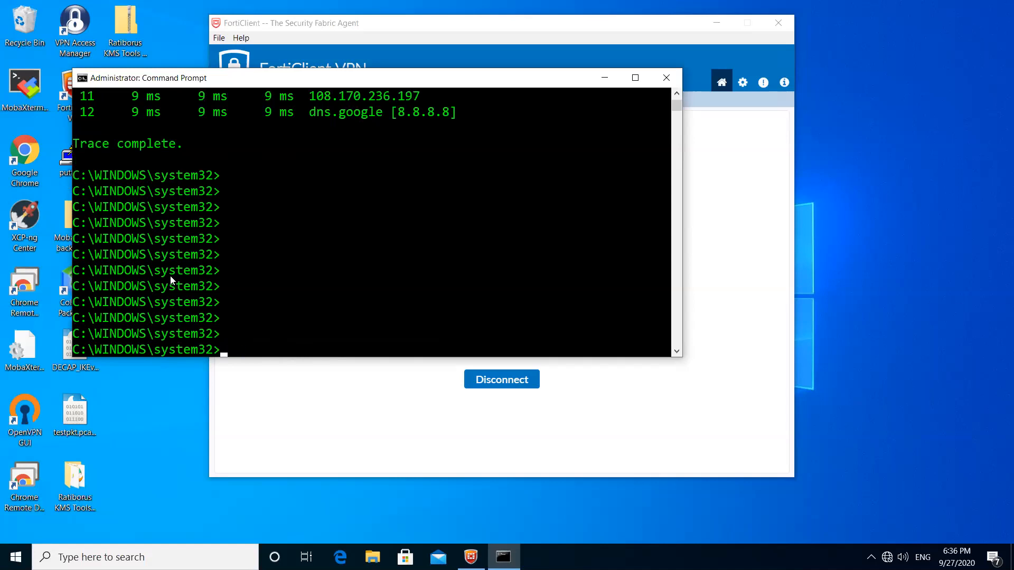
- Run route print | findstr 8.8.8.8, showing the route via gateway 192.168.0.3 on interface 192.168.0.2
{"action": "type", "text": "route"}
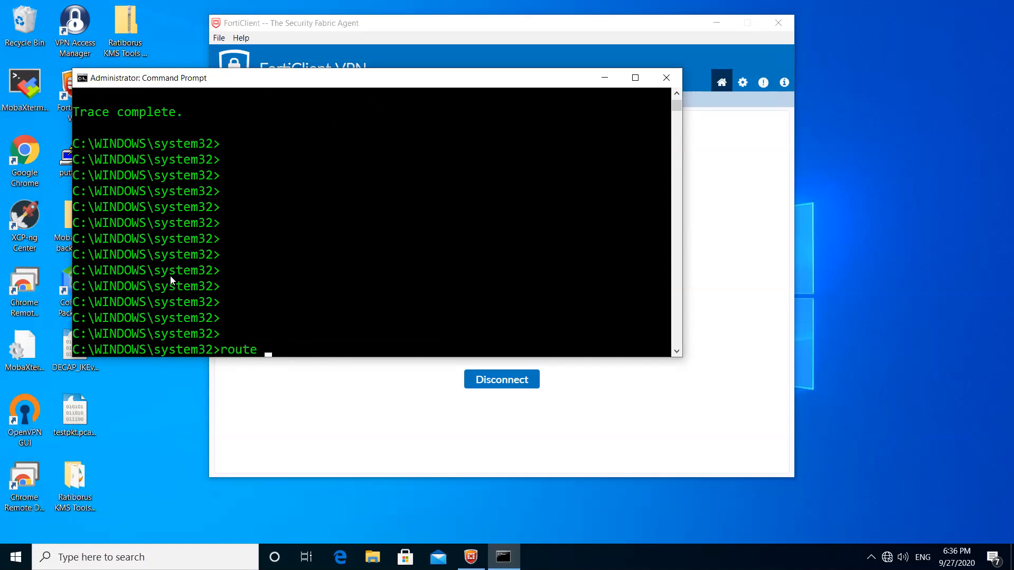
{"action": "type", "text": "print |"}
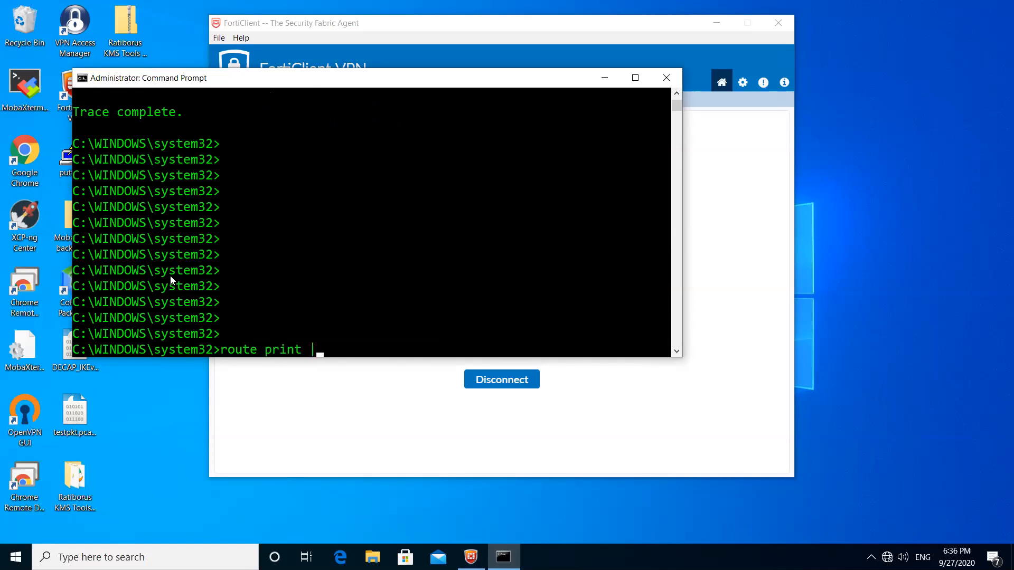
{"action": "type", "text": "find"}
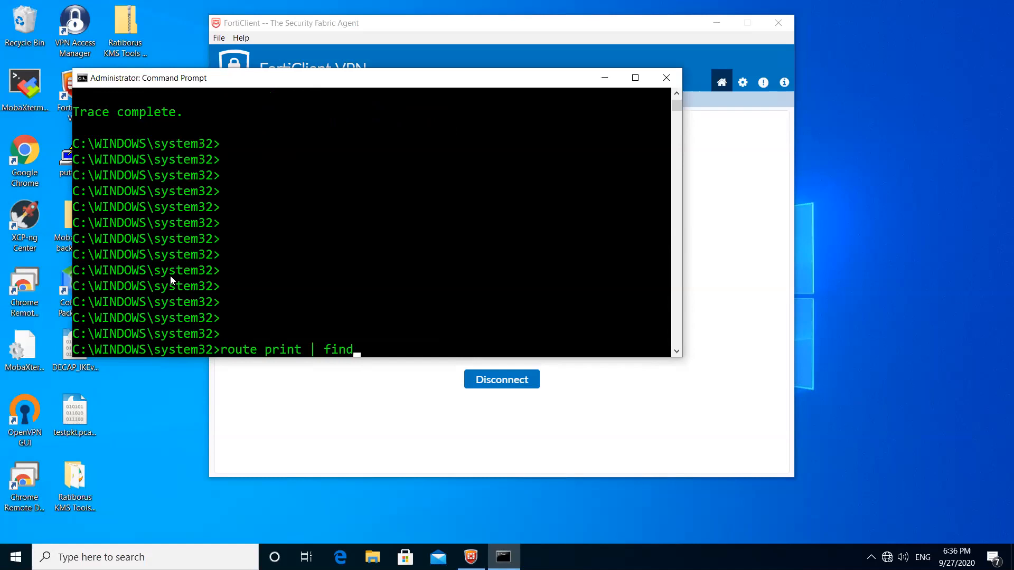
{"action": "type", "text": "str"}
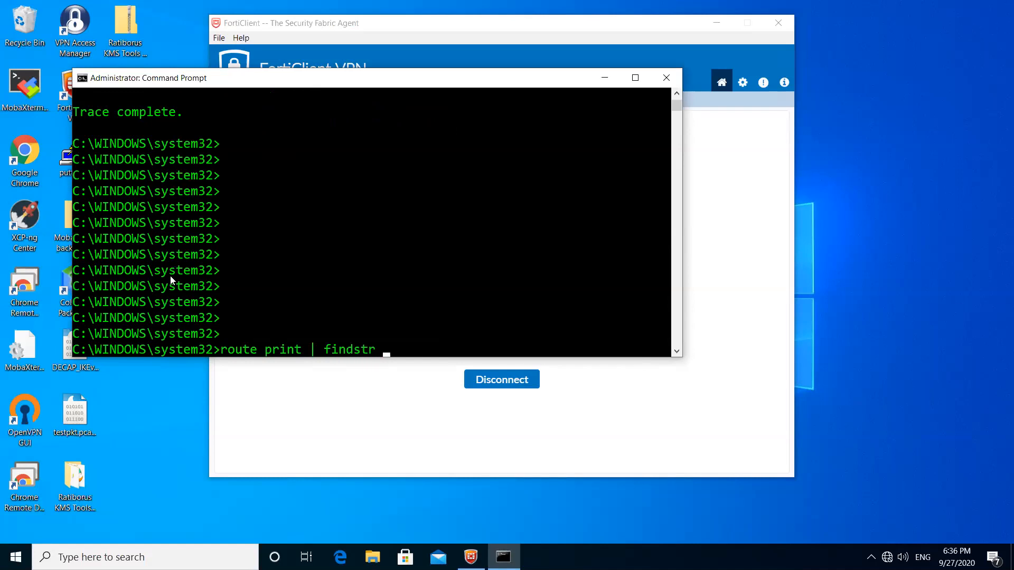
{"action": "type", "text": "8.8.8.8"}
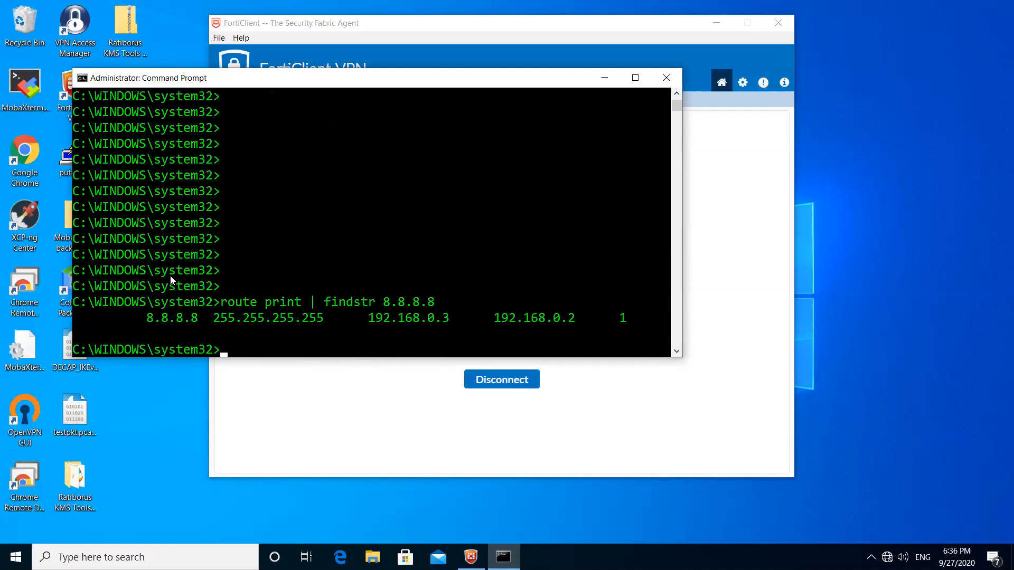
{"action": "left_click_drag", "start_coordinate": [140, 318], "coordinate": [199, 318]}
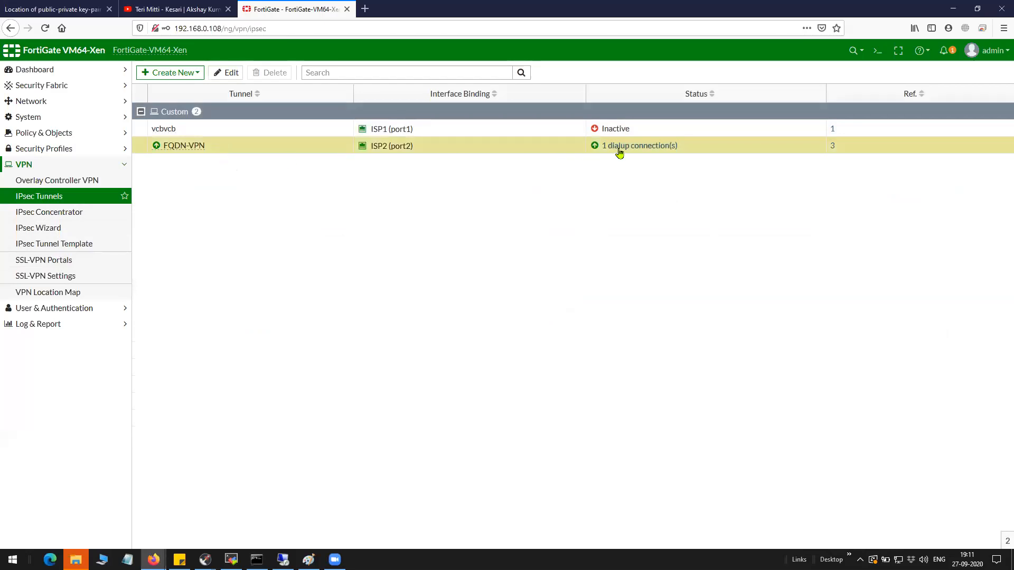
- View the FQDN-VPN dialup monitor and highlight remote gateway 14.140.40.102
{"action": "left_click", "coordinate": [639, 145]}
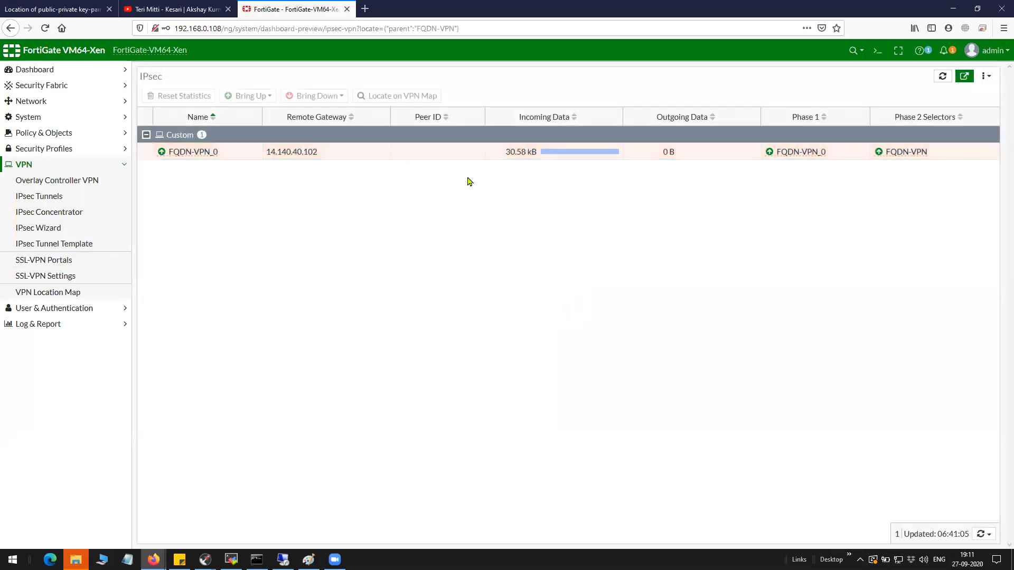
{"action": "double_click", "coordinate": [272, 151]}
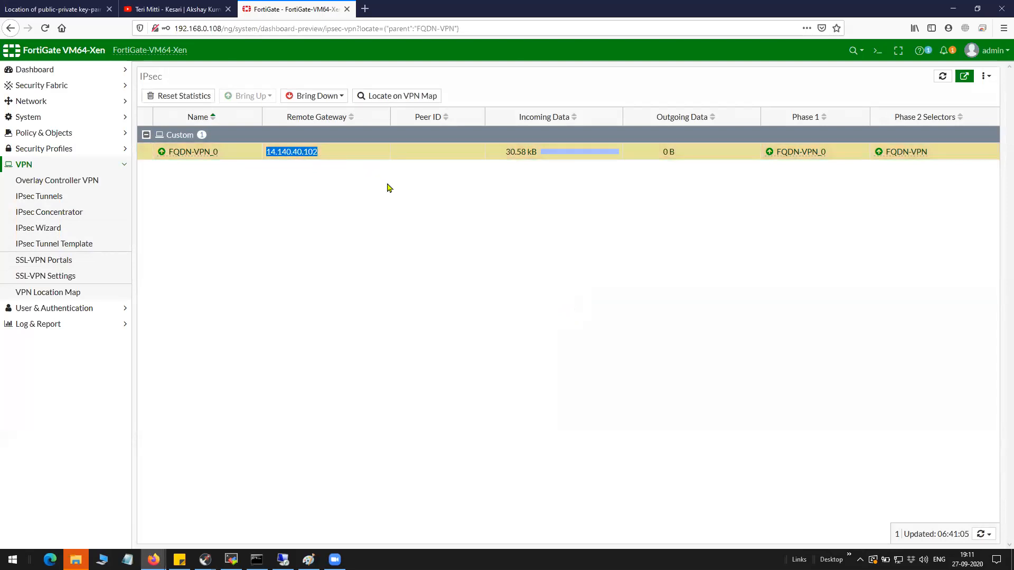
{"action": "mouse_move", "coordinate": [783, 175]}
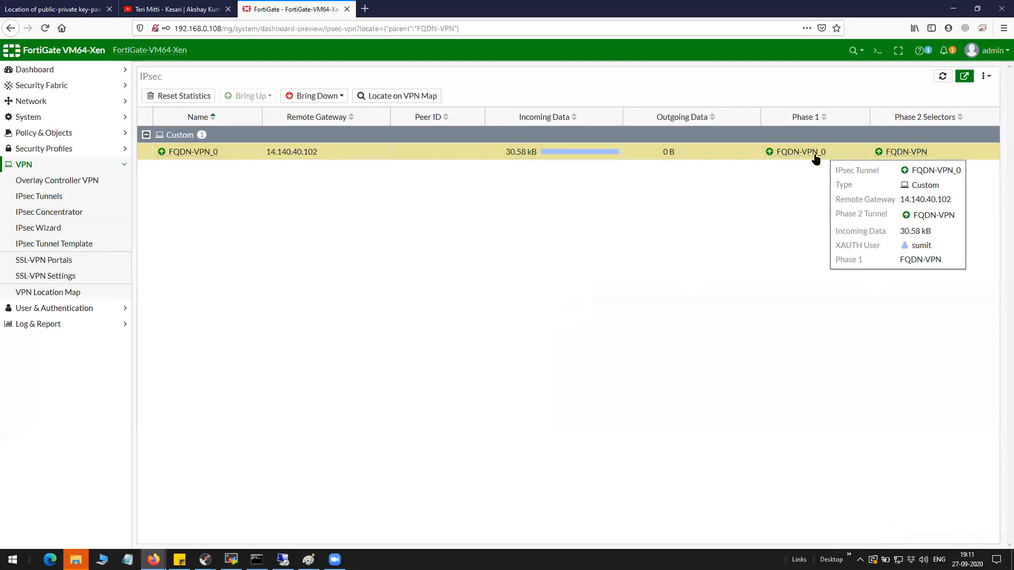
{"action": "mouse_move", "coordinate": [857, 159]}
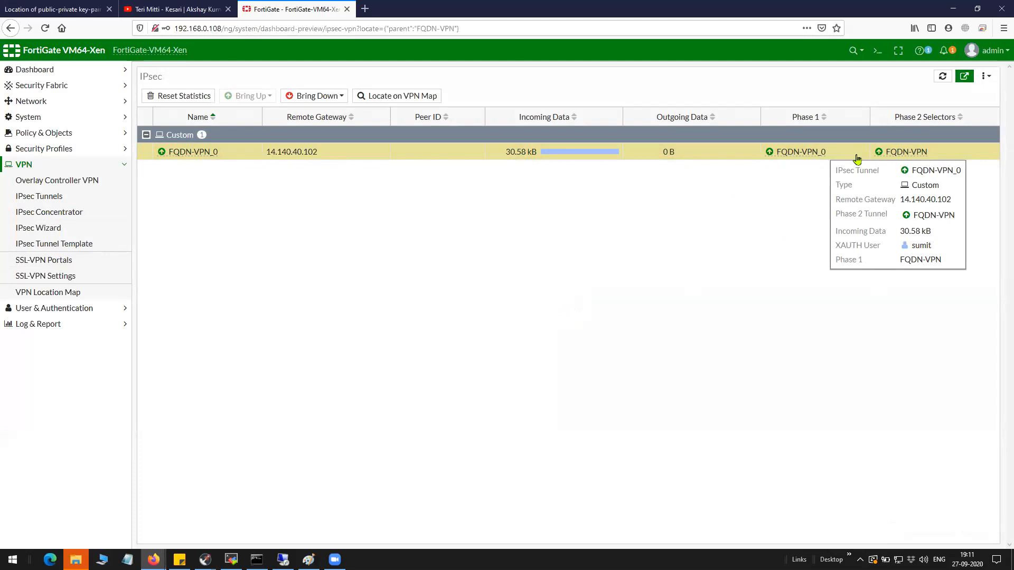
{"action": "mouse_move", "coordinate": [905, 151]}
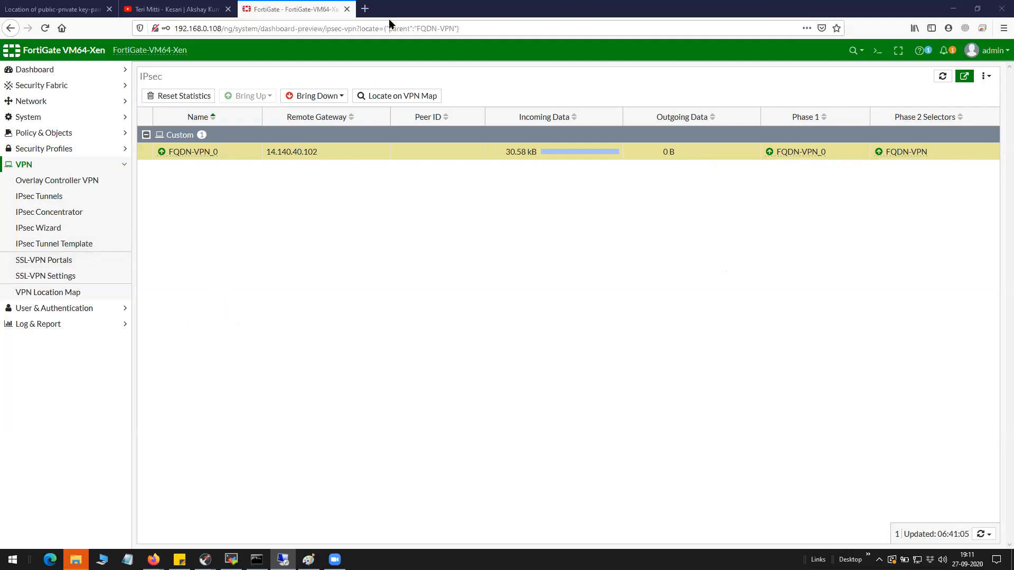
{"action": "mouse_move", "coordinate": [512, 250]}
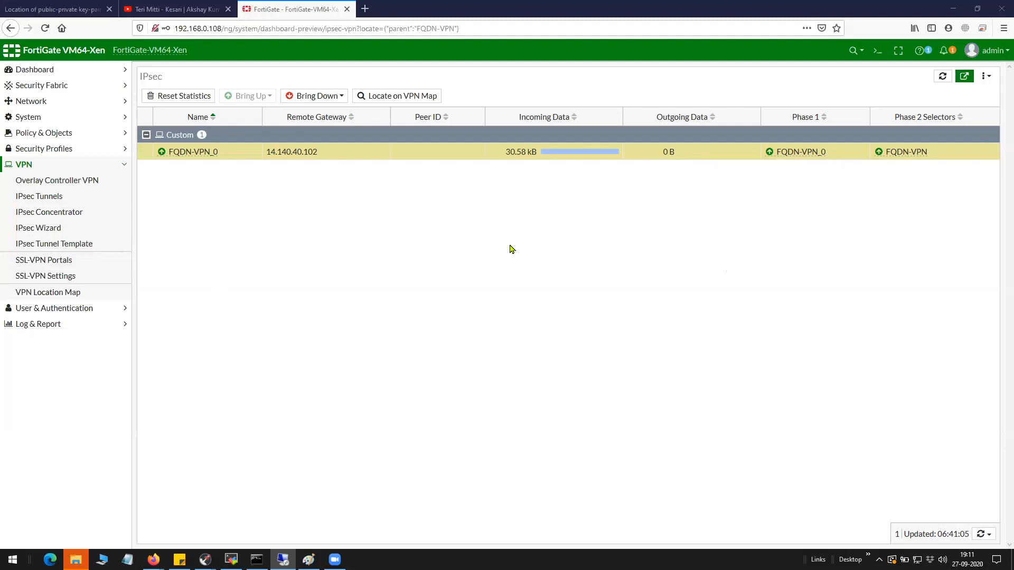
{"action": "mouse_move", "coordinate": [508, 248]}
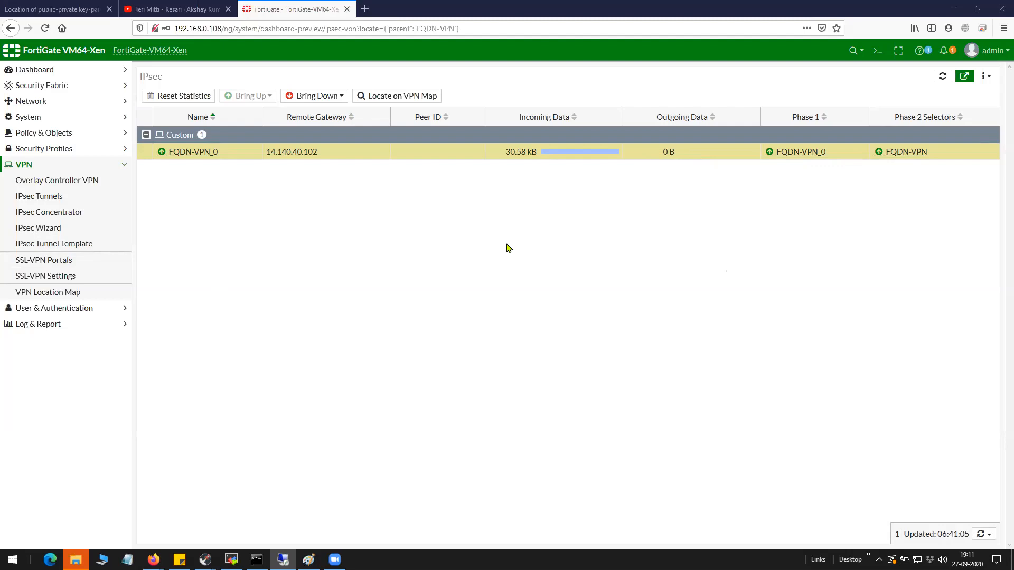
{"action": "mouse_move", "coordinate": [534, 87]}
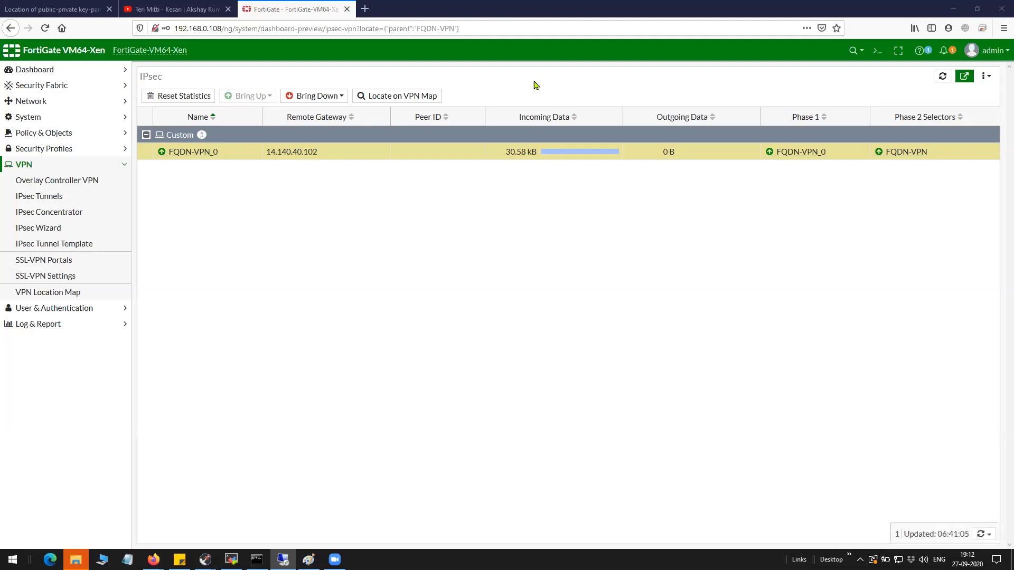
{"action": "mouse_move", "coordinate": [482, 22]}
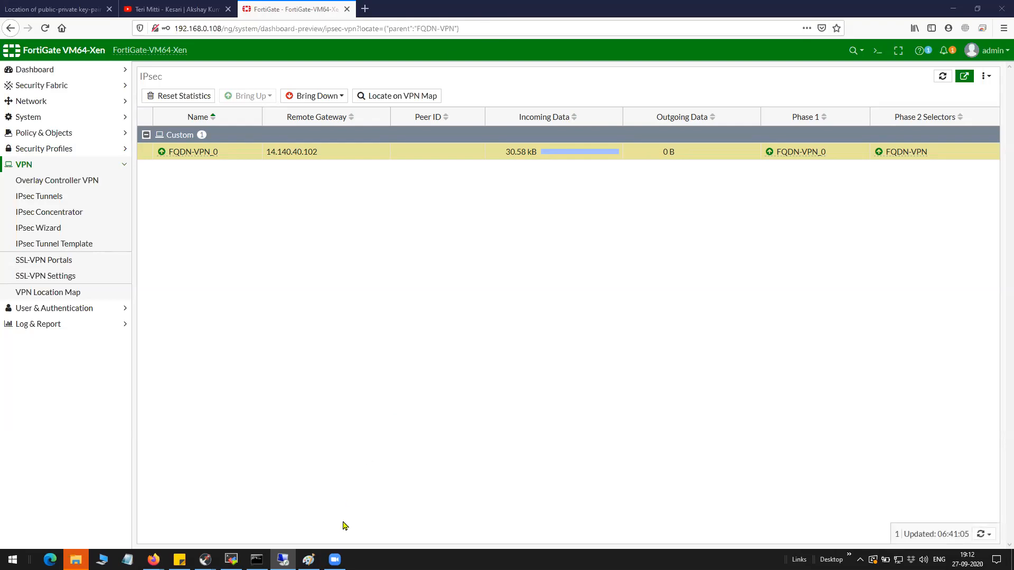
- Bring the Paint network diagram of the client reaching FortiGate port 2 to the front
{"action": "left_click", "coordinate": [306, 560]}
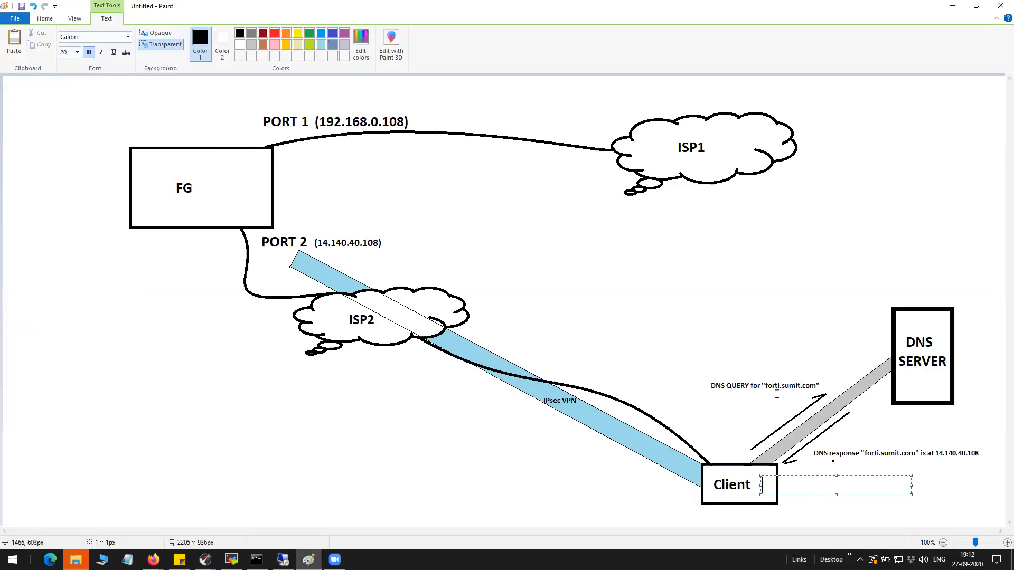
{"action": "mouse_move", "coordinate": [756, 93]}
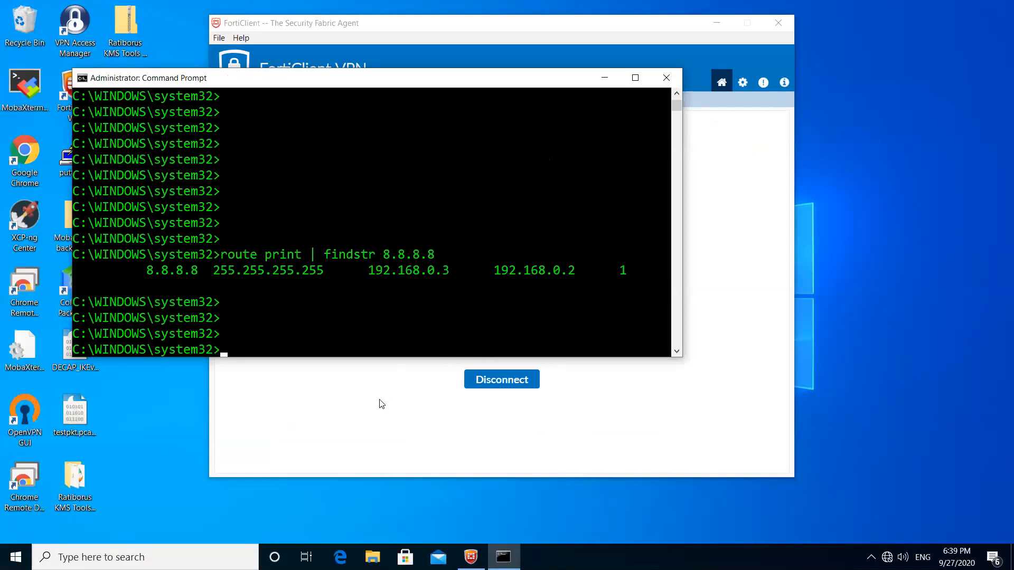
- Disconnect the FQDN-VPN tunnel in FortiClient
{"action": "left_click", "coordinate": [501, 379]}
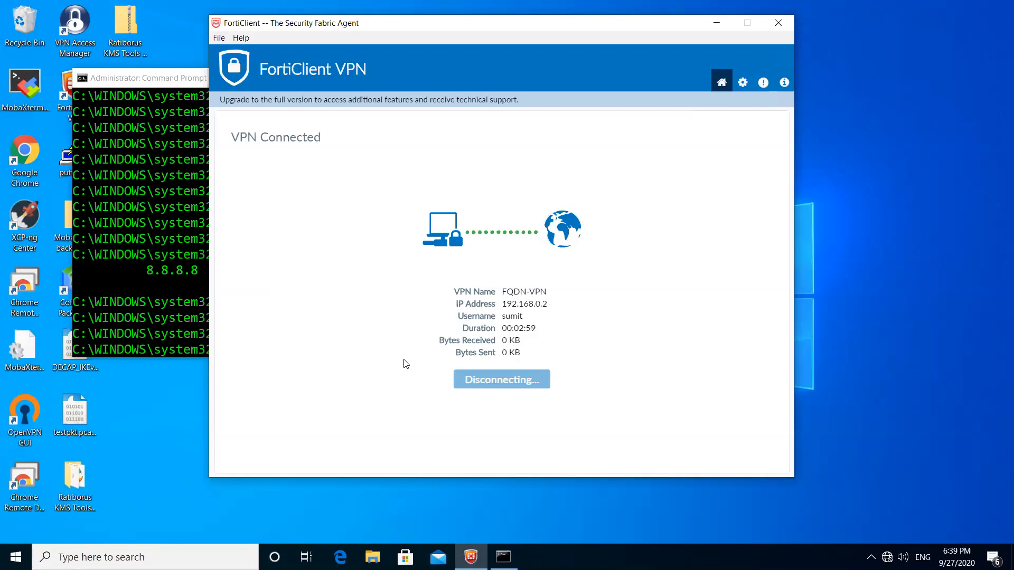
{"action": "mouse_move", "coordinate": [385, 349]}
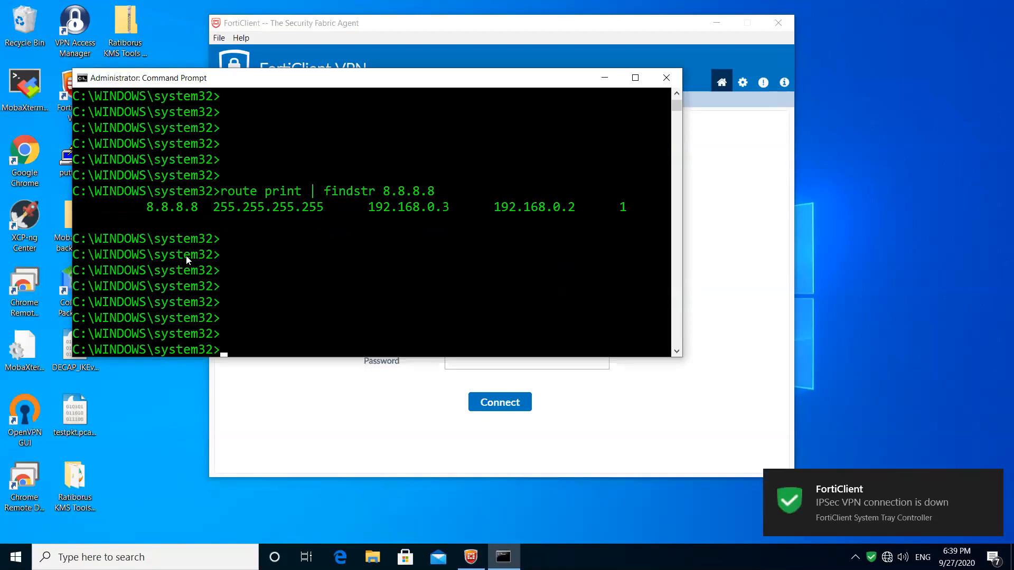
- Run nslookup forti.sumit.com, resolving it to 14.140.40.108 via server 192.168.0.109
{"action": "type", "text": "nslookup f"}
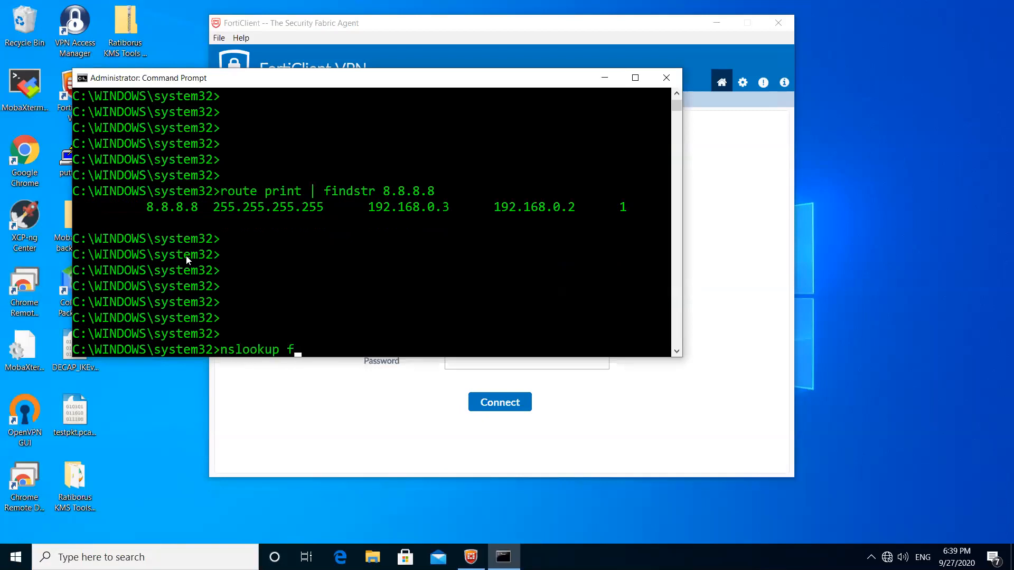
{"action": "type", "text": "orti.sum"}
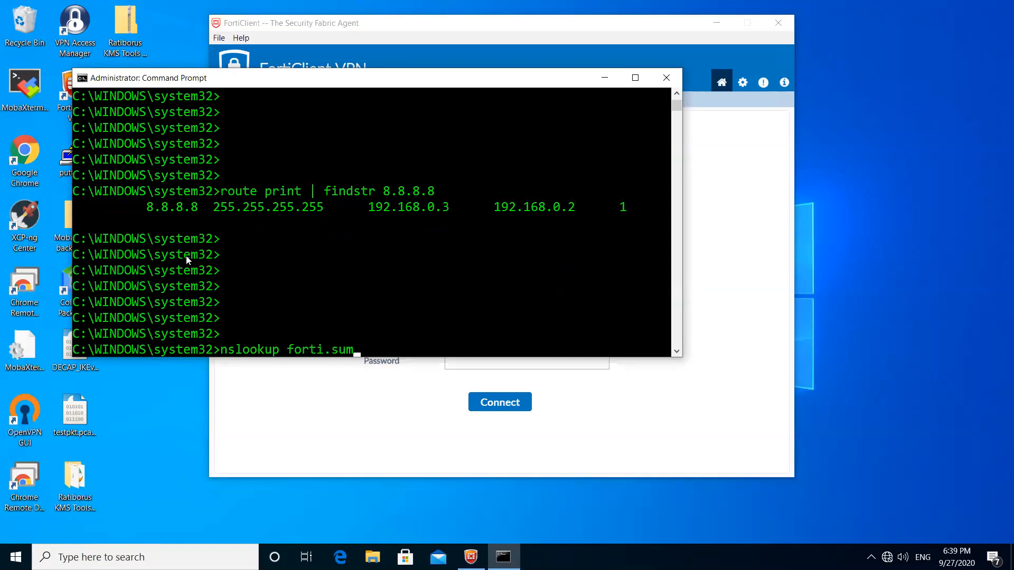
{"action": "type", "text": "it.com"}
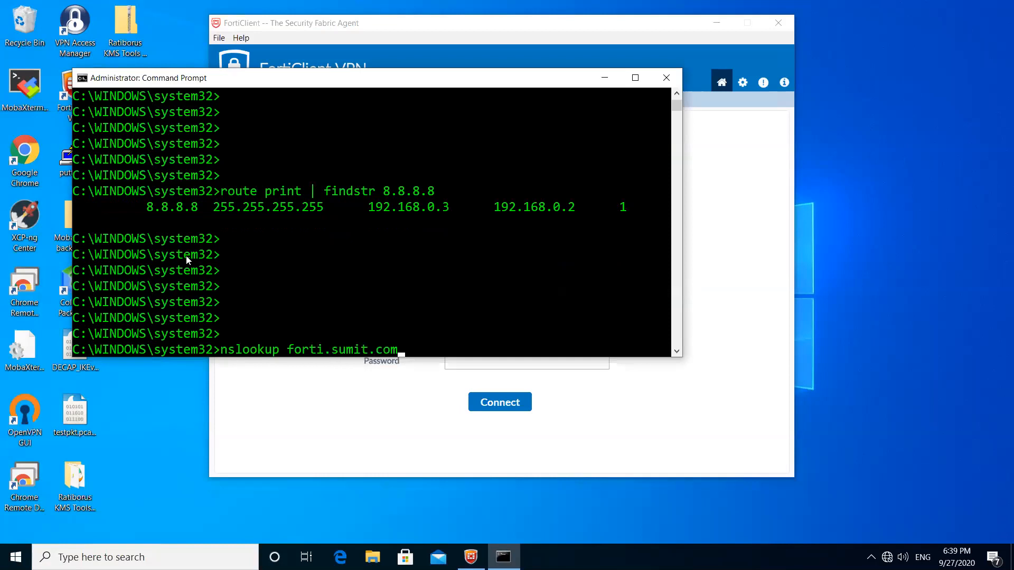
{"action": "key", "text": "enter"}
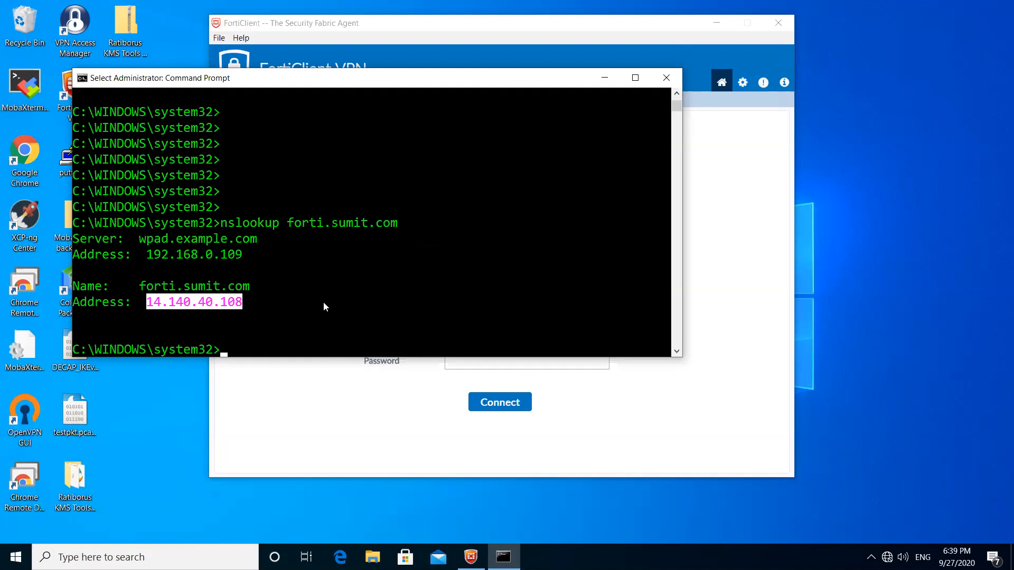
{"action": "mouse_move", "coordinate": [603, 88]}
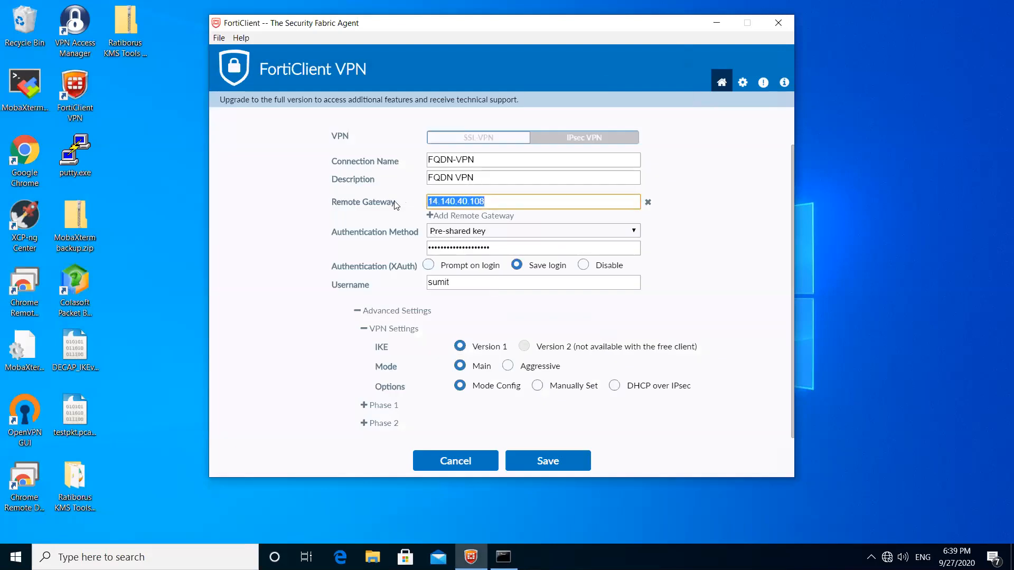
- Set the FQDN-VPN remote gateway to forti.sumit.com and save the connection
{"action": "type", "text": "forti.sumit.com"}
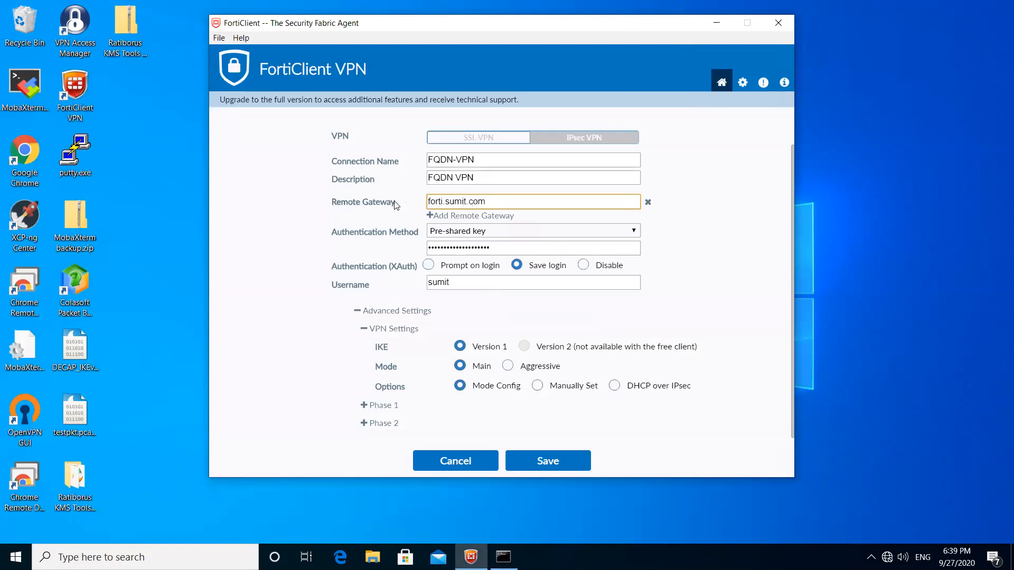
{"action": "left_click", "coordinate": [547, 461]}
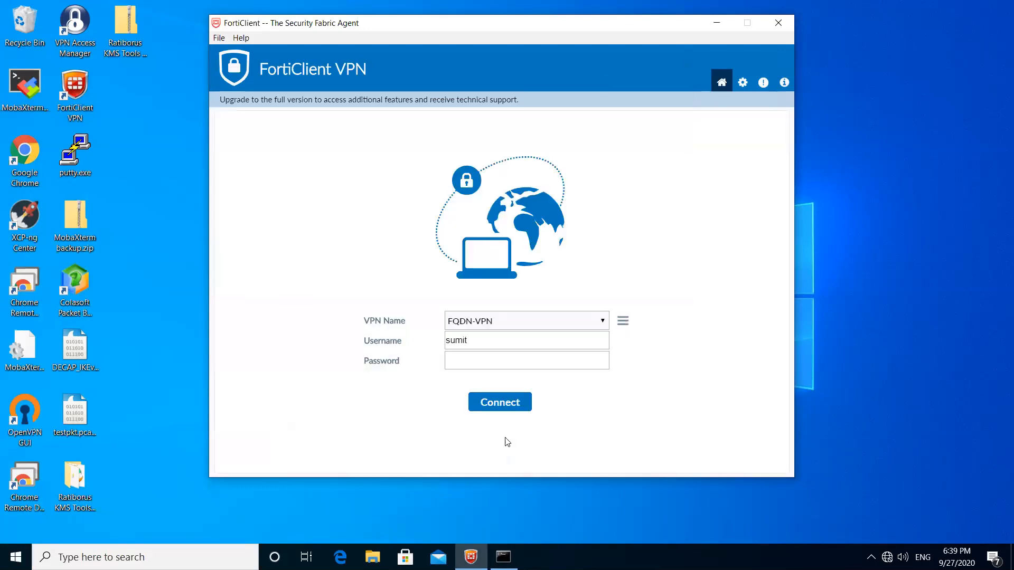
{"action": "left_click", "coordinate": [526, 360]}
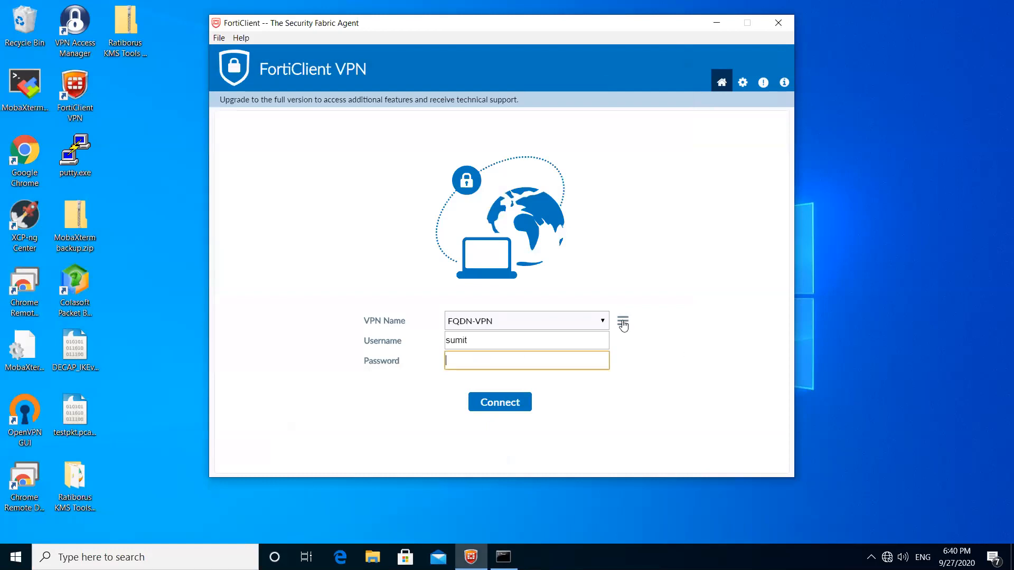
- Reopen the FQDN-VPN connection editor, highlight forti.sumit.com and keep the saved-login option
{"action": "left_click", "coordinate": [623, 321]}
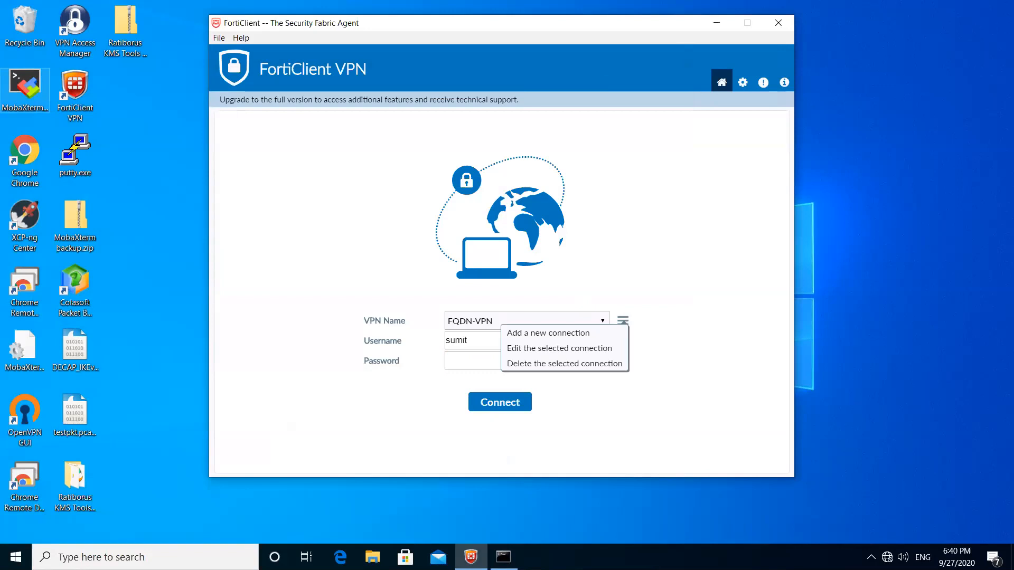
{"action": "left_click", "coordinate": [560, 347]}
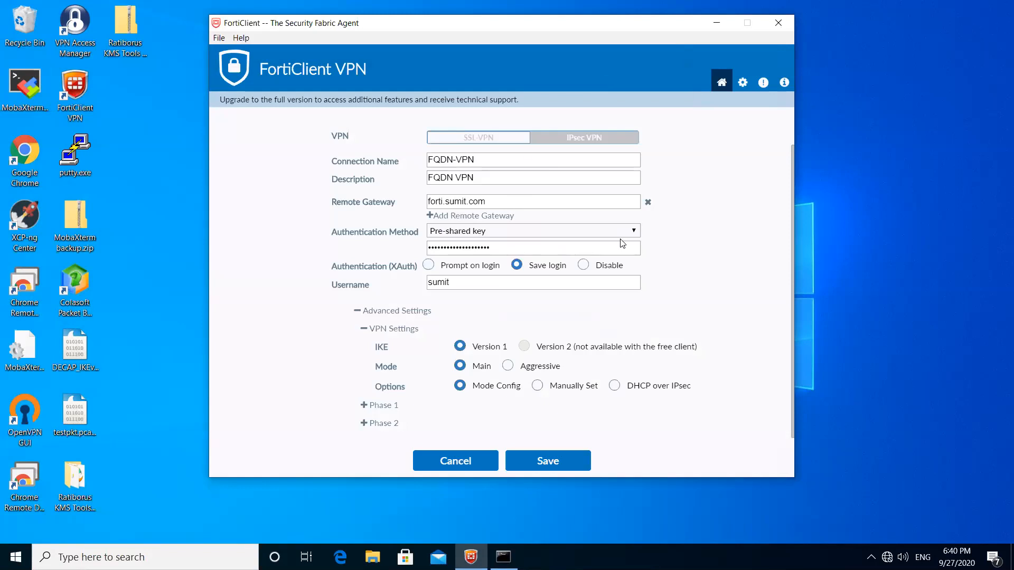
{"action": "double_click", "coordinate": [460, 160]}
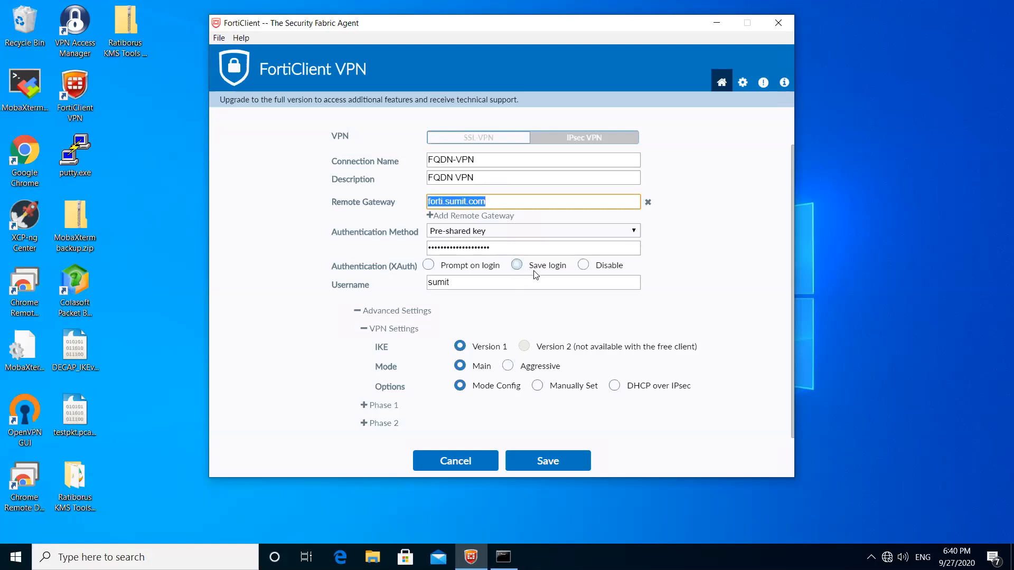
{"action": "left_click", "coordinate": [516, 264]}
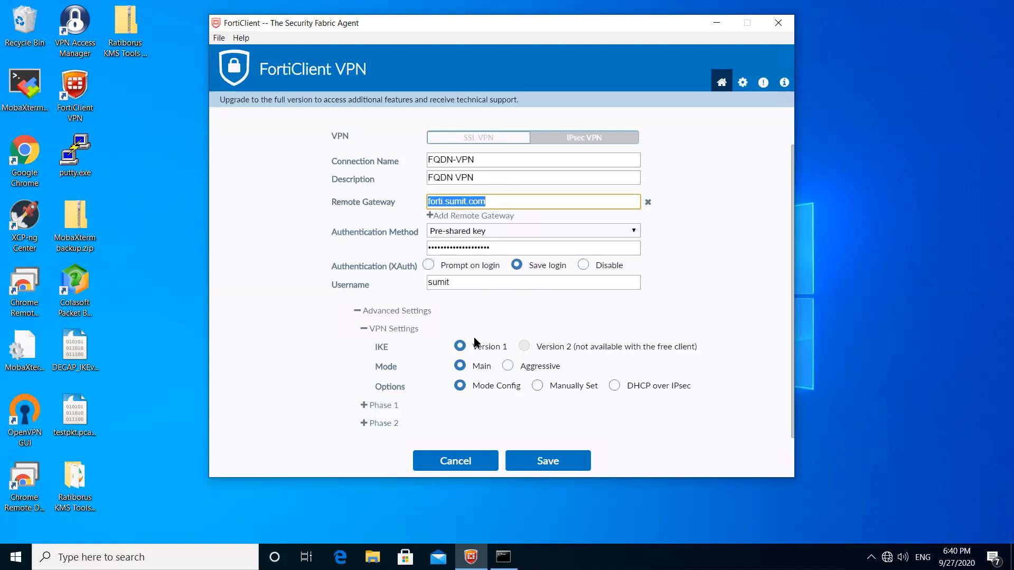
{"action": "mouse_move", "coordinate": [425, 343]}
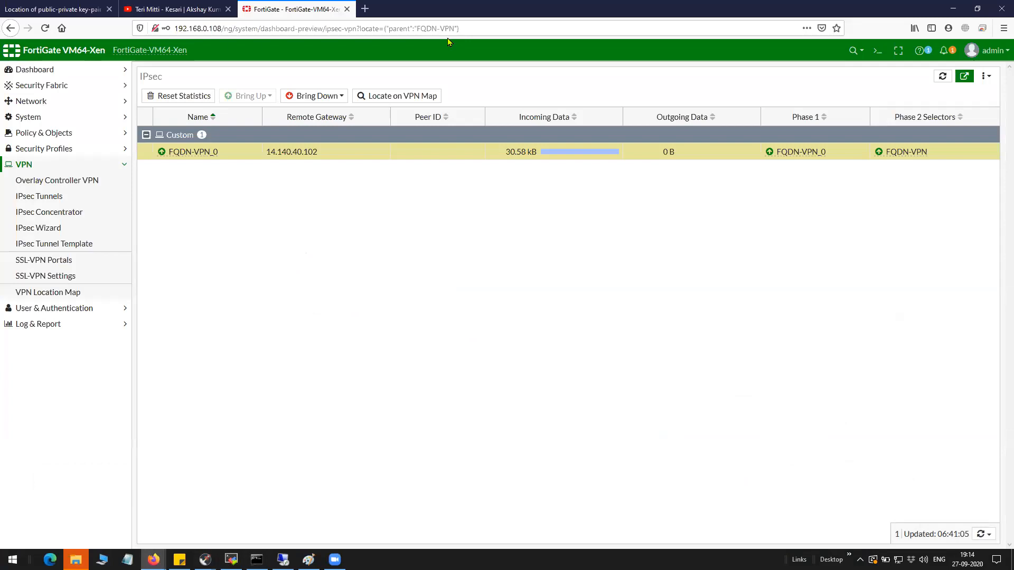
{"action": "mouse_move", "coordinate": [71, 176]}
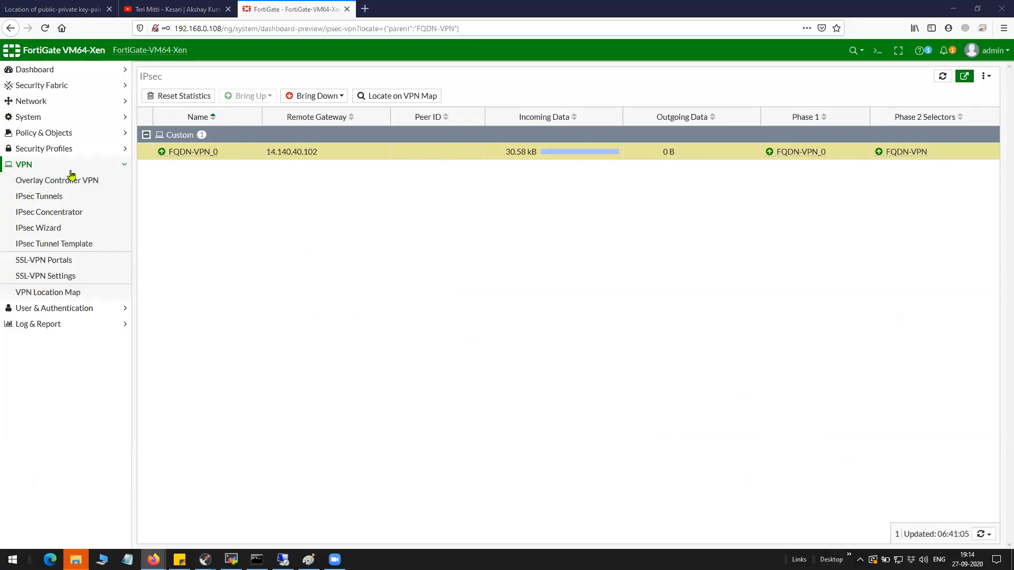
- Review the FQDN-VPN tunnel's configuration in FortiGate's Edit VPN Tunnel page
{"action": "left_click", "coordinate": [39, 196]}
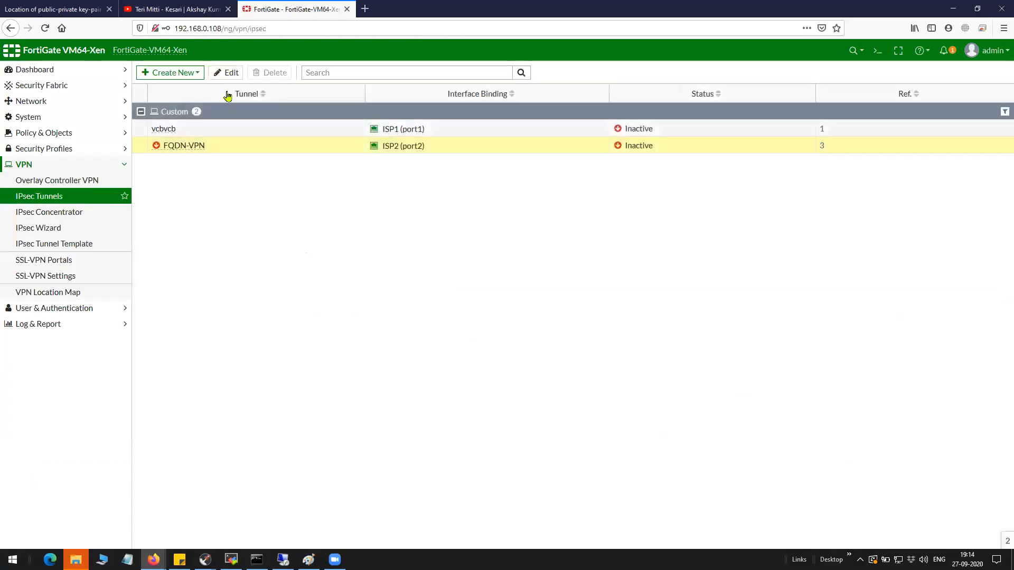
{"action": "double_click", "coordinate": [184, 145]}
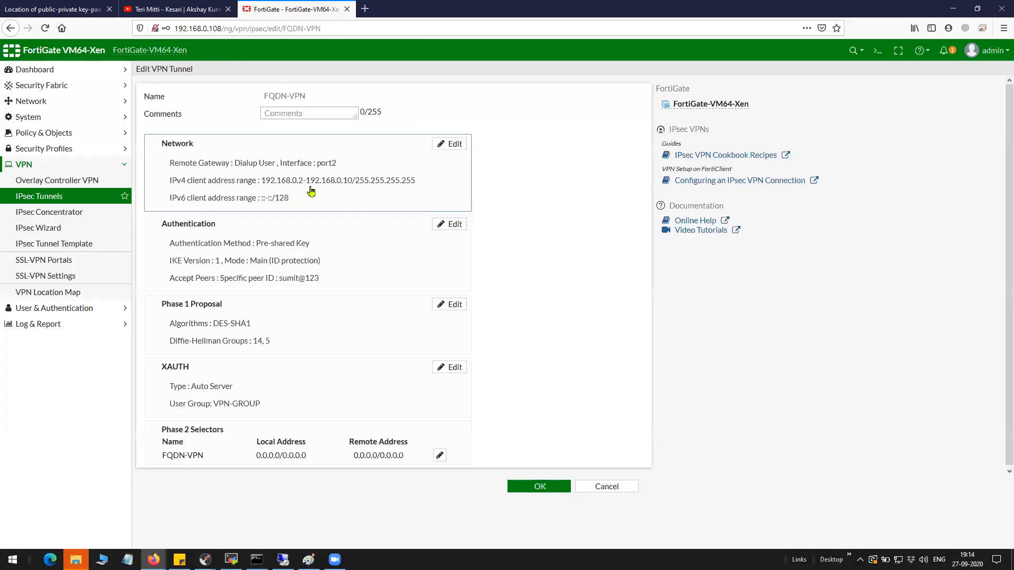
{"action": "left_click", "coordinate": [449, 143]}
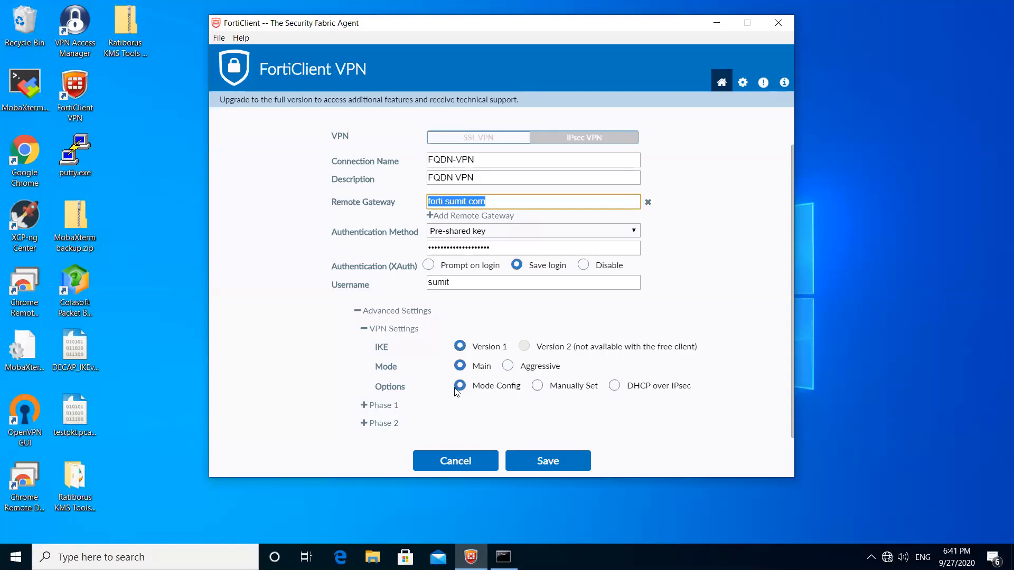
- Expand the Phase 1 advanced settings and toggle Dead Peer Detection off and back on
{"action": "left_click", "coordinate": [379, 405]}
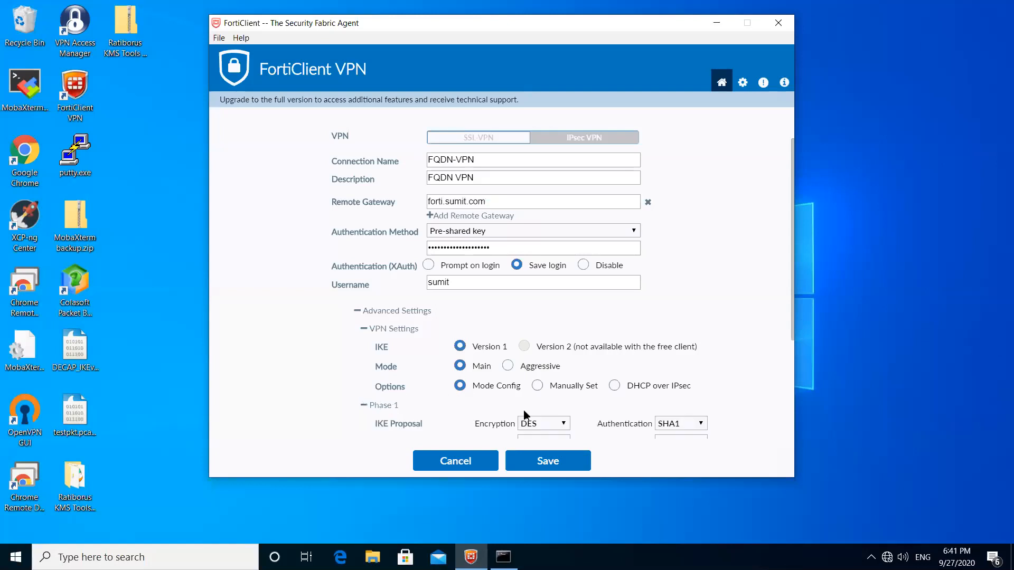
{"action": "scroll", "scroll_direction": "down", "scroll_amount": 3}
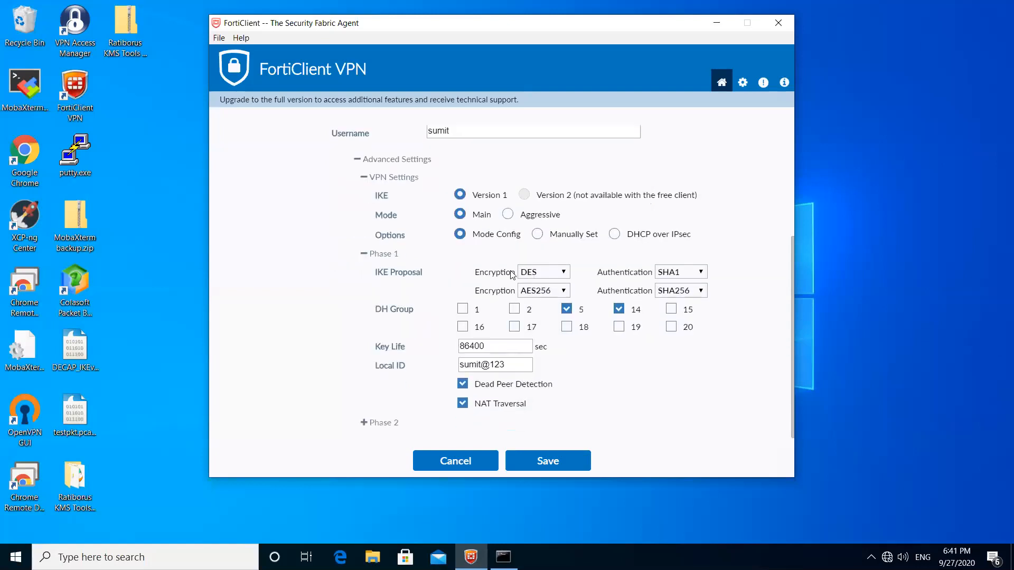
{"action": "mouse_move", "coordinate": [527, 308]}
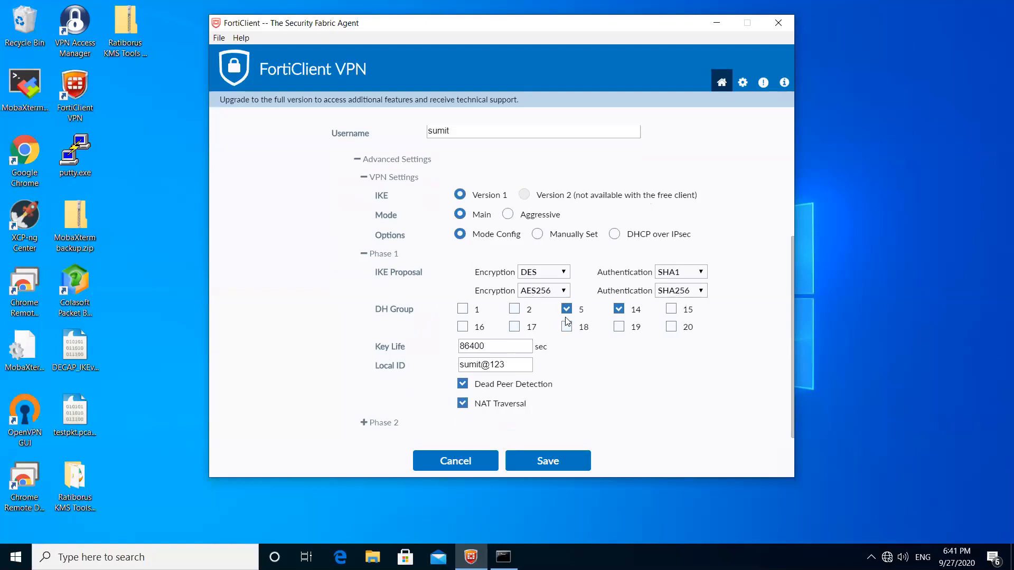
{"action": "left_click", "coordinate": [462, 383]}
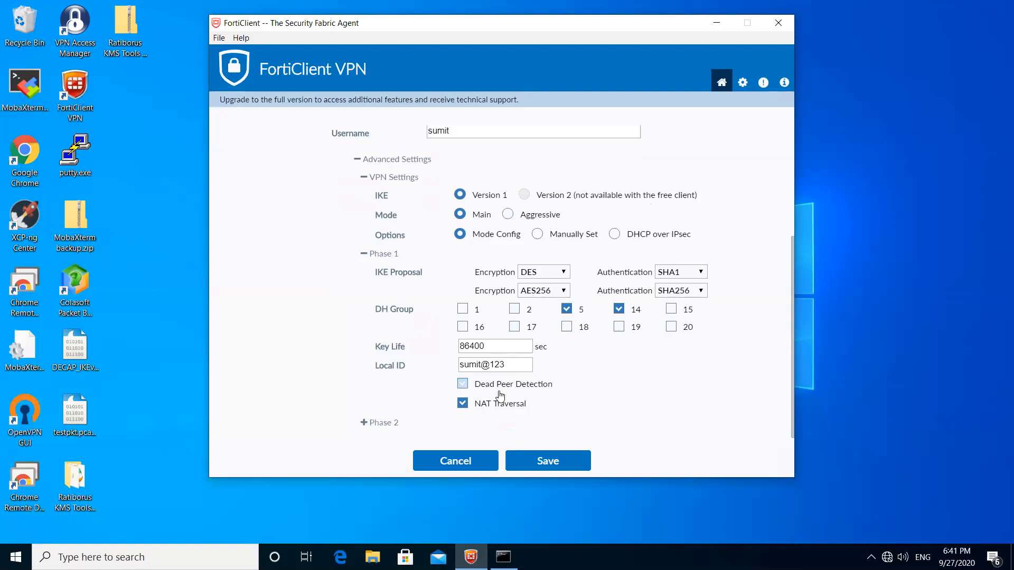
{"action": "left_click", "coordinate": [461, 384]}
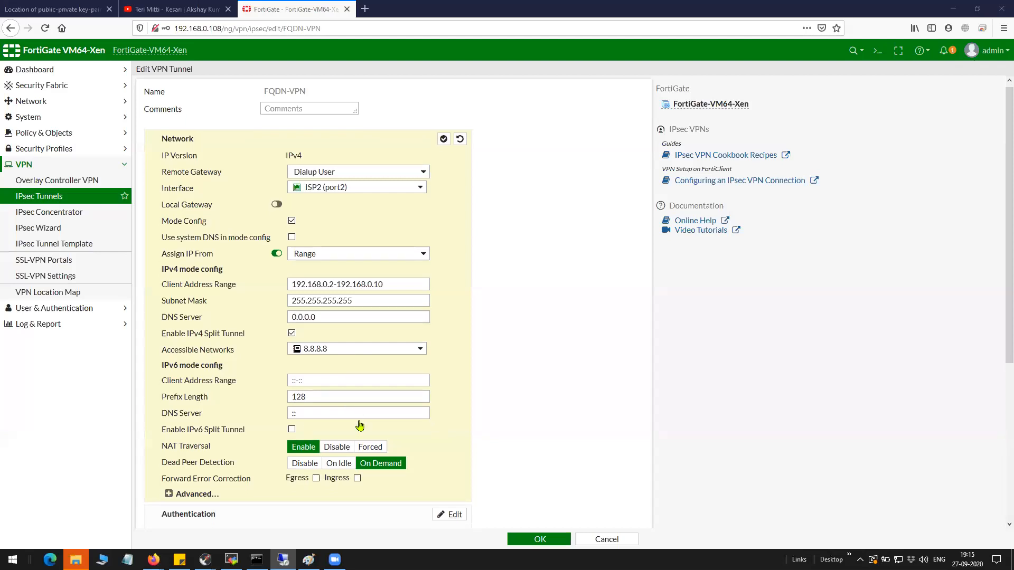
- Edit the tunnel's Authentication section showing pre-shared key, IKEv1 main mode and peer ID sumit@123
{"action": "left_click", "coordinate": [442, 138]}
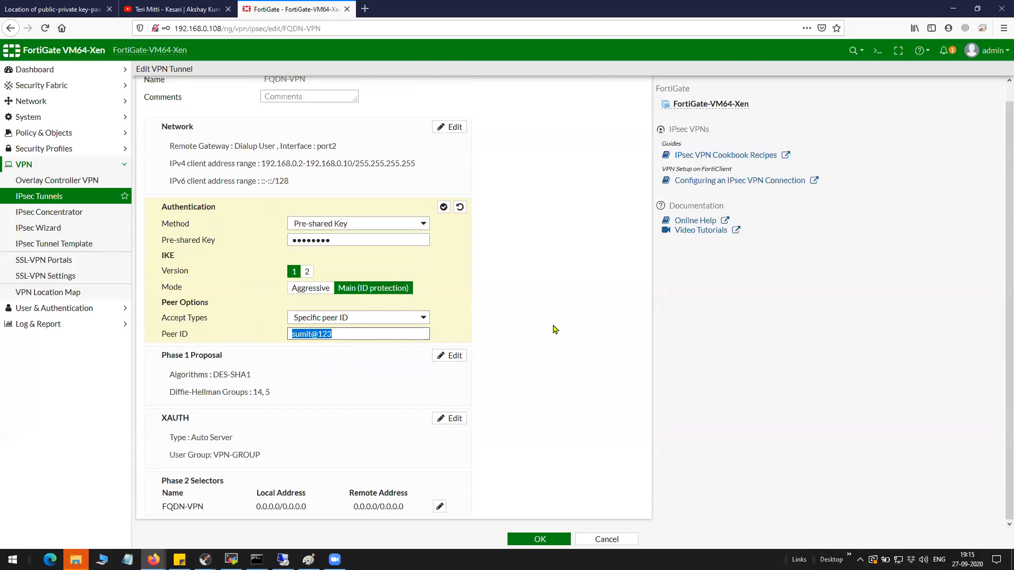
{"action": "mouse_move", "coordinate": [491, 70]}
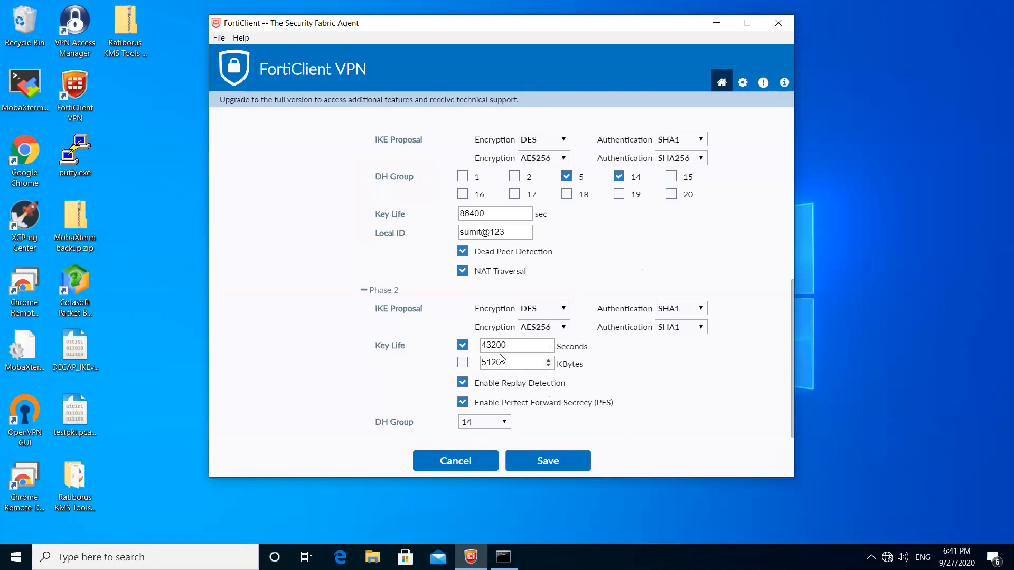
{"action": "mouse_move", "coordinate": [600, 396]}
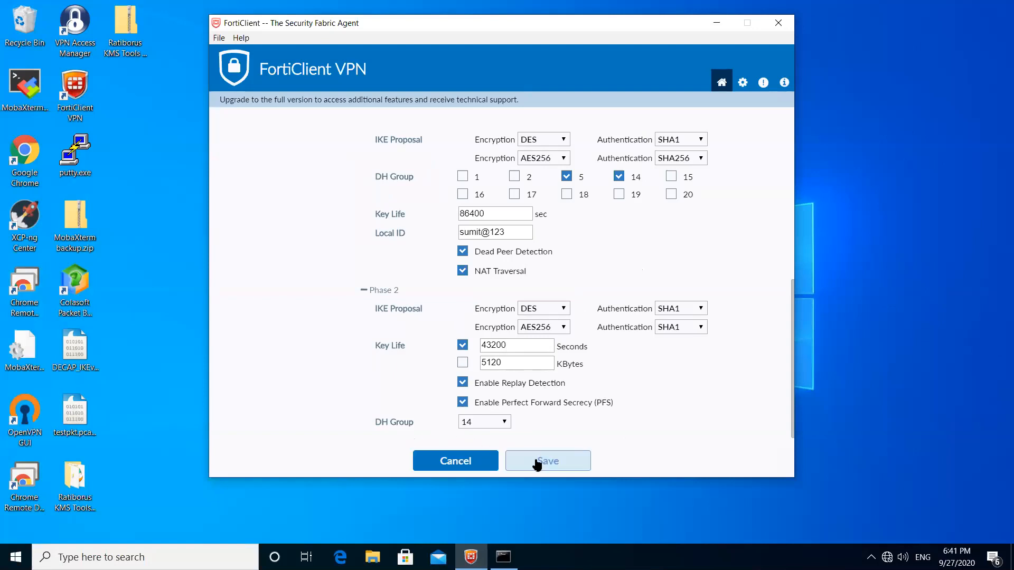
- Save the FQDN-VPN connection after reviewing the Phase 2 proposal and key life
{"action": "left_click", "coordinate": [547, 460]}
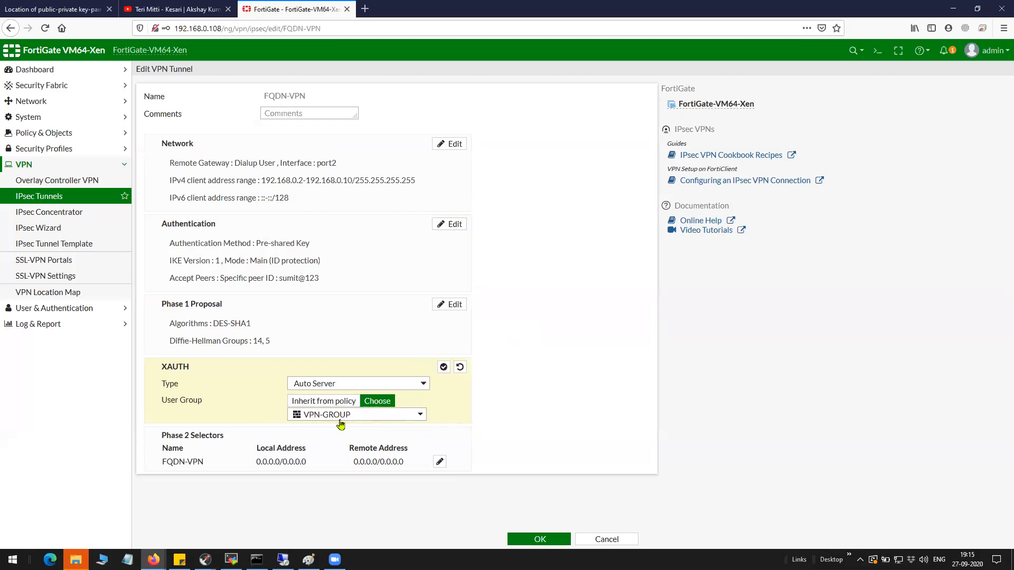
{"action": "mouse_move", "coordinate": [323, 414]}
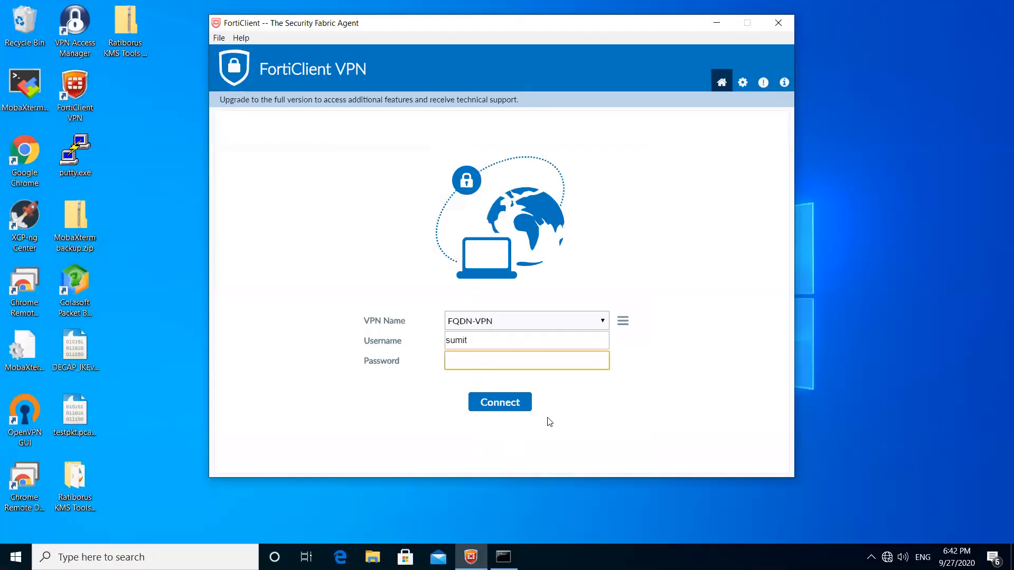
{"action": "mouse_move", "coordinate": [633, 334]}
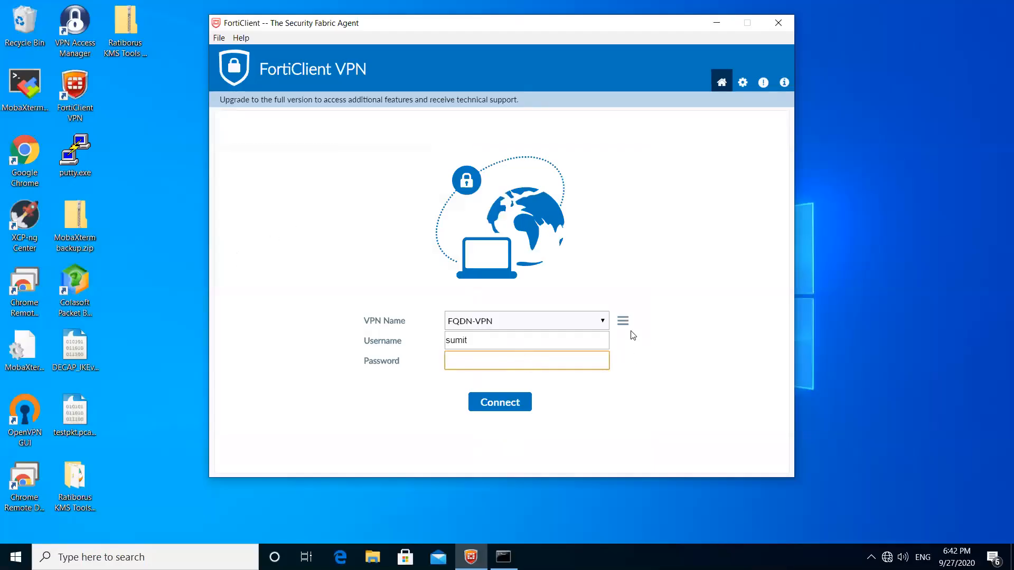
- Connect the FQDN-VPN tunnel and highlight the assigned IP address 192.168.0.2
{"action": "left_click", "coordinate": [623, 321]}
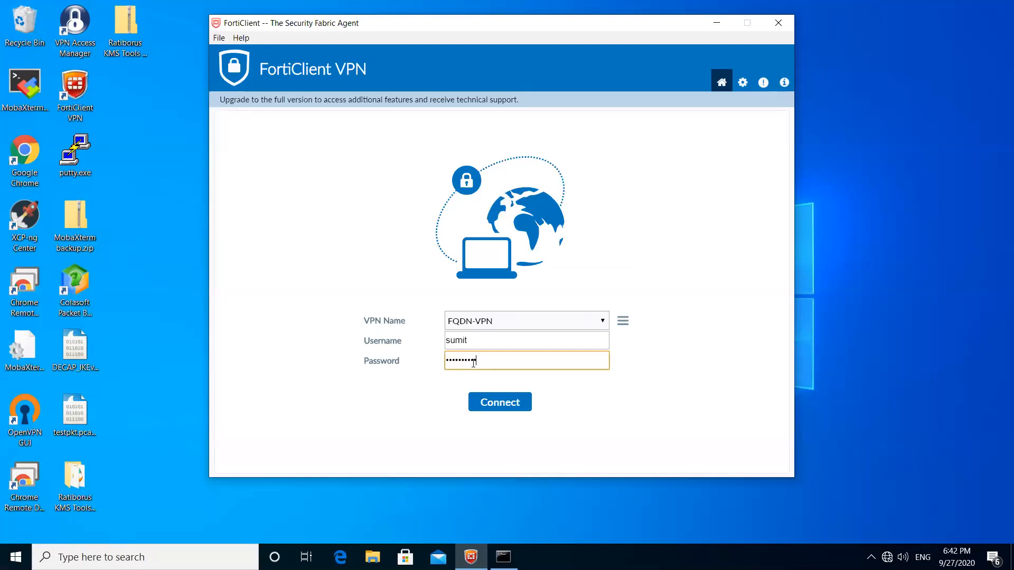
{"action": "left_click", "coordinate": [500, 401]}
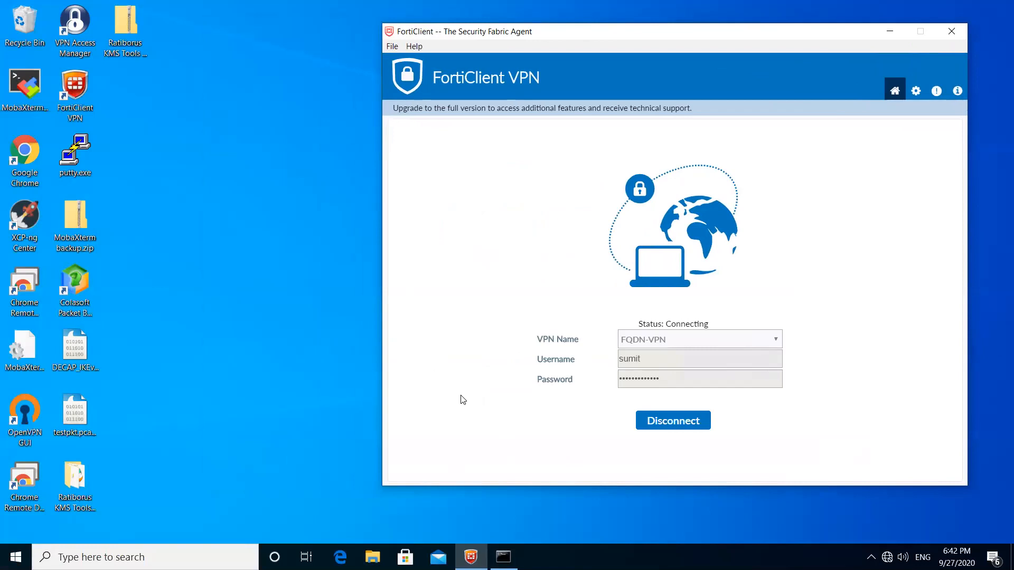
{"action": "mouse_move", "coordinate": [445, 389]}
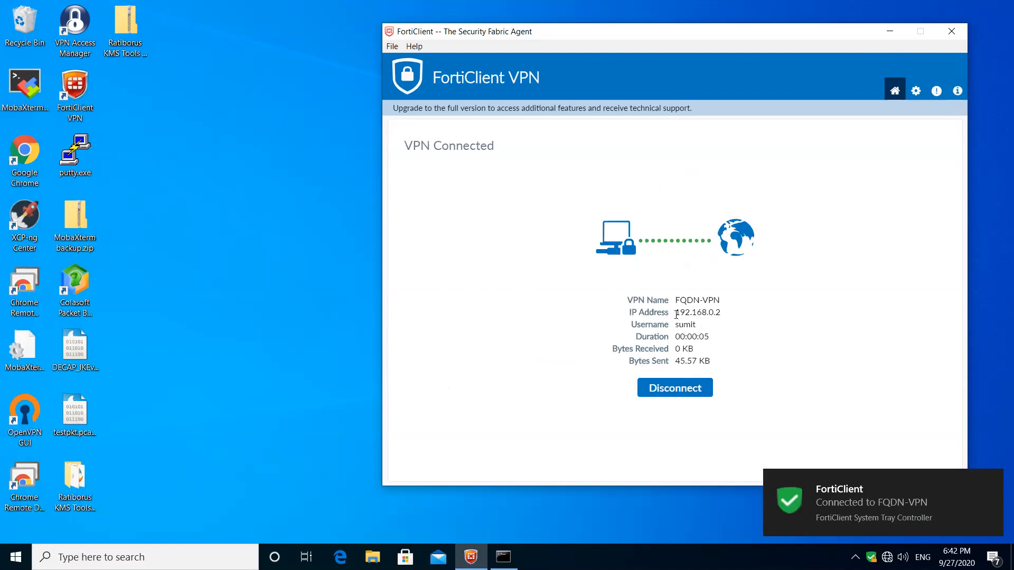
{"action": "double_click", "coordinate": [689, 313]}
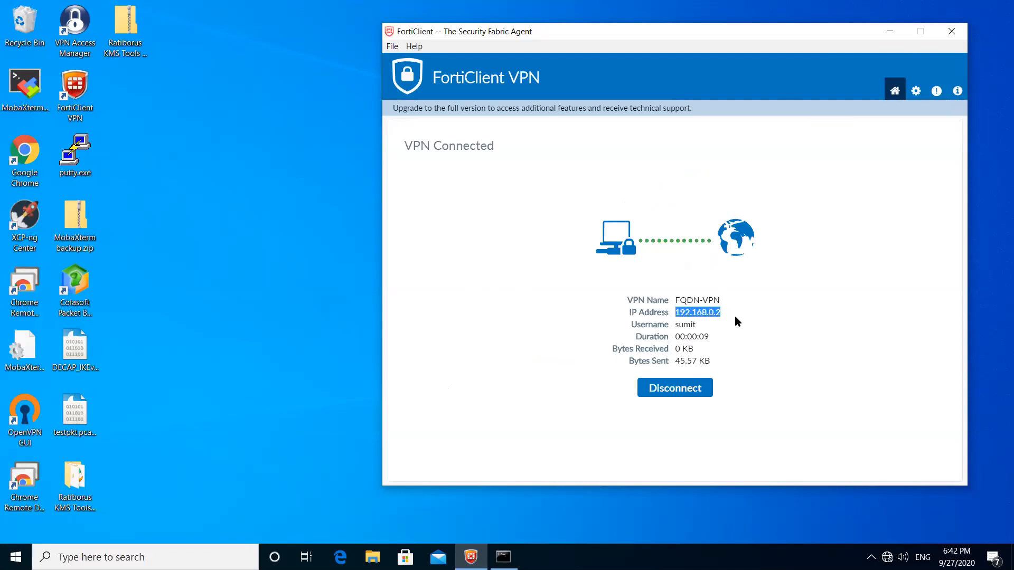
{"action": "double_click", "coordinate": [685, 324]}
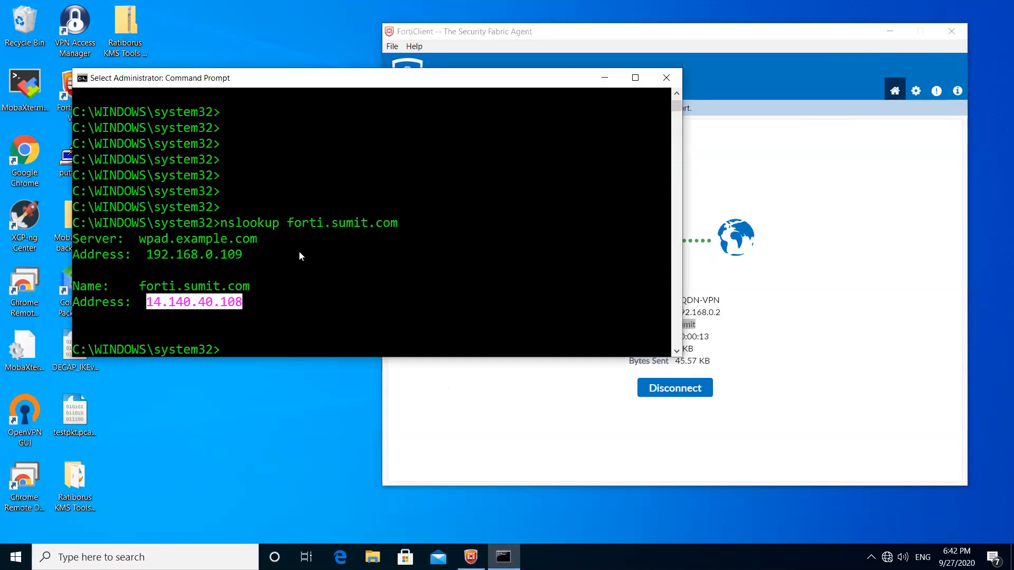
- Resolve forti.sumit.com to 14.140.40.108 with nslookup and ping 8.8.8.8 without loss
{"action": "type", "text": "nslookup forti.sumit.com"}
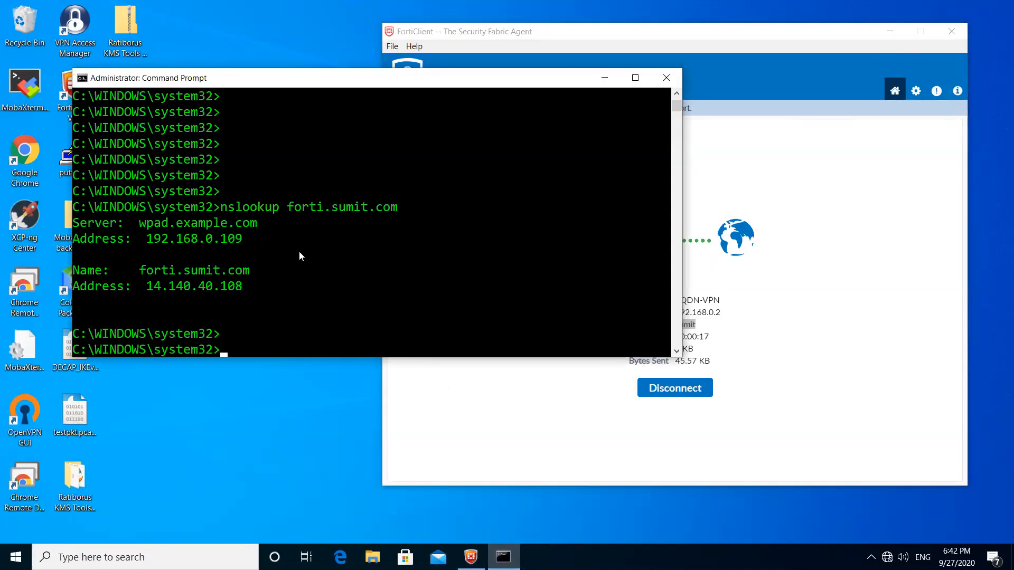
{"action": "type", "text": "ping"}
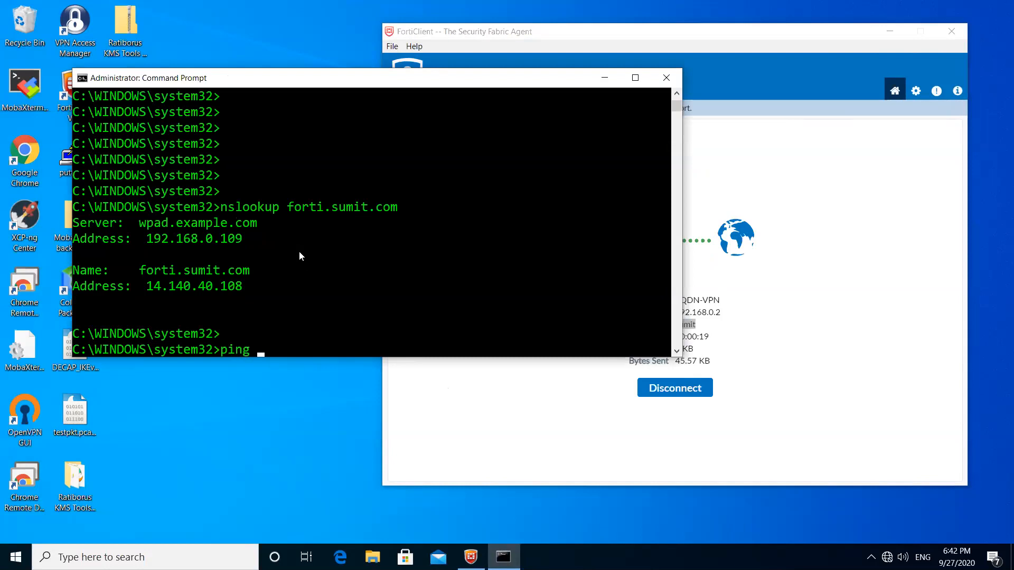
{"action": "type", "text": "8.8.8.8"}
{"action": "type", "text": "tr"}
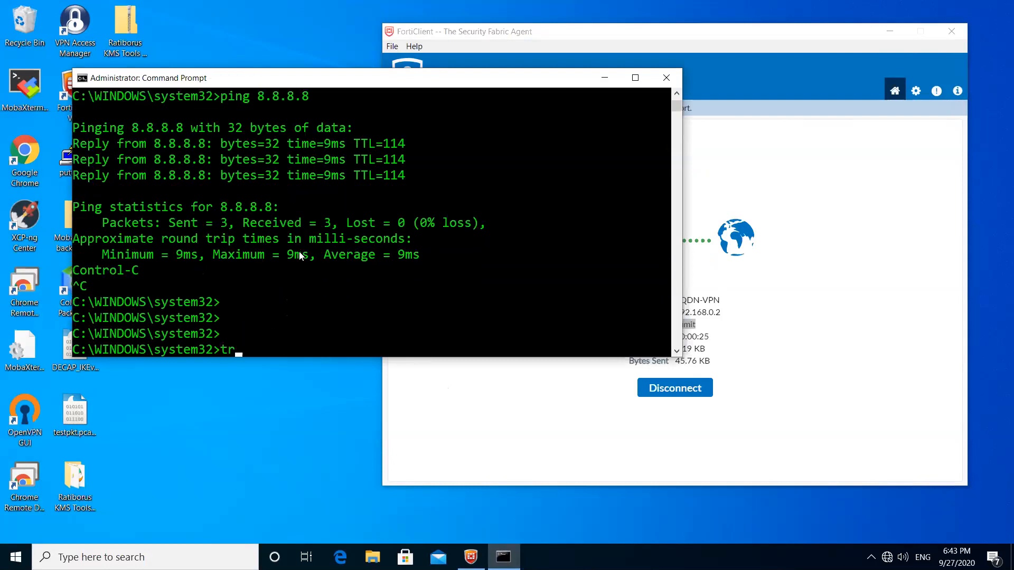
- Trace the route to 8.8.8.8, showing first hops through 192.168.0.x
{"action": "type", "text": "acert"}
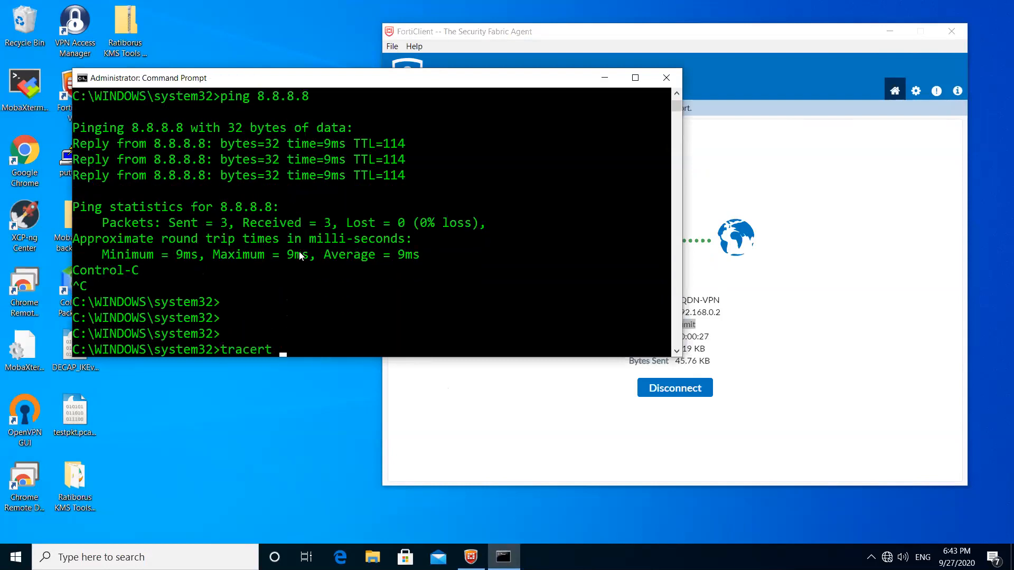
{"action": "type", "text": "8.8."}
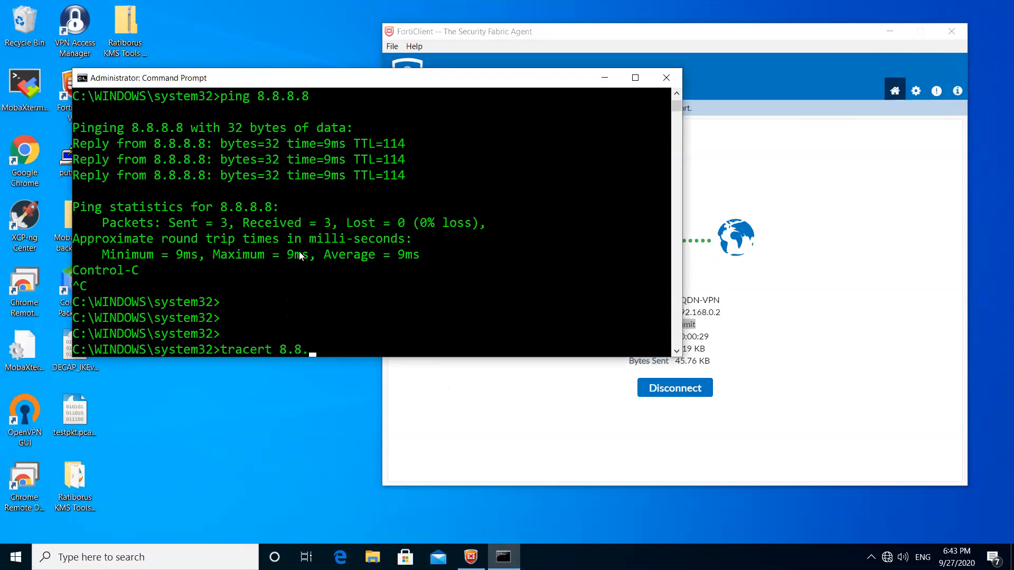
{"action": "key", "text": "enter"}
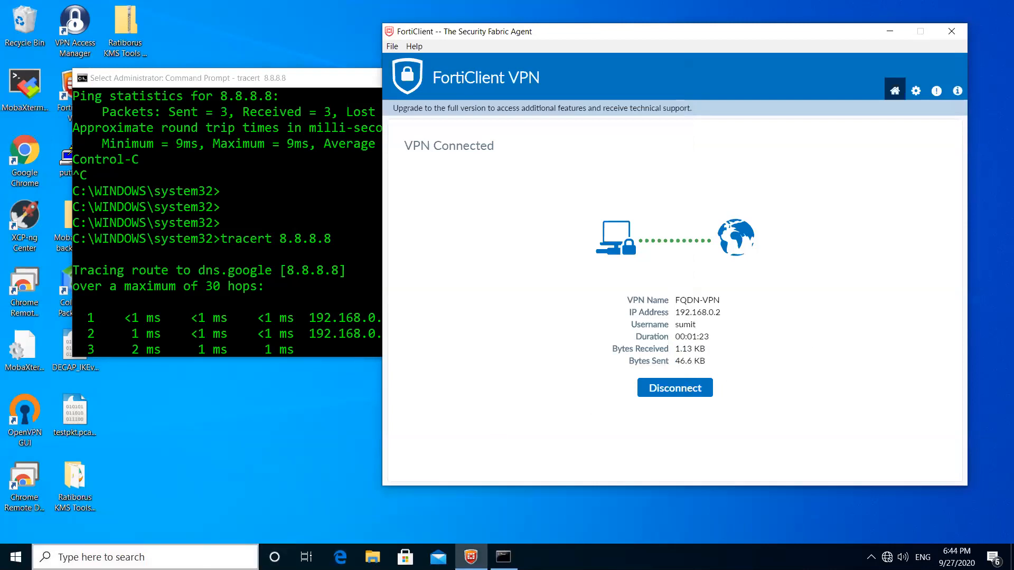
{"action": "type", "text": "co"}
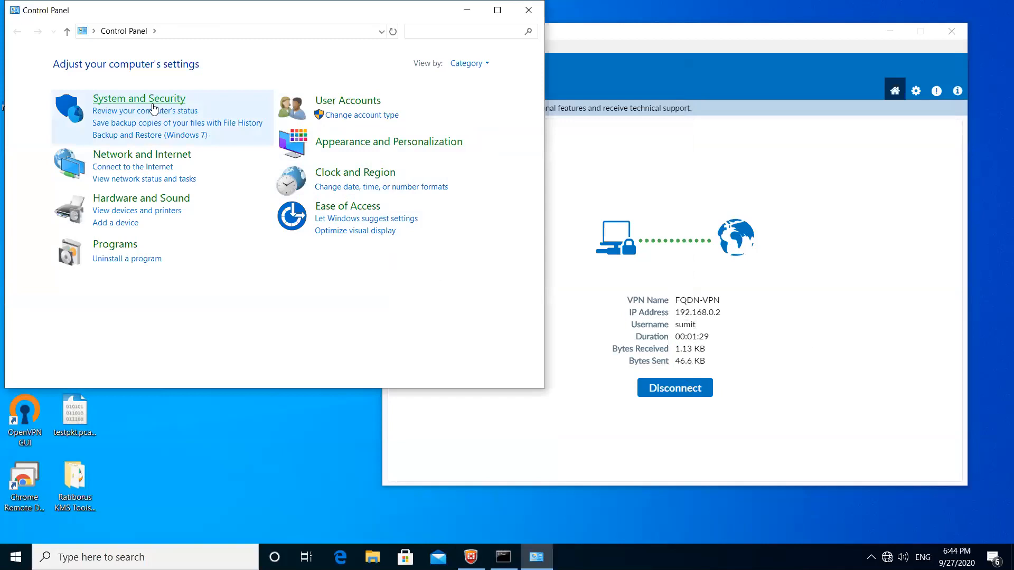
{"action": "left_click", "coordinate": [142, 155]}
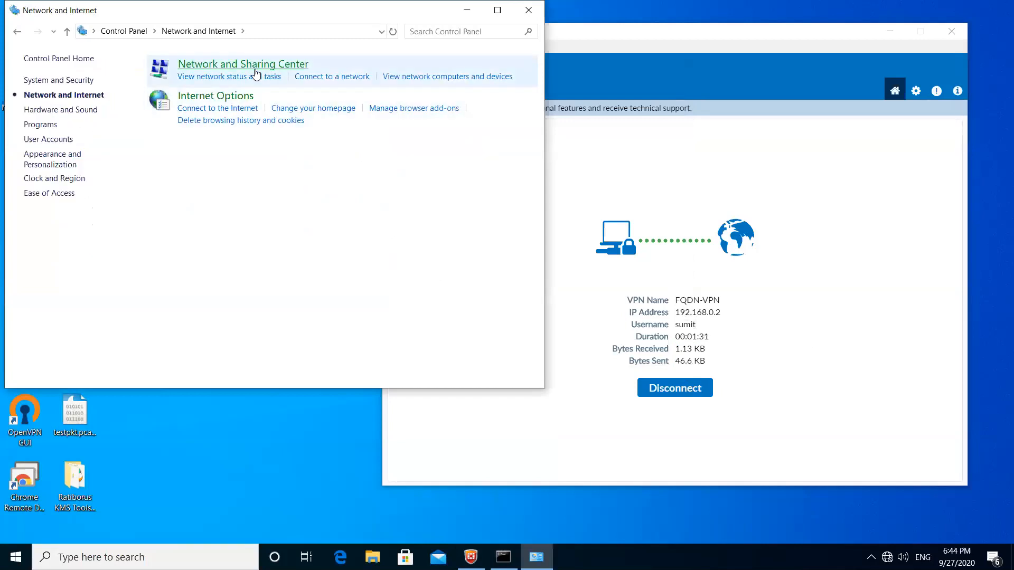
{"action": "left_click", "coordinate": [243, 64]}
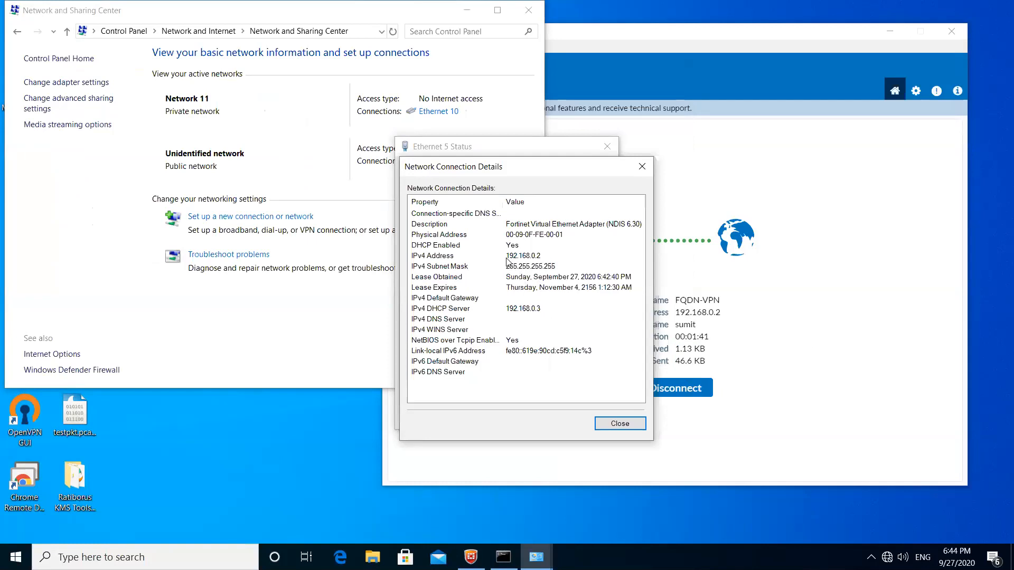
{"action": "mouse_move", "coordinate": [537, 256]}
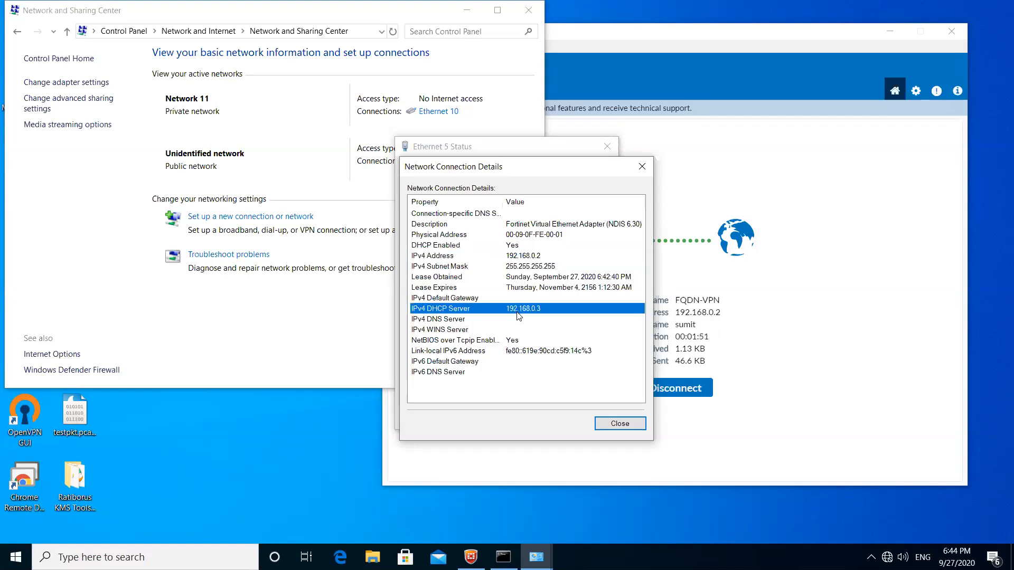
{"action": "left_click", "coordinate": [619, 424]}
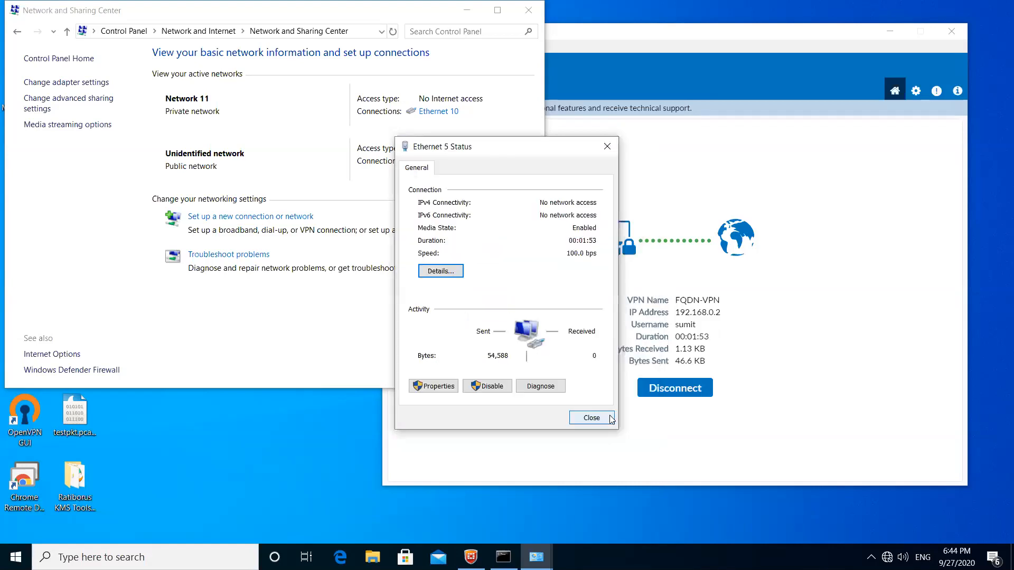
{"action": "left_click", "coordinate": [589, 417]}
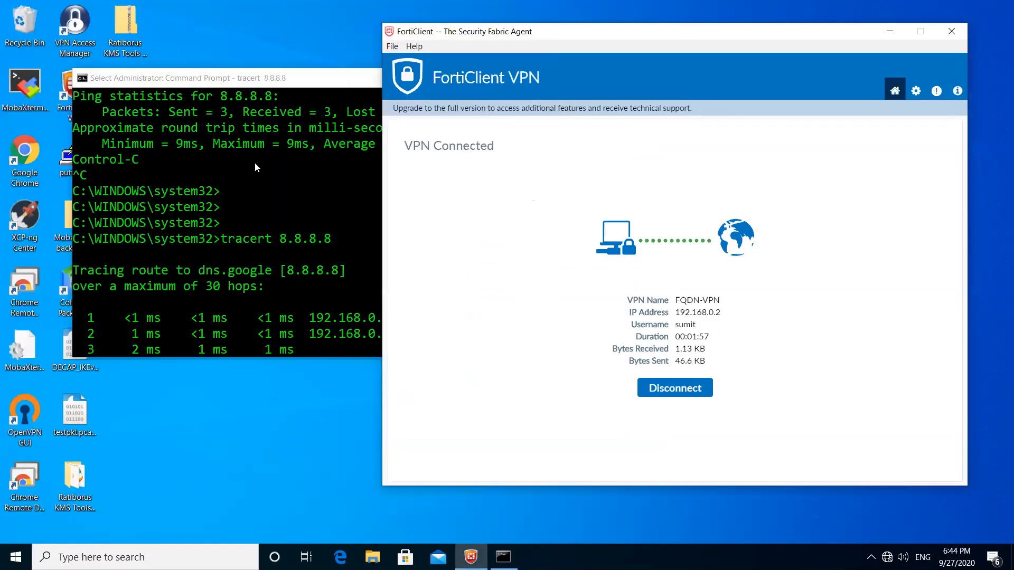
{"action": "mouse_move", "coordinate": [522, 260]}
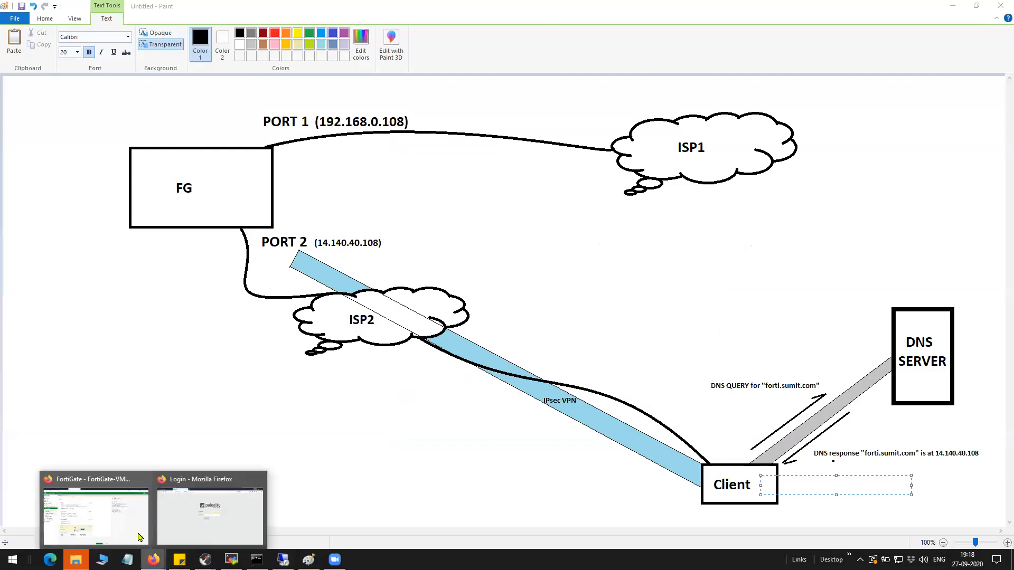
- View the FortiGate IPsec monitor for the FQDN-VPN dialup tunnel from 14.140.40.102
{"action": "left_click", "coordinate": [94, 509]}
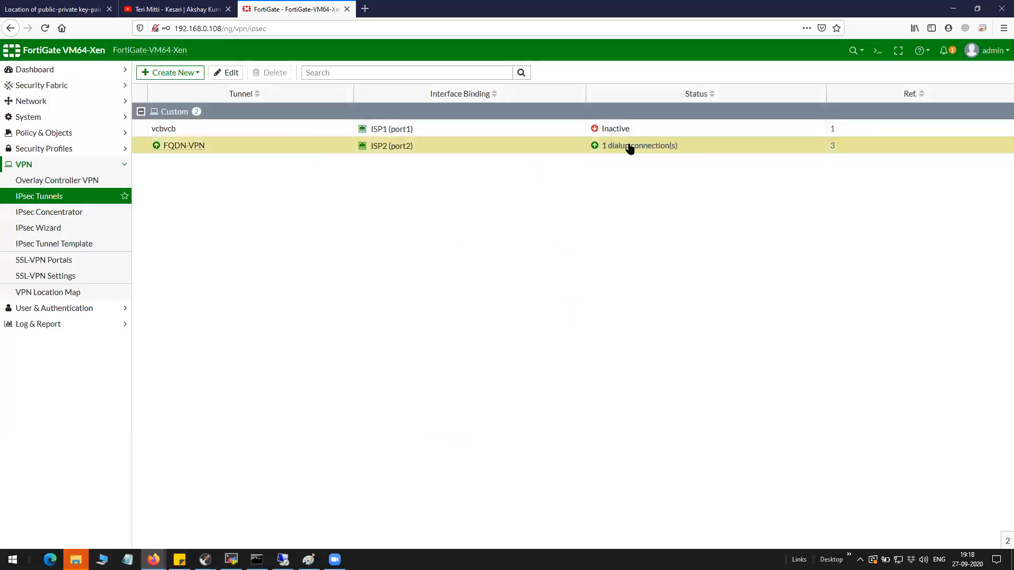
{"action": "left_click", "coordinate": [637, 146]}
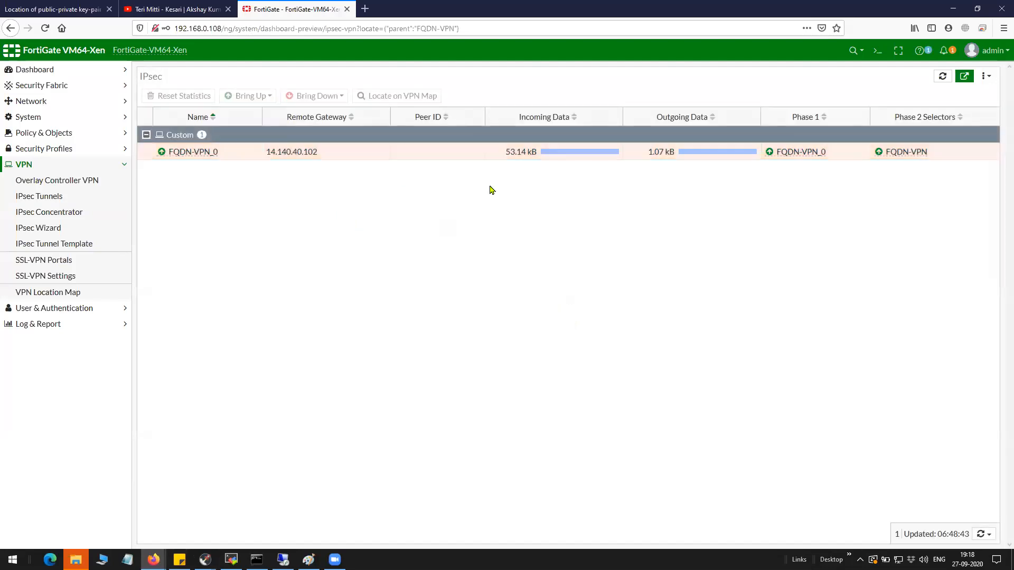
{"action": "mouse_move", "coordinate": [905, 151]}
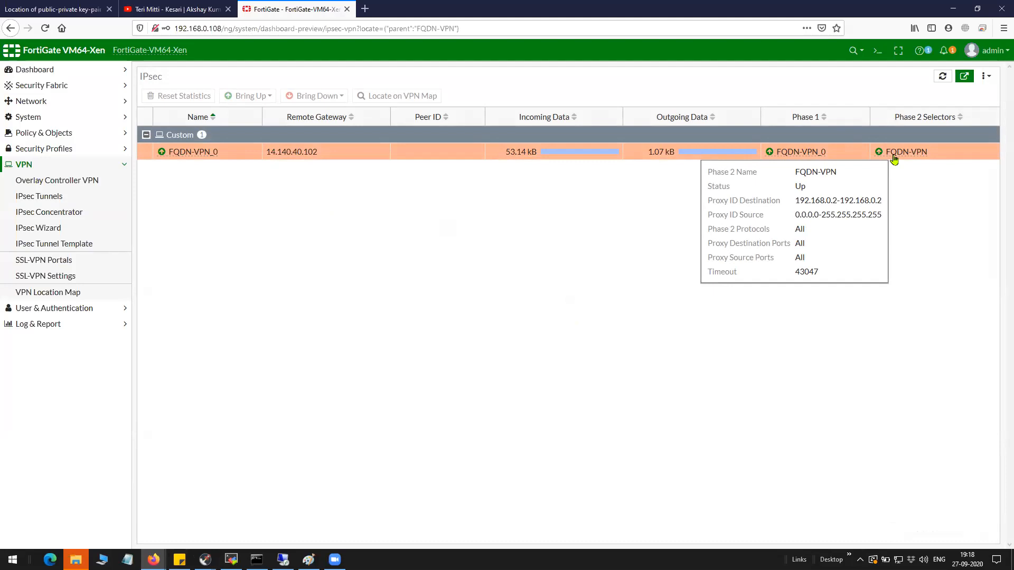
{"action": "mouse_move", "coordinate": [613, 234]}
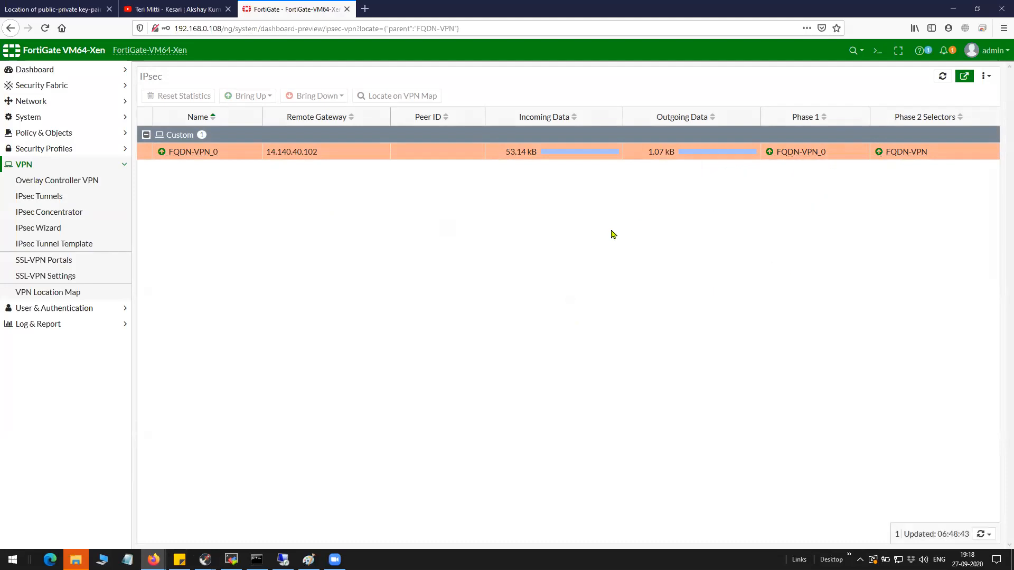
{"action": "left_click", "coordinate": [984, 76]}
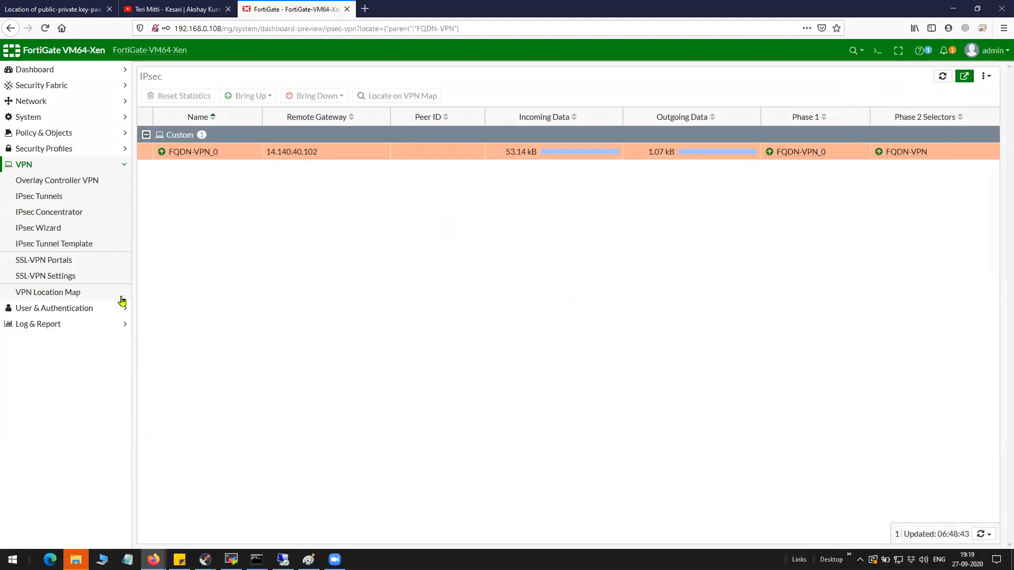
- Return to the IPsec tunnel list and reopen the FQDN-VPN_0 monitor showing XAUTH user sumit
{"action": "left_click", "coordinate": [39, 197]}
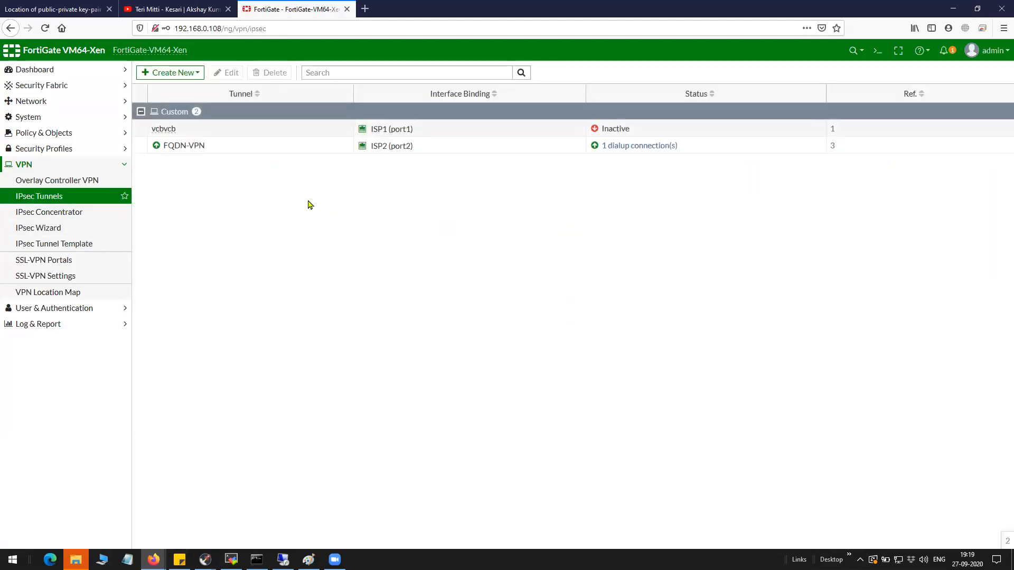
{"action": "mouse_move", "coordinate": [619, 152]}
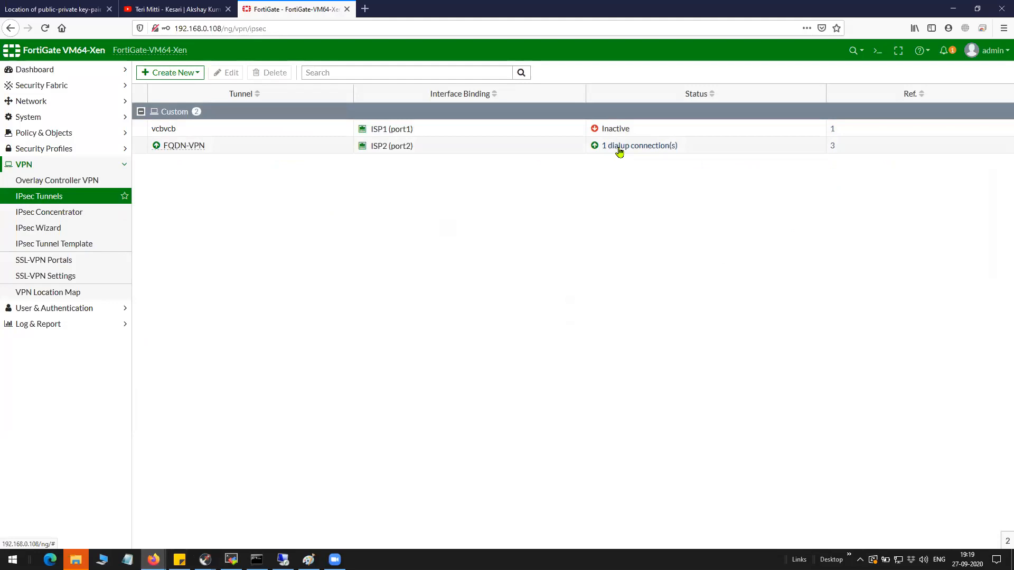
{"action": "left_click", "coordinate": [638, 145]}
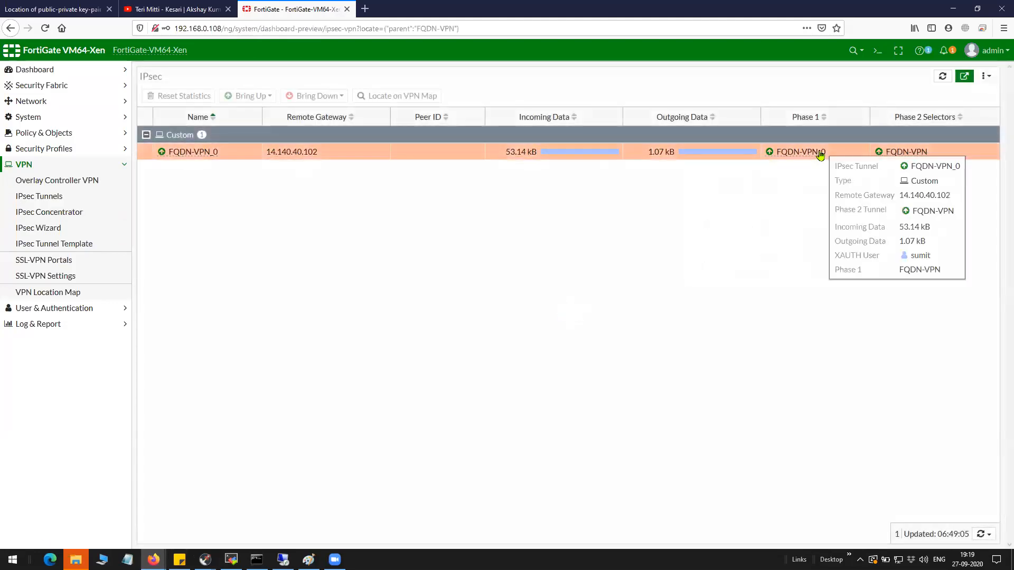
{"action": "mouse_move", "coordinate": [659, 266]}
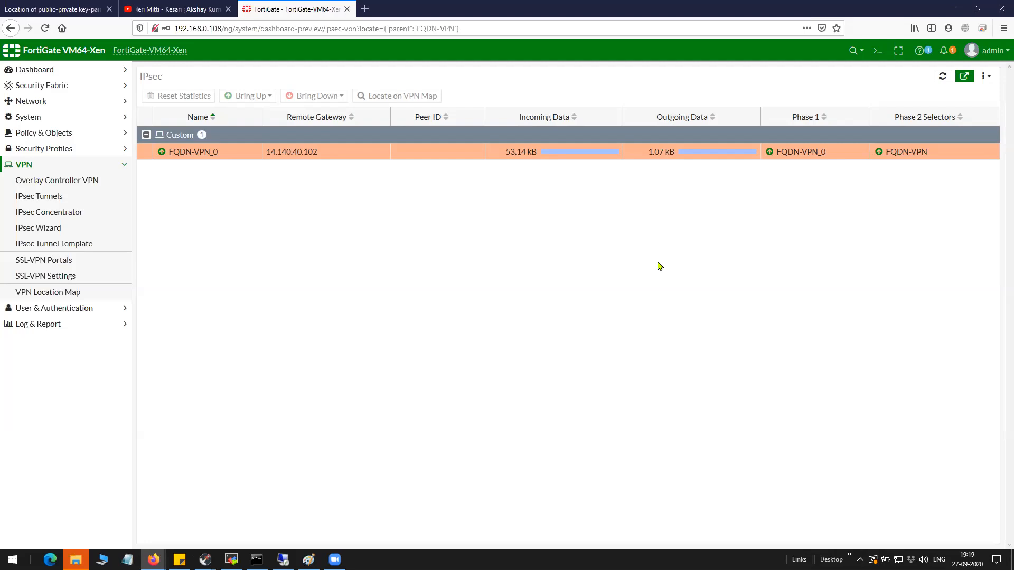
{"action": "mouse_move", "coordinate": [650, 281]}
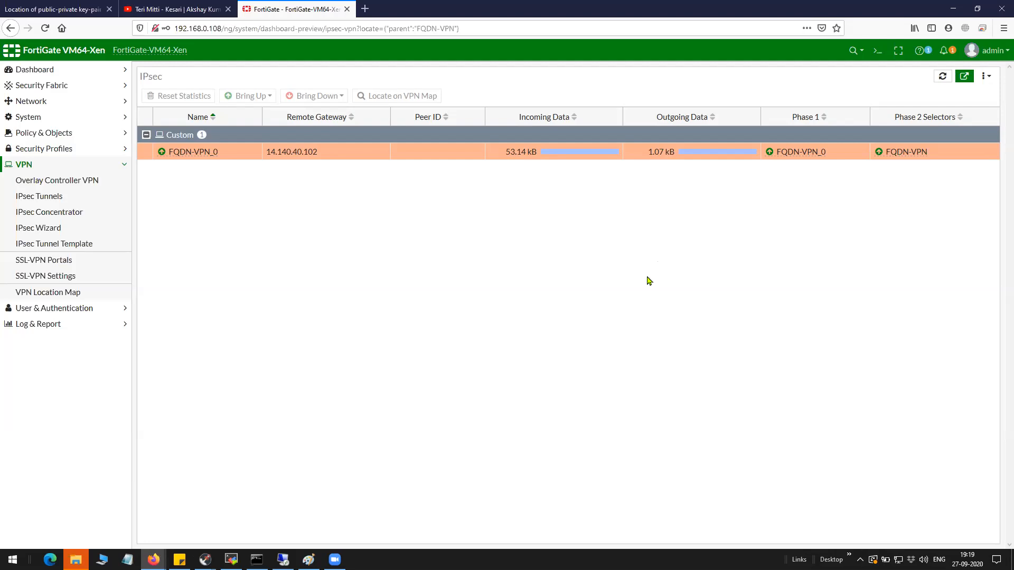